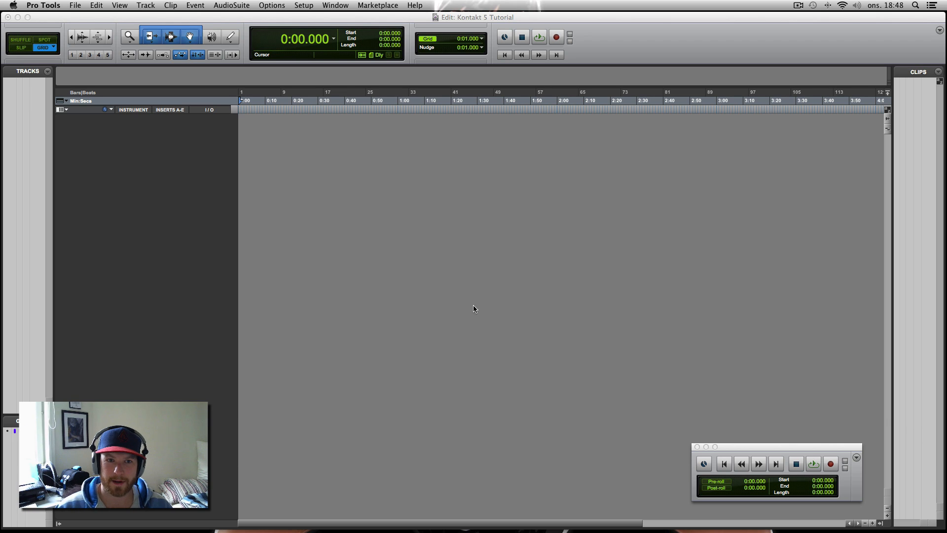
mouse_move(543, 231)
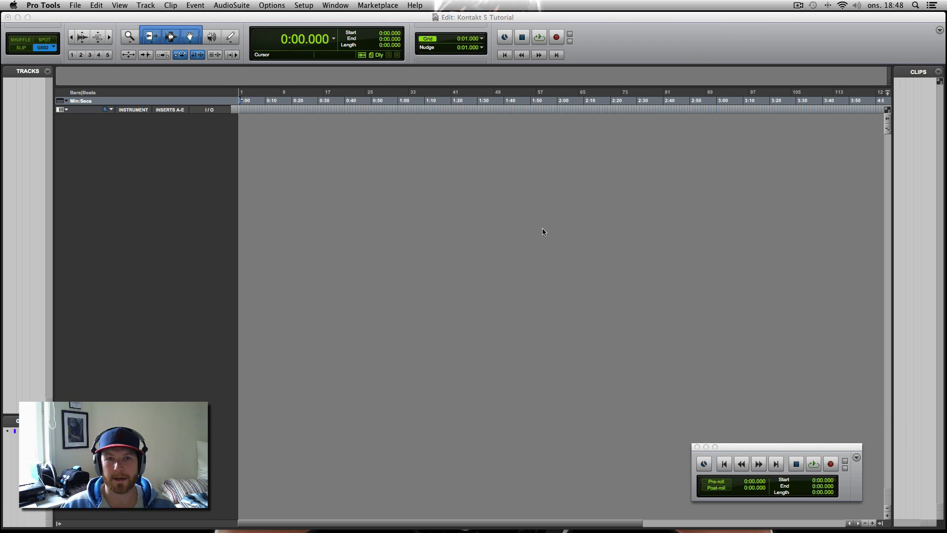
mouse_move(442, 212)
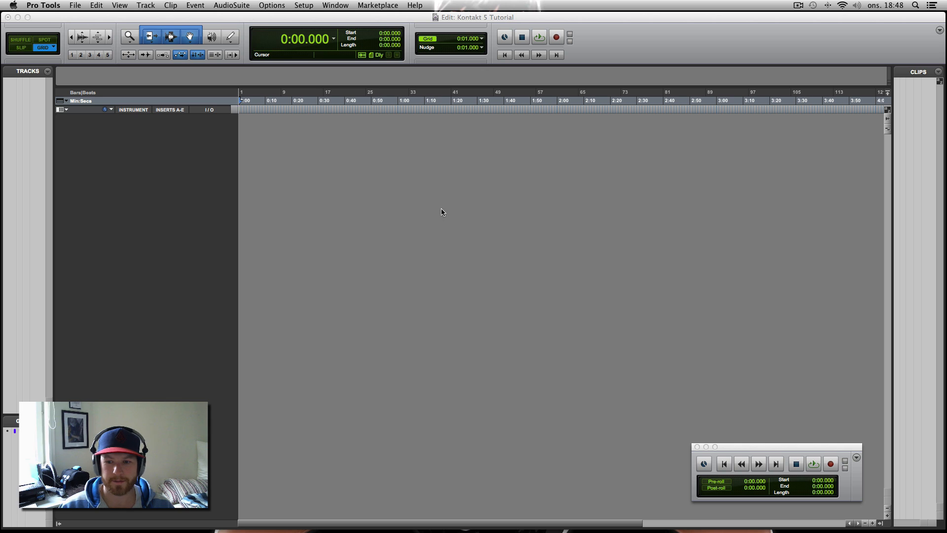
mouse_move(398, 227)
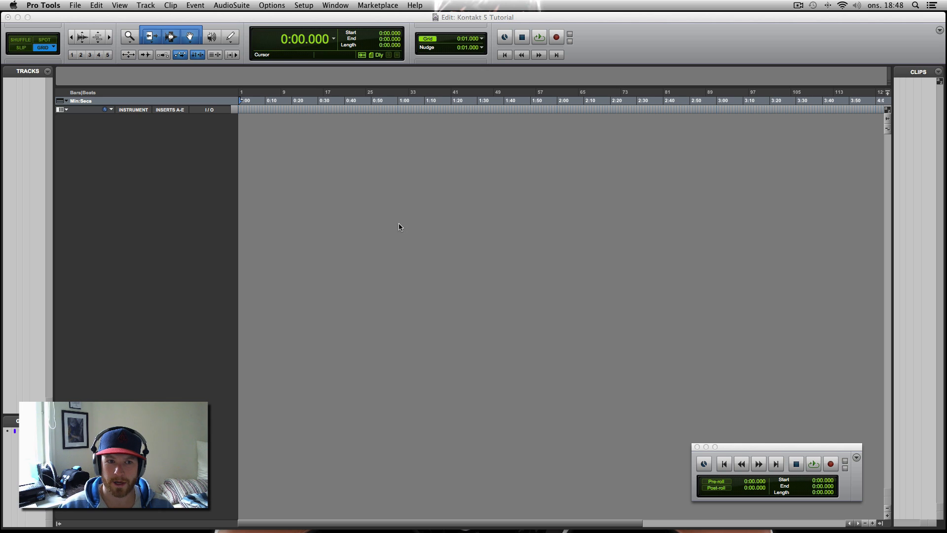
mouse_move(492, 309)
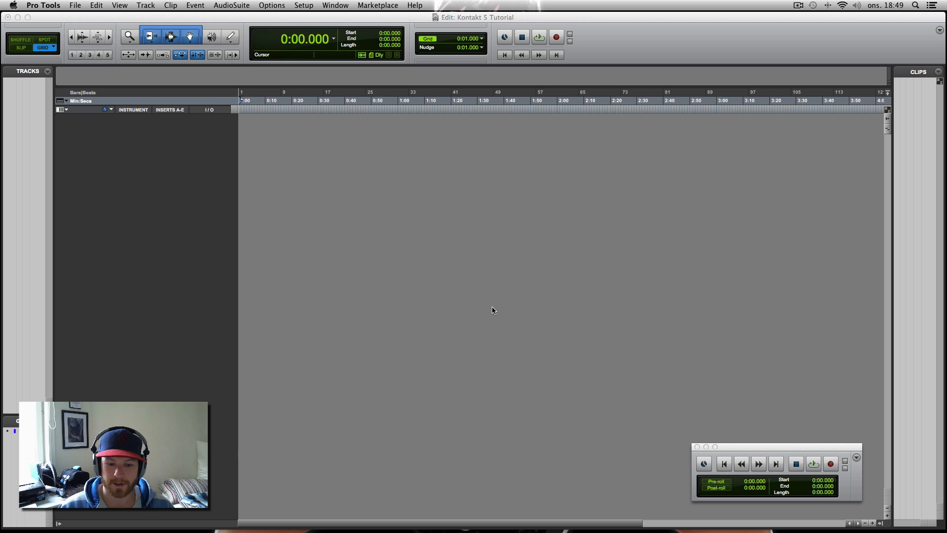
mouse_move(408, 287)
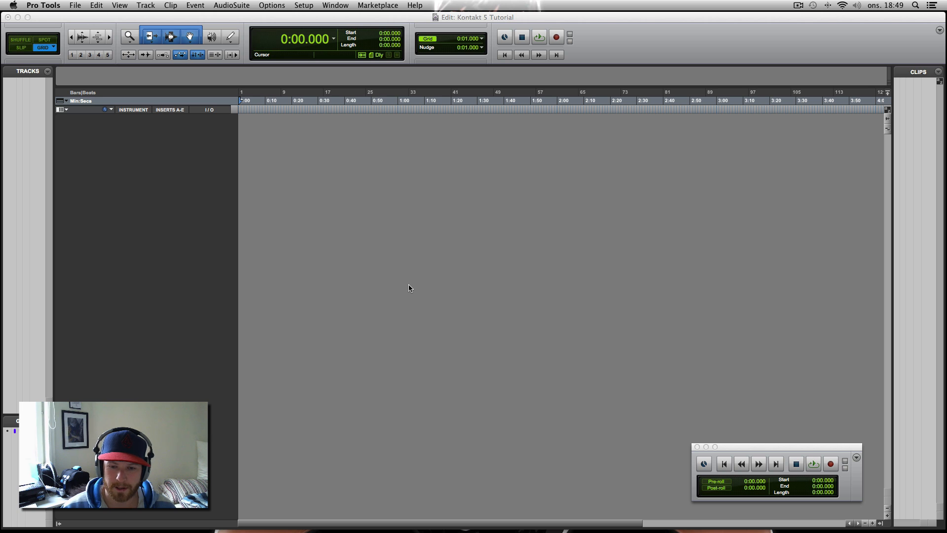
mouse_move(278, 136)
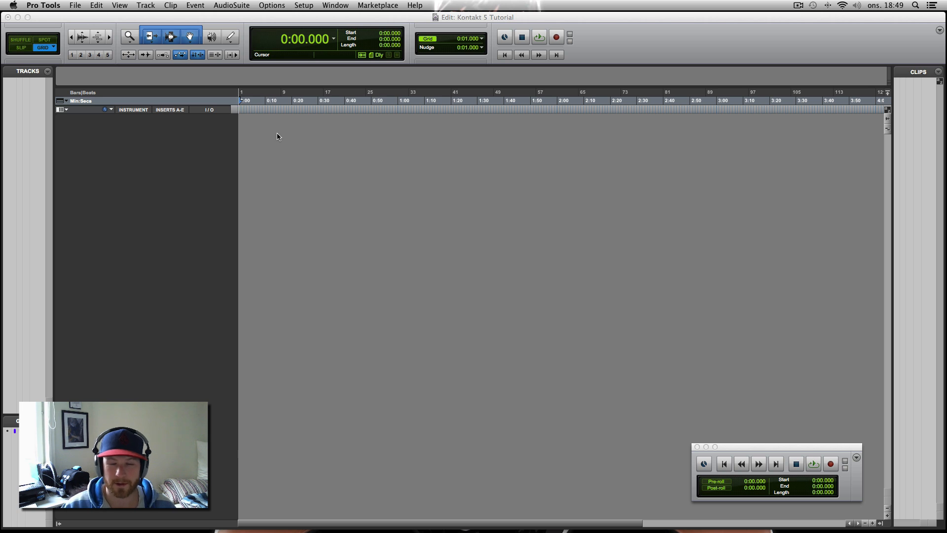
mouse_move(254, 192)
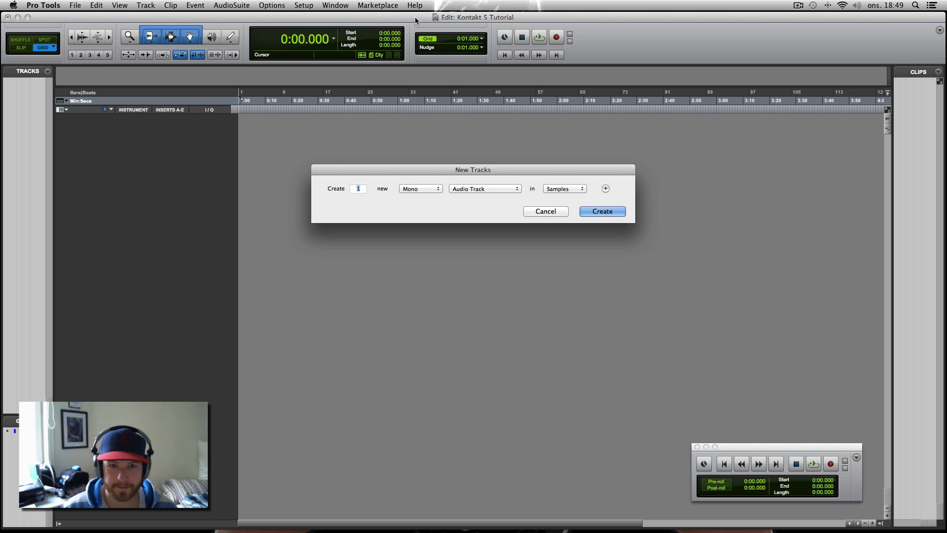
Create a stereo instrument track Inst 1 and insert Kontakt 5-AAX (stereo) on it
click(484, 188)
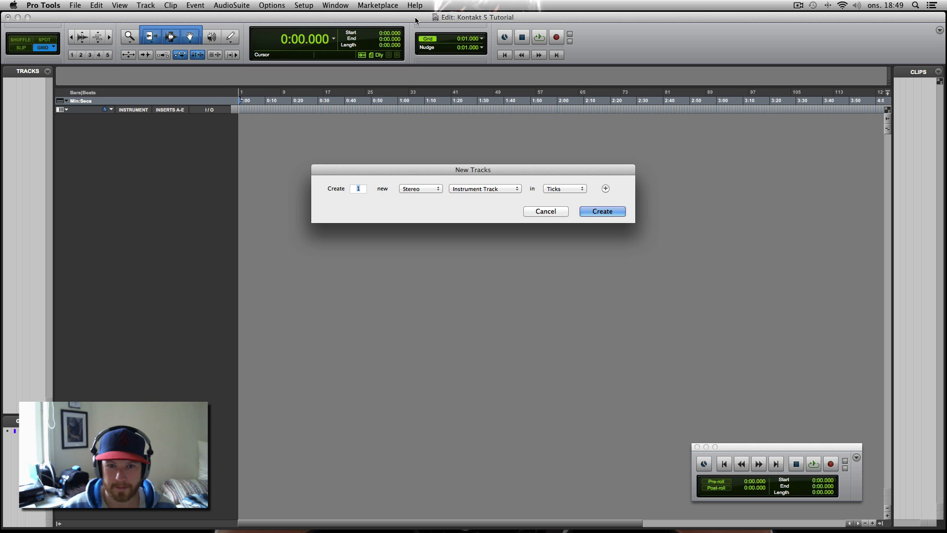
click(601, 211)
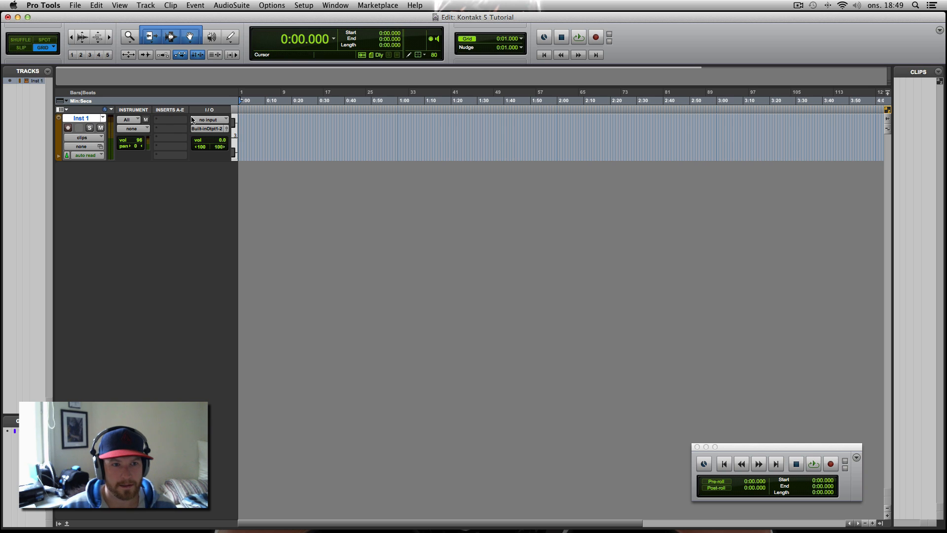
click(168, 119)
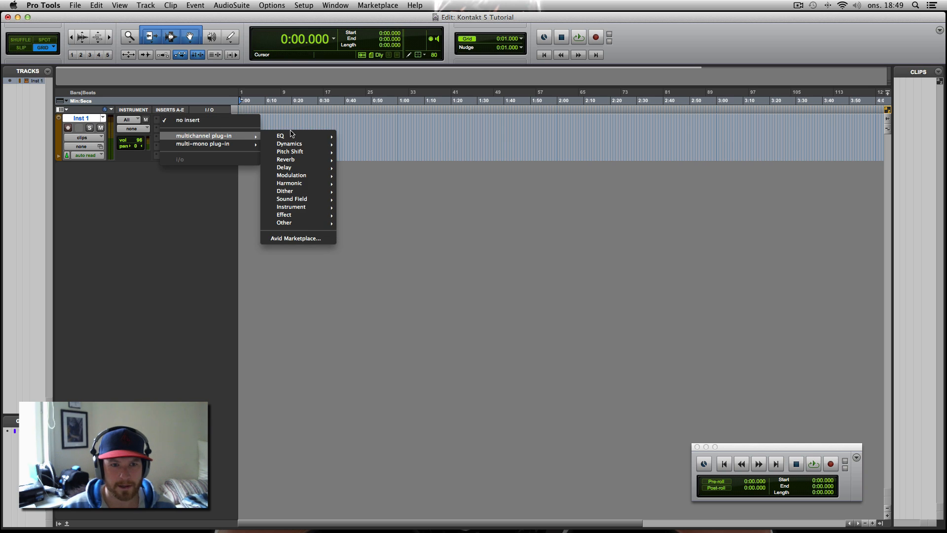
mouse_move(290, 206)
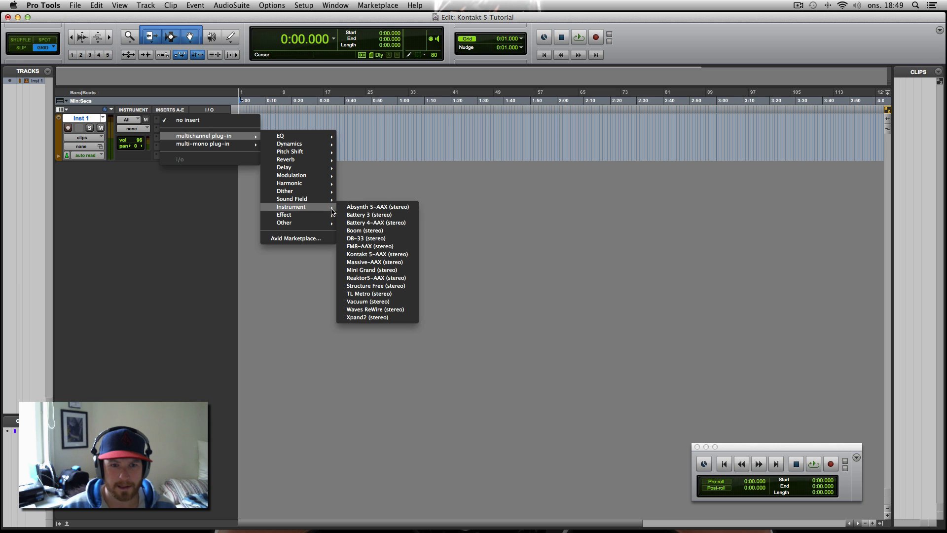
mouse_move(375, 254)
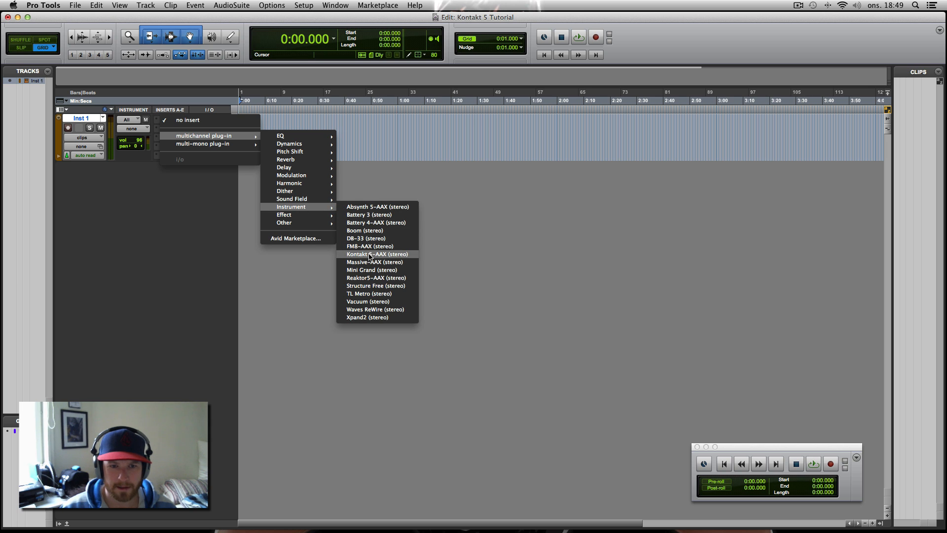
click(374, 254)
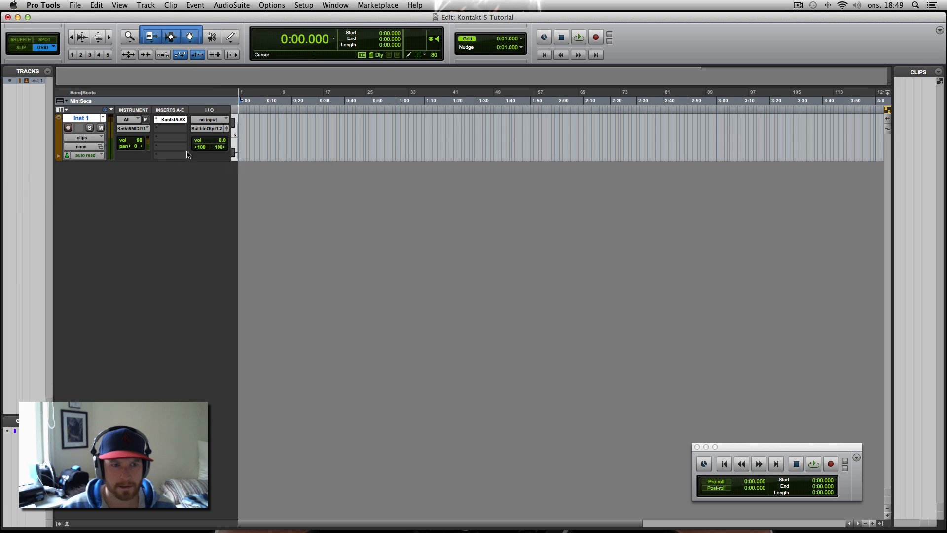
click(173, 119)
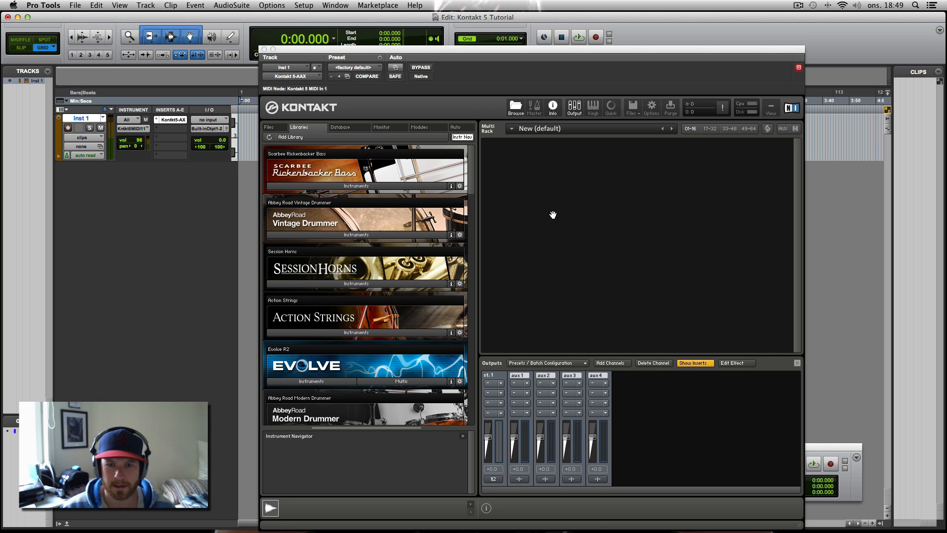
mouse_move(640, 388)
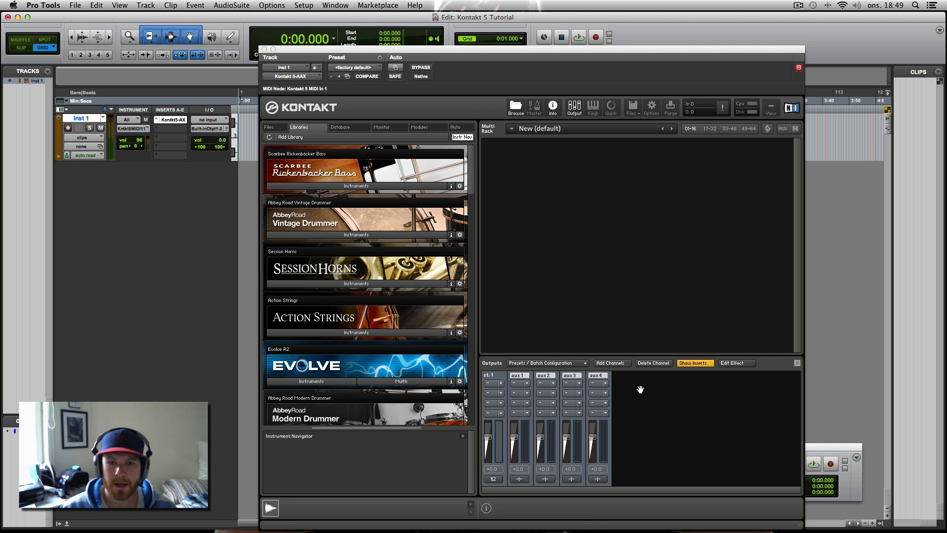
mouse_move(631, 107)
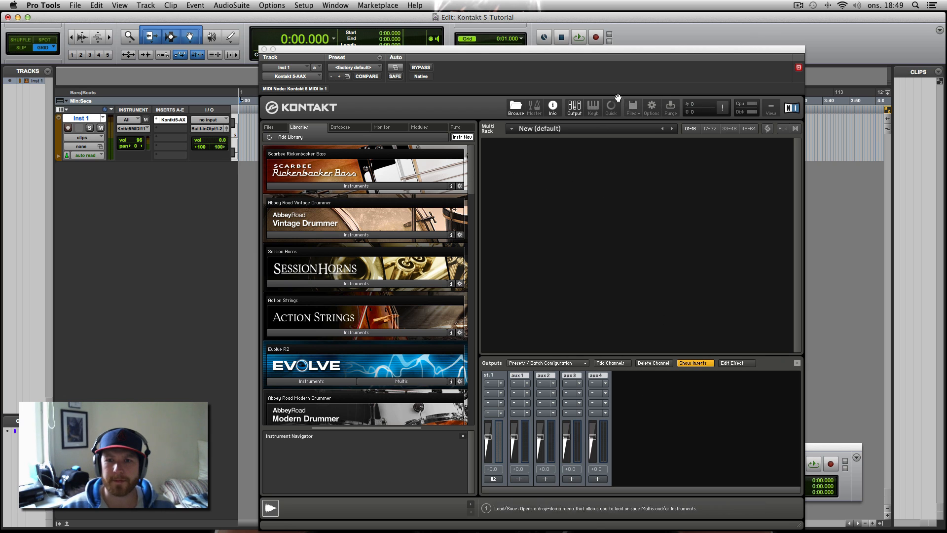
mouse_move(356, 347)
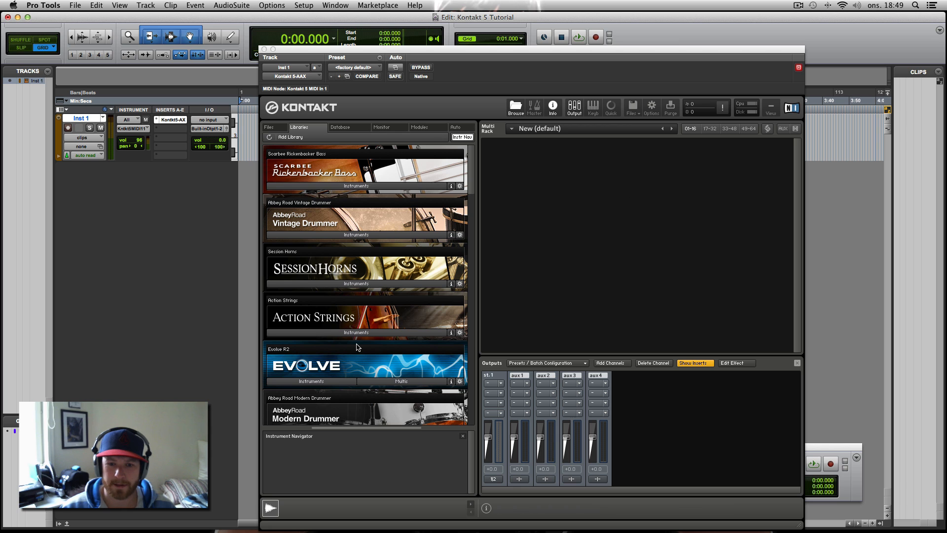
mouse_move(593, 108)
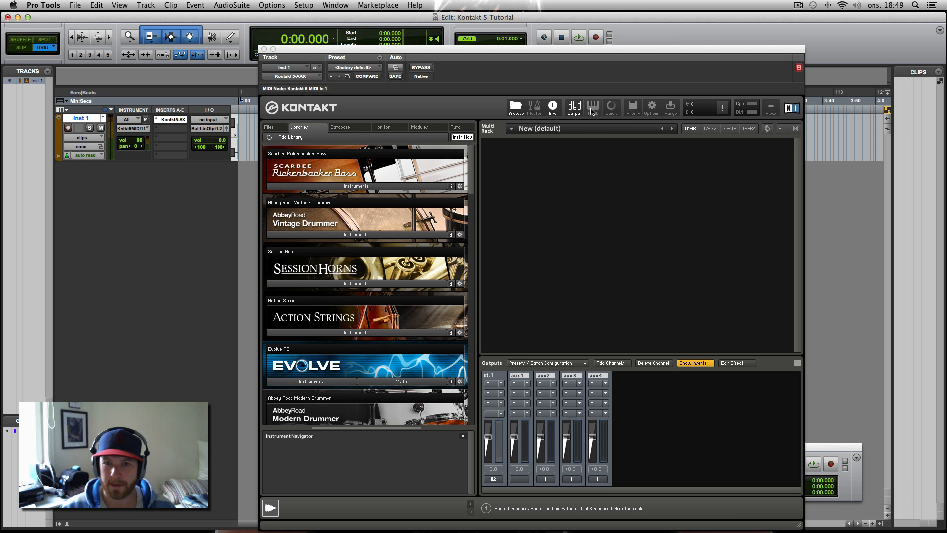
mouse_move(593, 107)
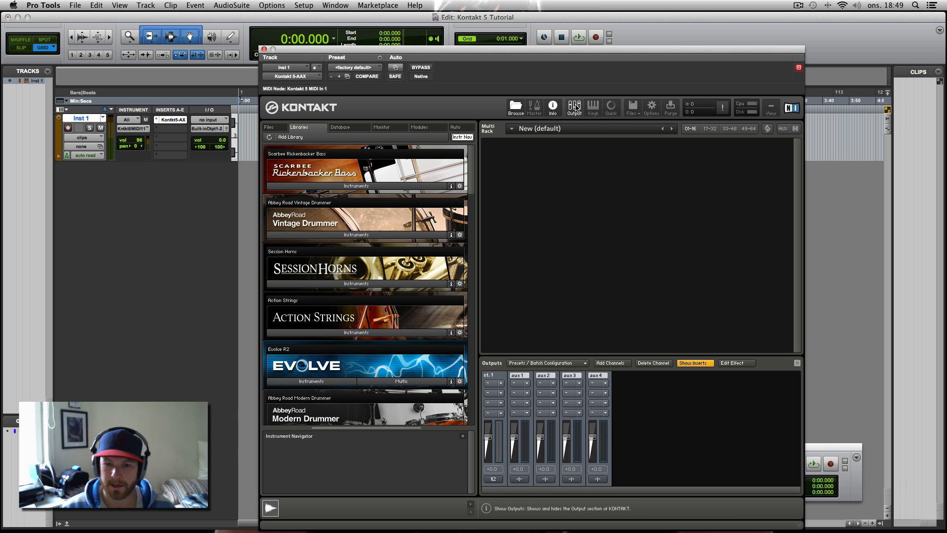
mouse_move(567, 430)
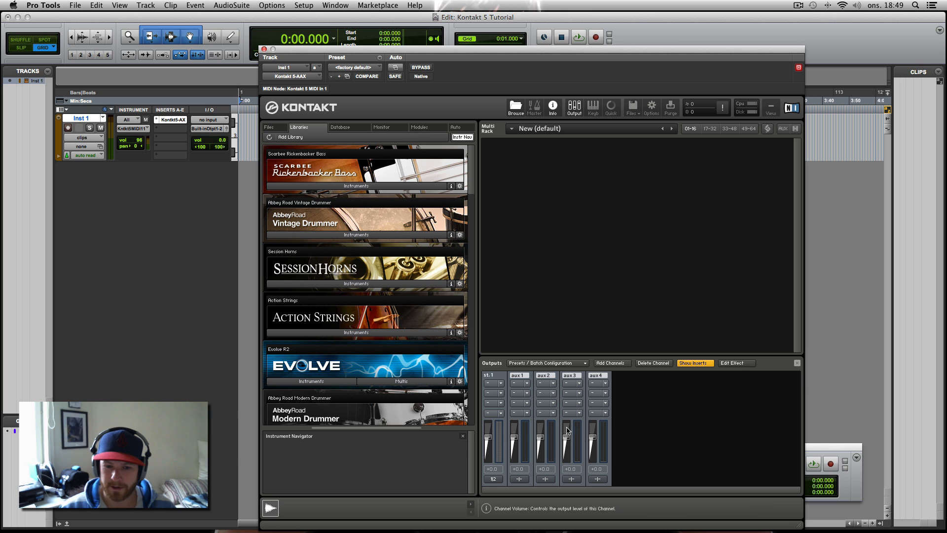
mouse_move(518, 383)
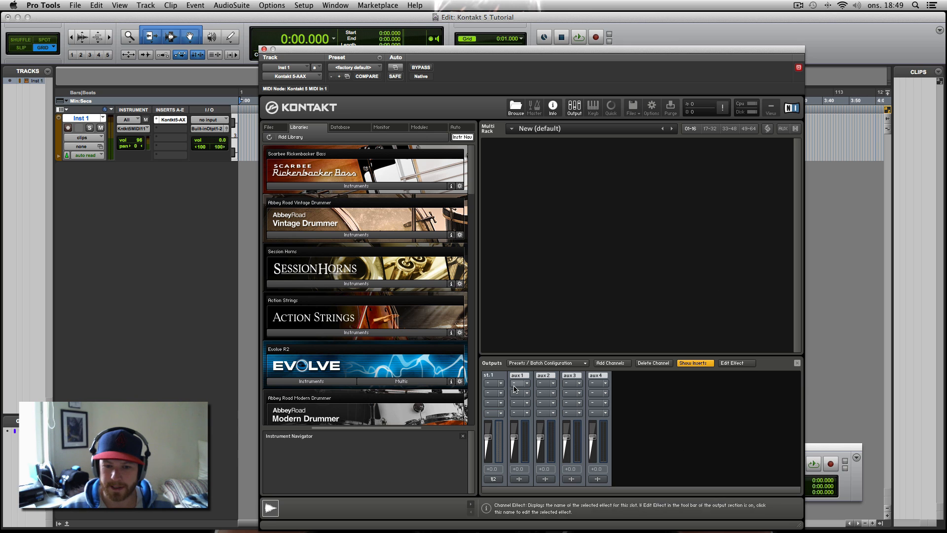
mouse_move(527, 383)
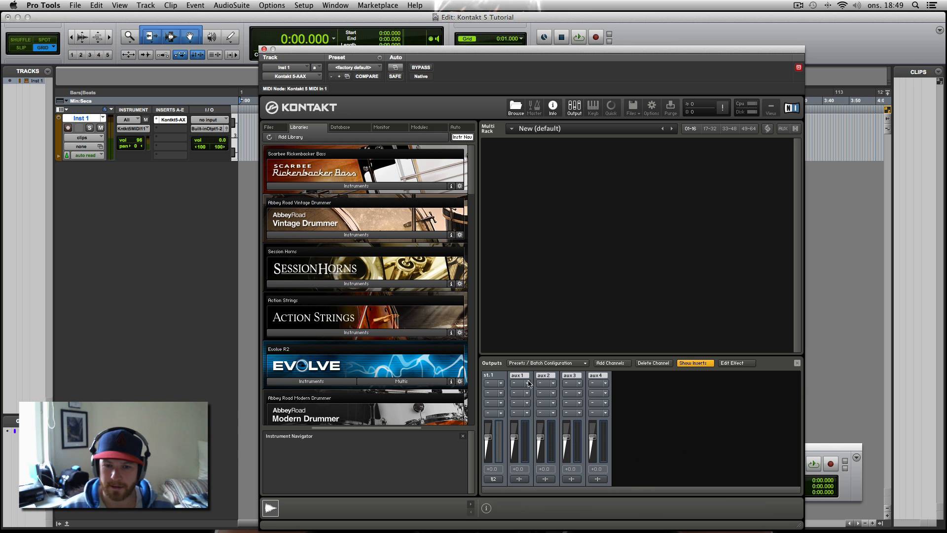
mouse_move(536, 398)
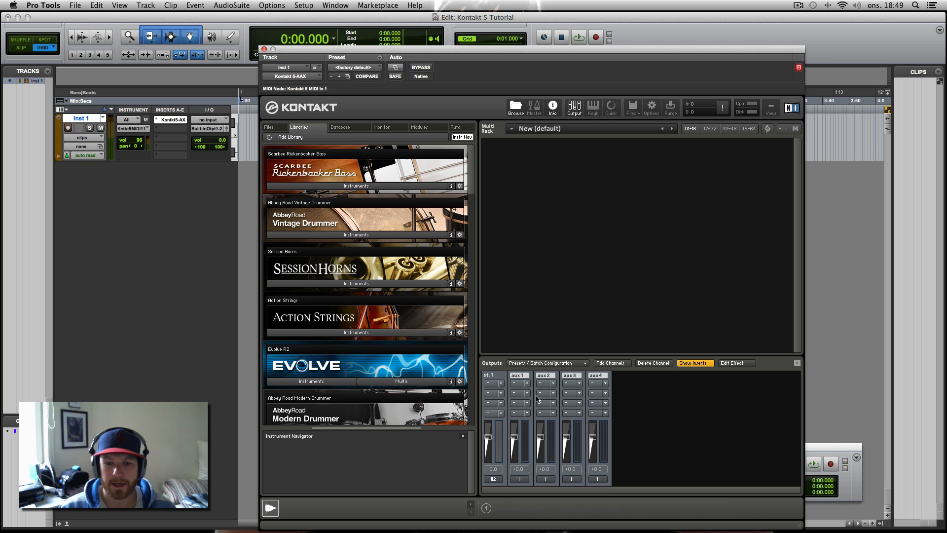
mouse_move(531, 420)
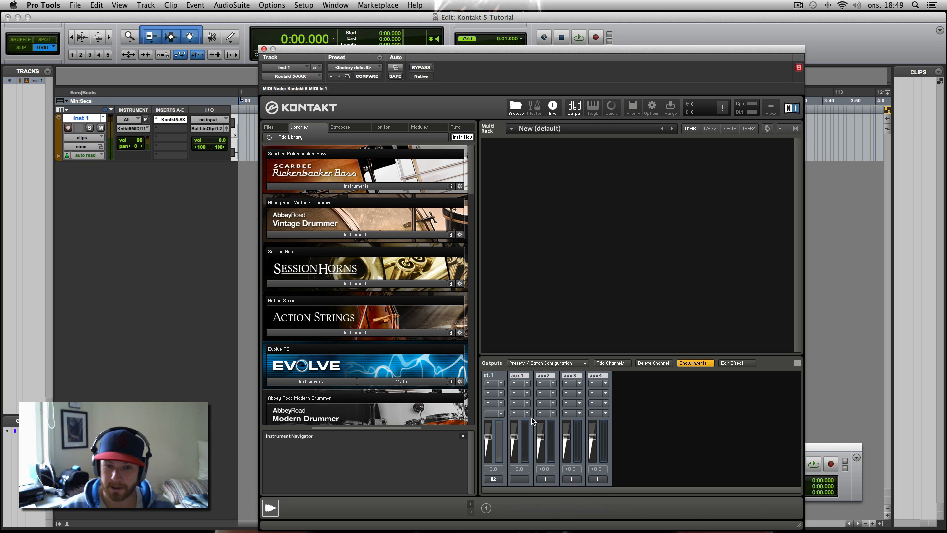
mouse_move(518, 387)
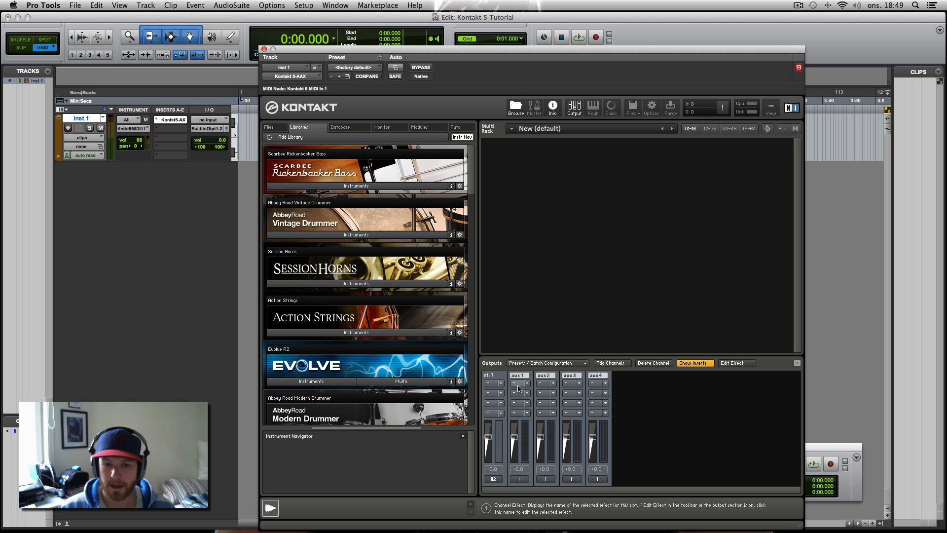
mouse_move(563, 413)
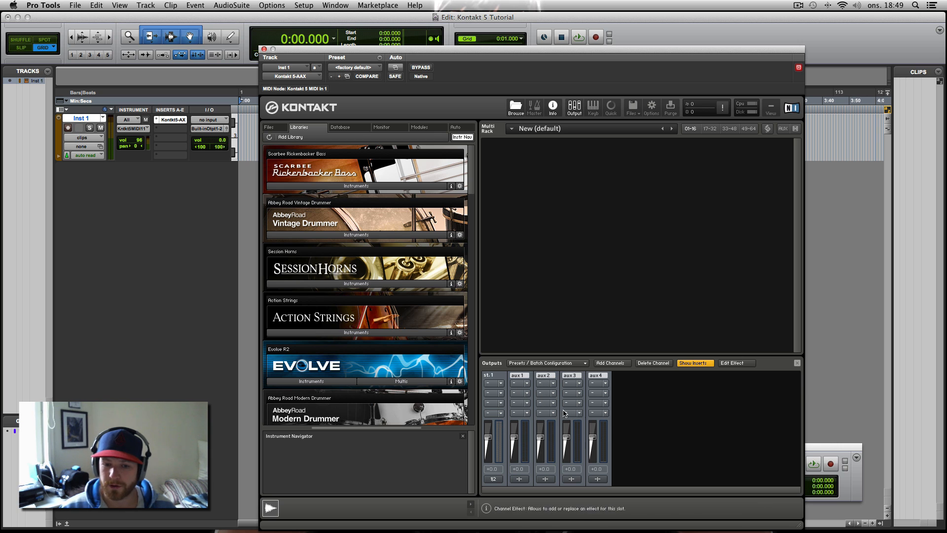
mouse_move(563, 338)
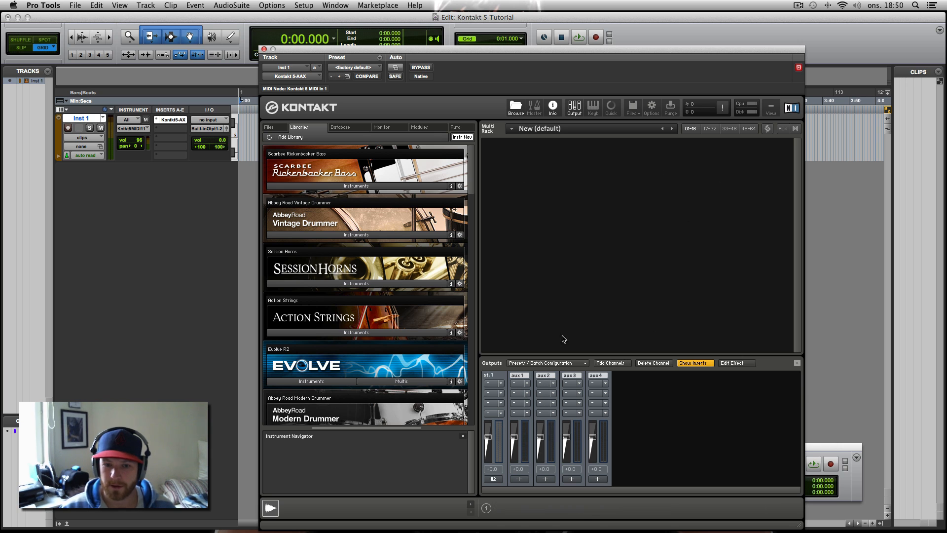
click(551, 384)
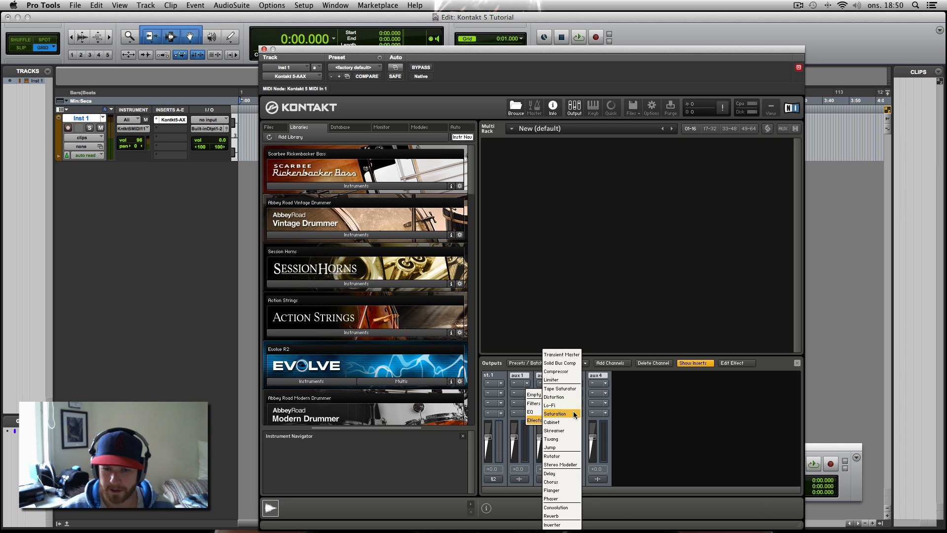
mouse_move(560, 447)
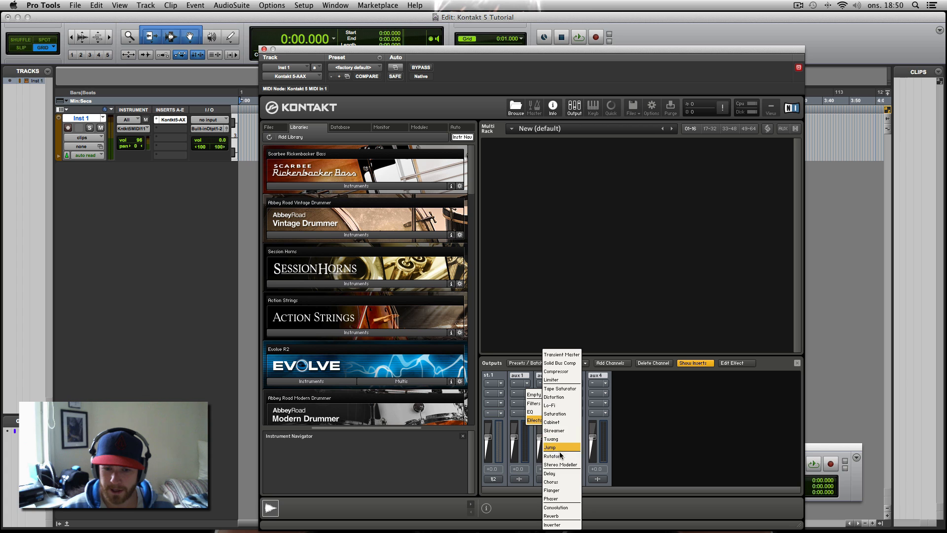
mouse_move(563, 379)
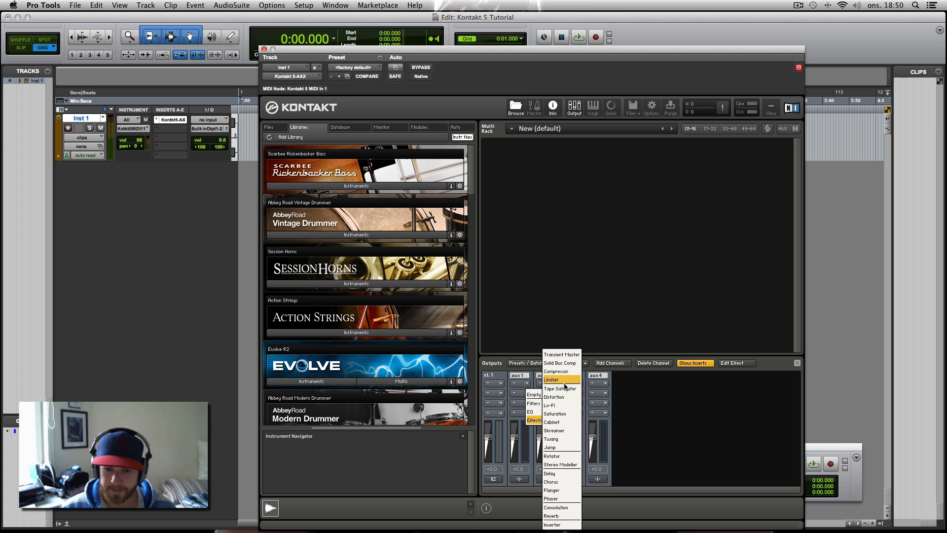
mouse_move(558, 506)
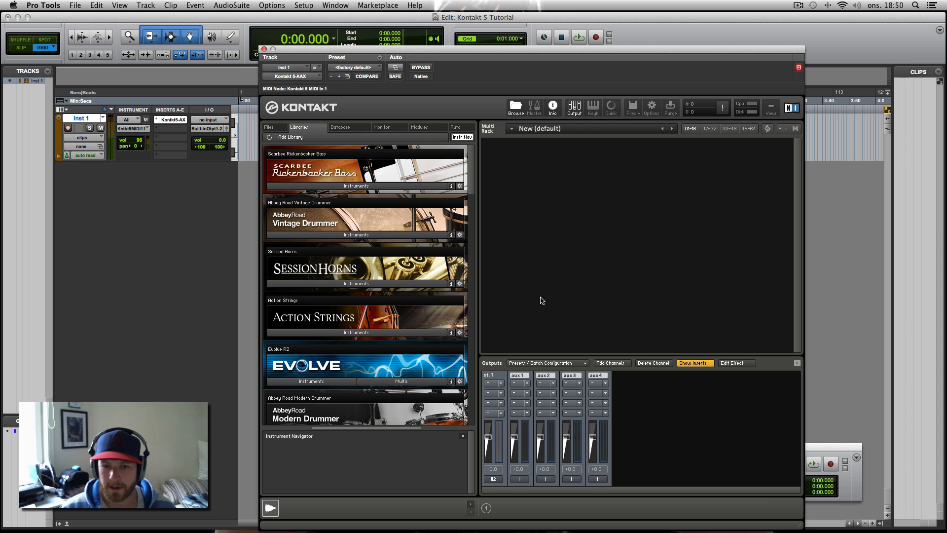
mouse_move(592, 285)
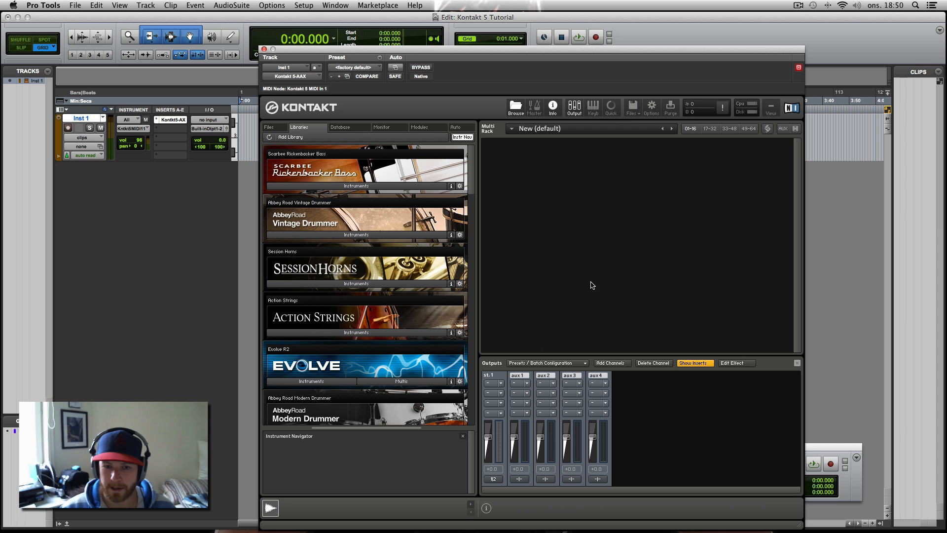
mouse_move(538, 358)
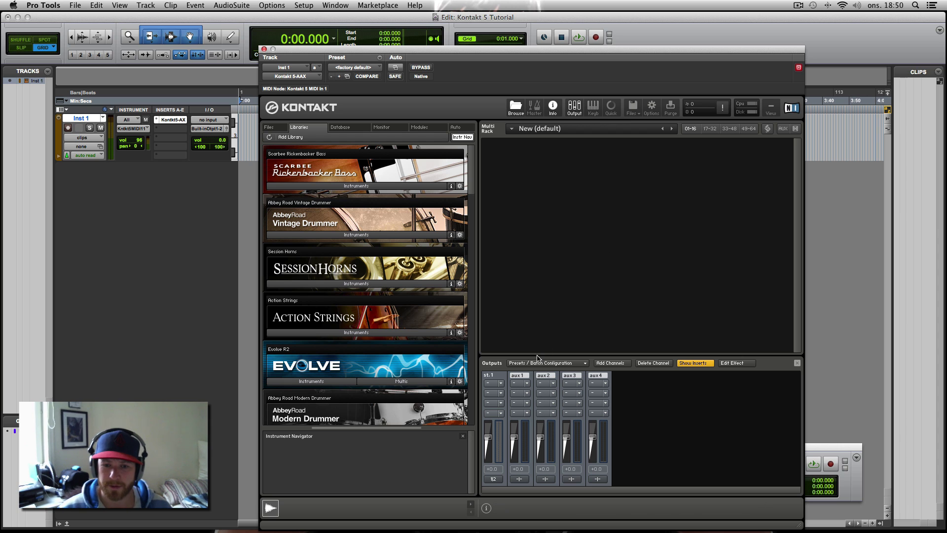
mouse_move(678, 424)
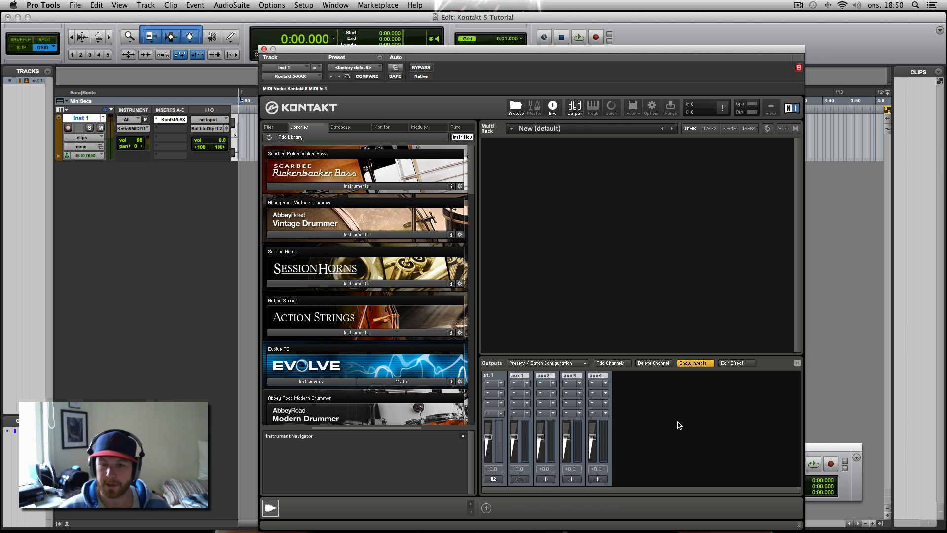
mouse_move(488, 438)
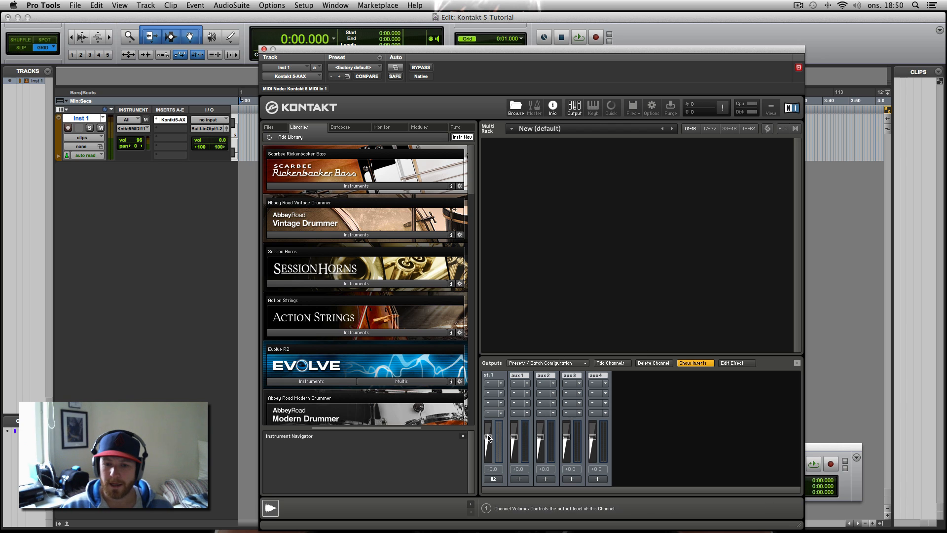
mouse_move(488, 376)
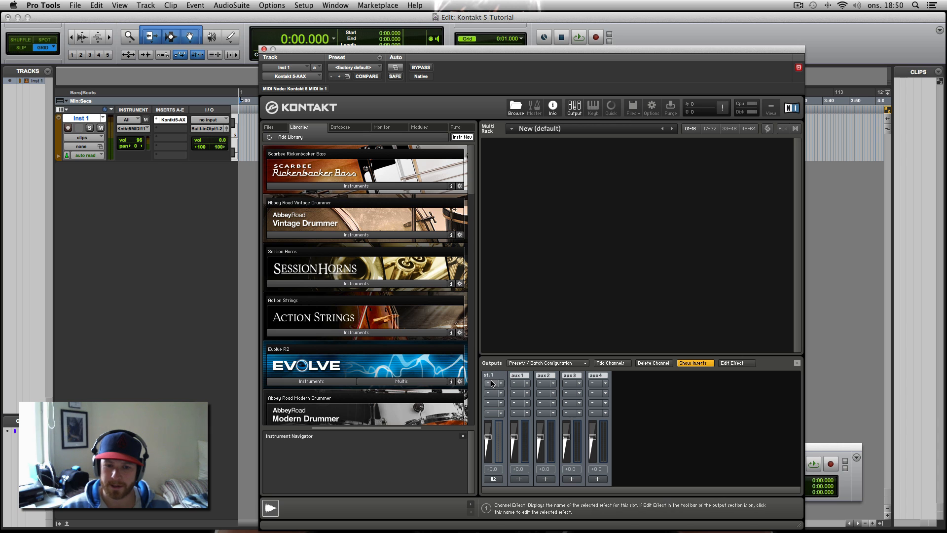
mouse_move(512, 415)
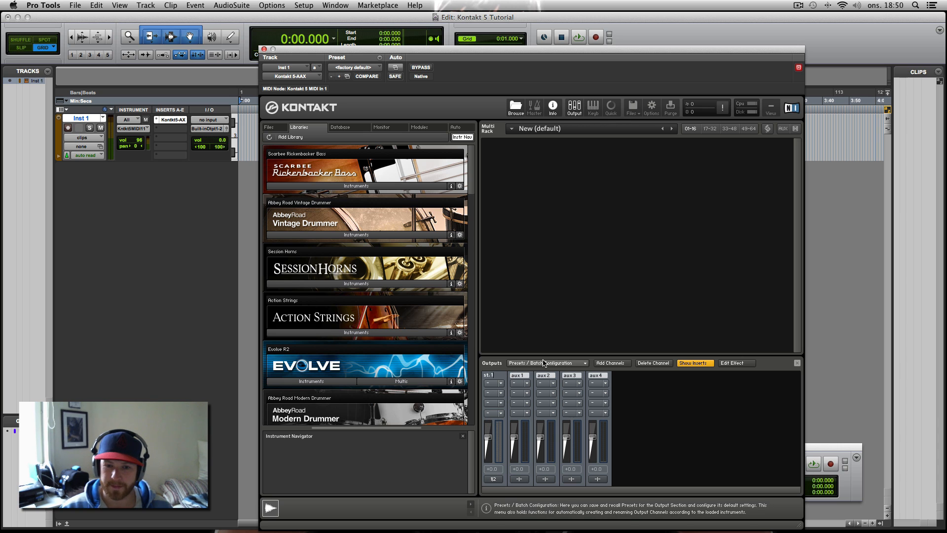
click(547, 362)
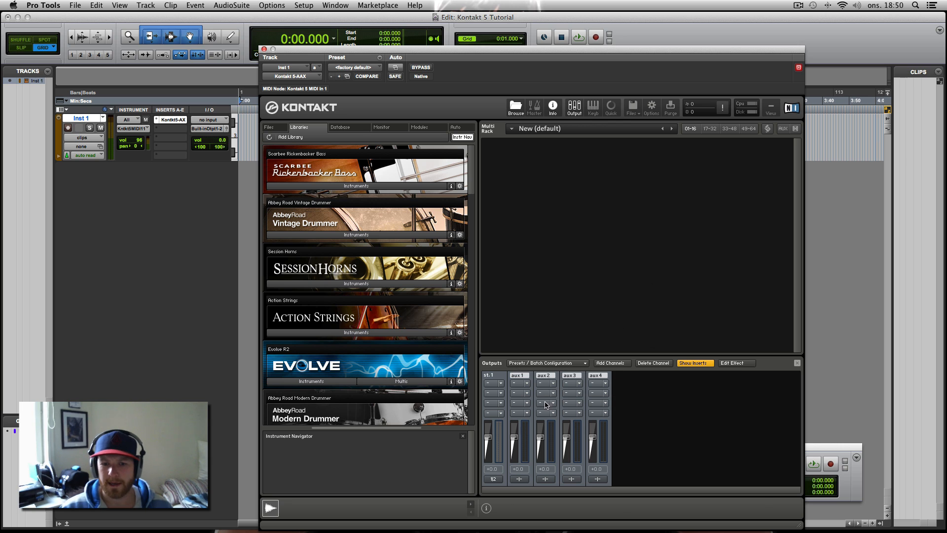
mouse_move(561, 413)
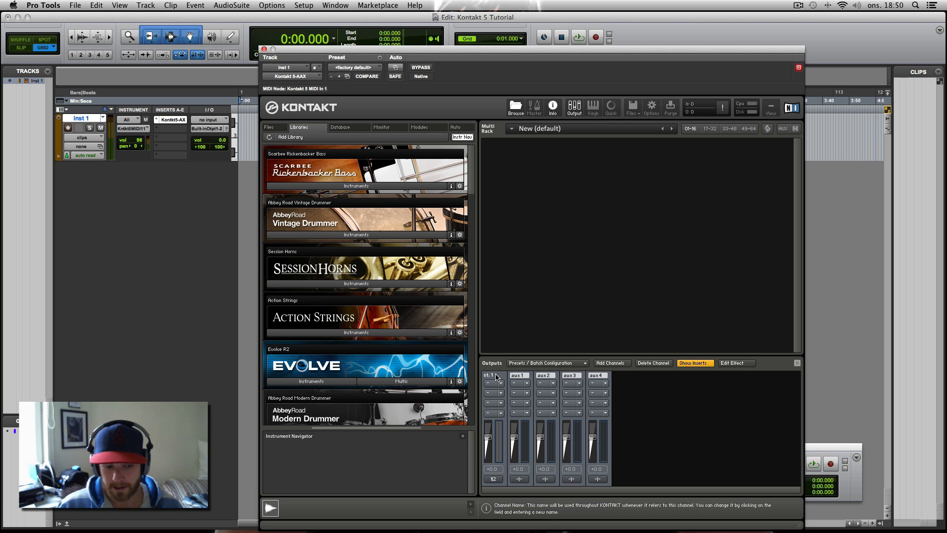
mouse_move(594, 163)
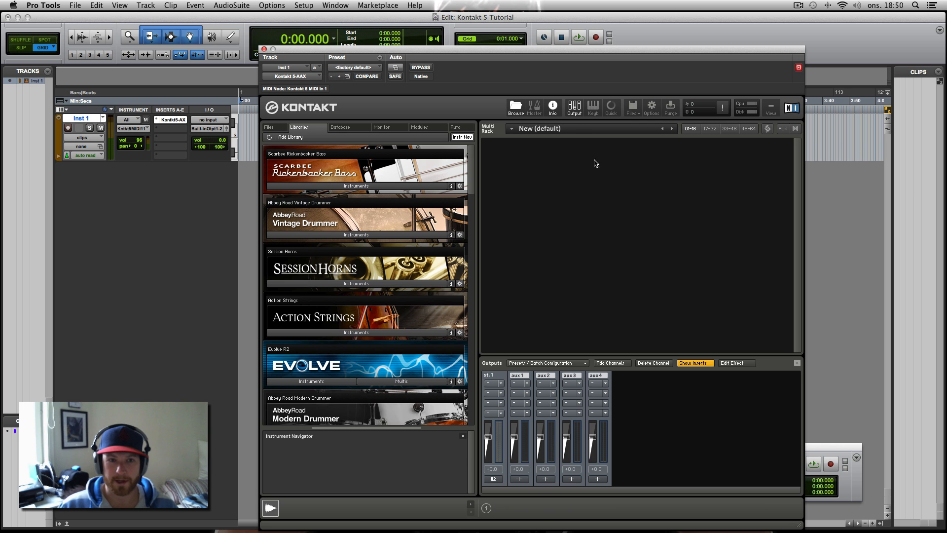
Load Studio Drummer's Garage Kit – Lite.nki and drag its 04 16th Hat Both groove onto the timeline
scroll(down, 3)
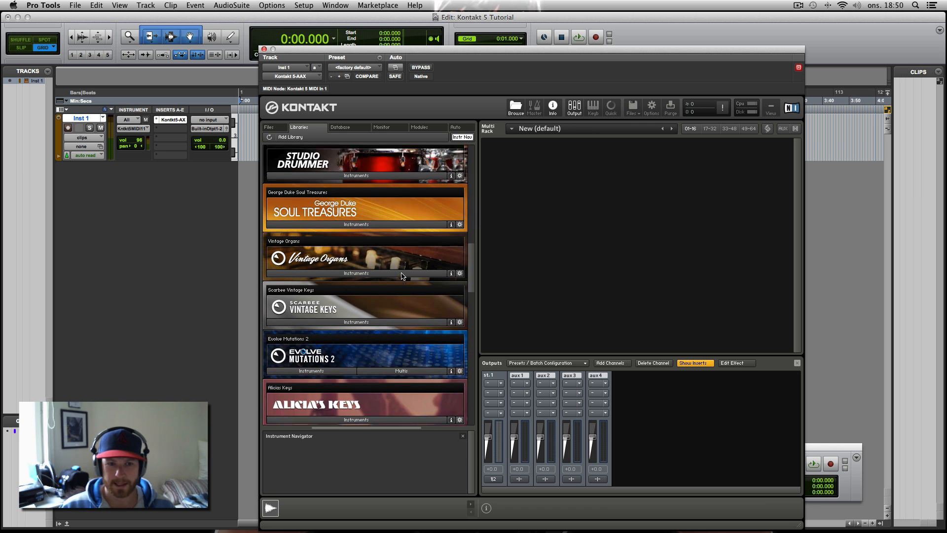
scroll(down, 3)
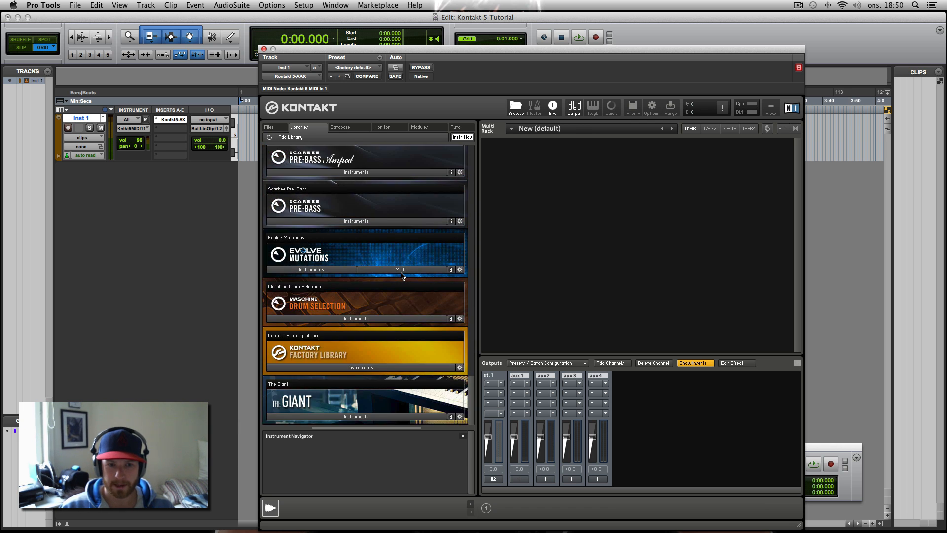
scroll(down, 3)
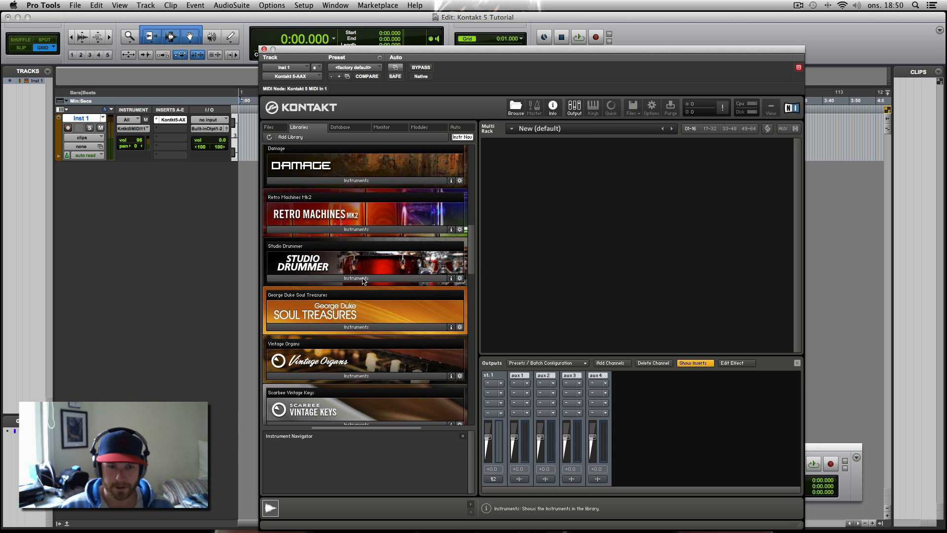
click(355, 279)
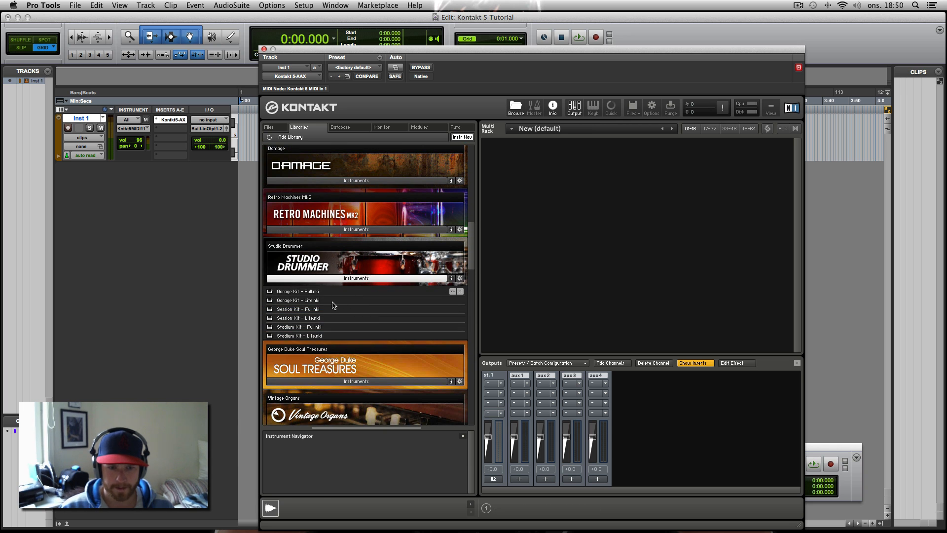
click(298, 300)
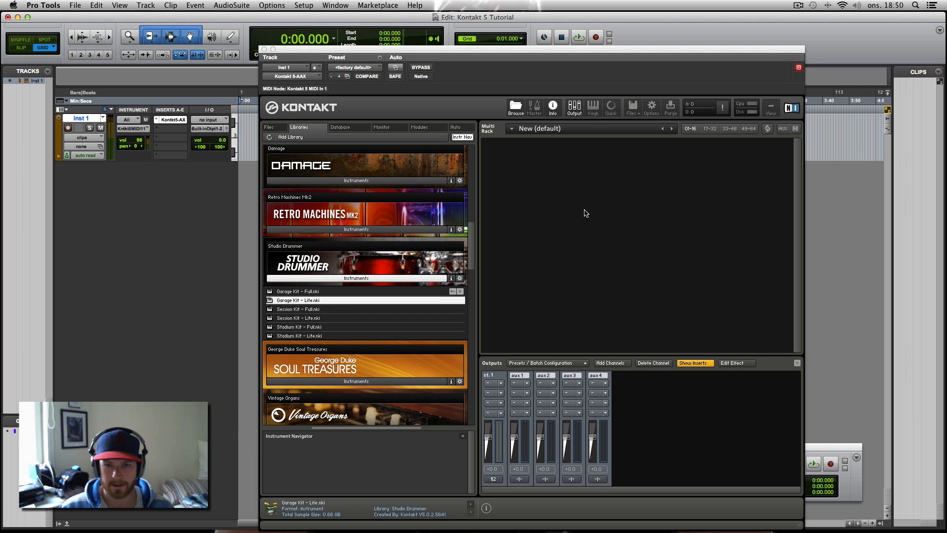
double_click(298, 300)
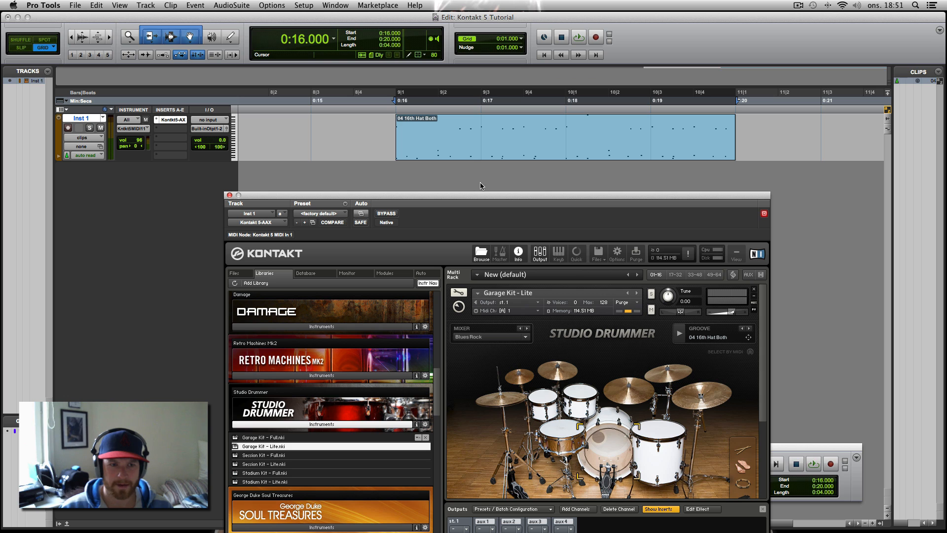
click(577, 37)
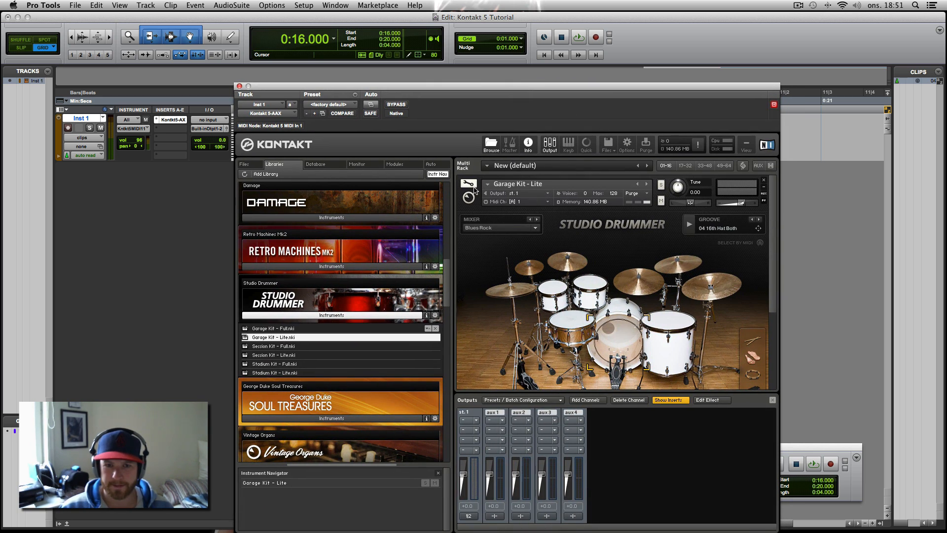
Minimize the Garage Kit – Lite instrument in Kontakt's rack to its compact header
click(468, 184)
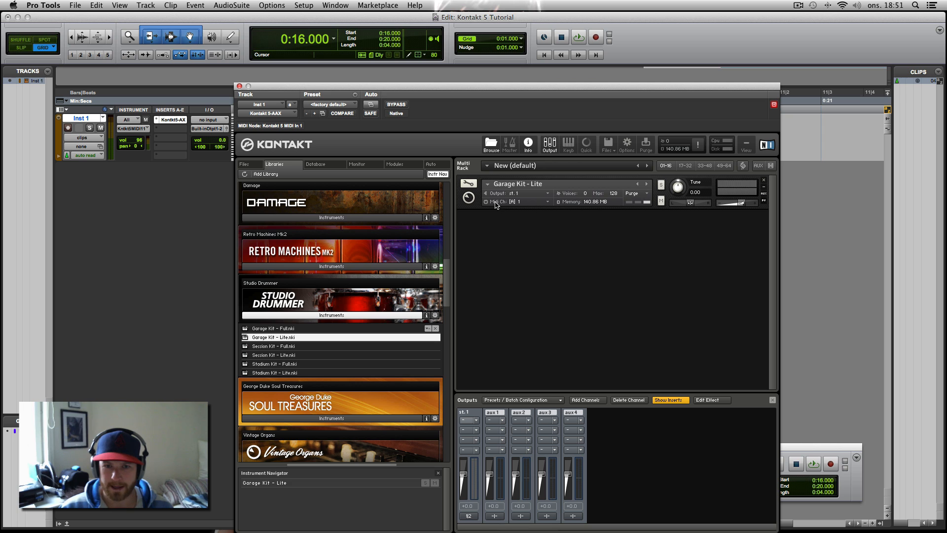
mouse_move(515, 203)
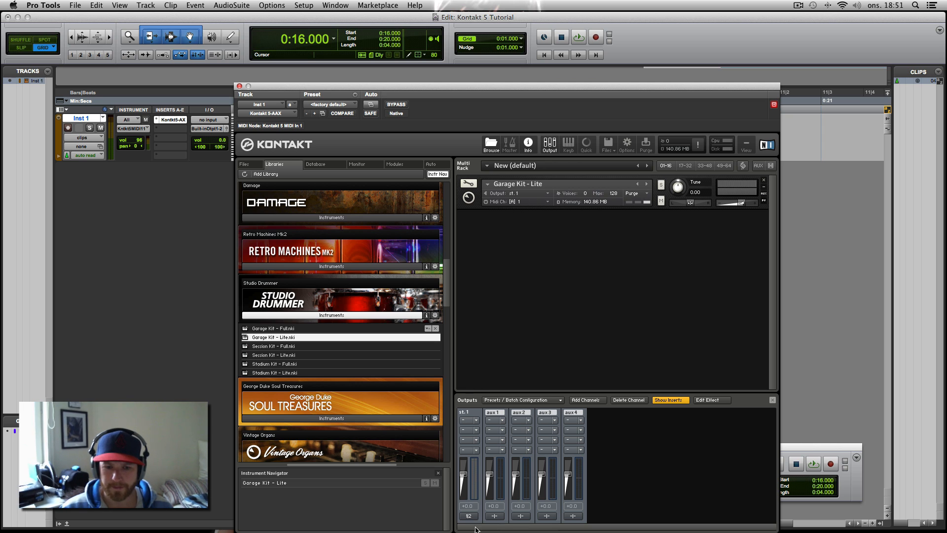
mouse_move(472, 415)
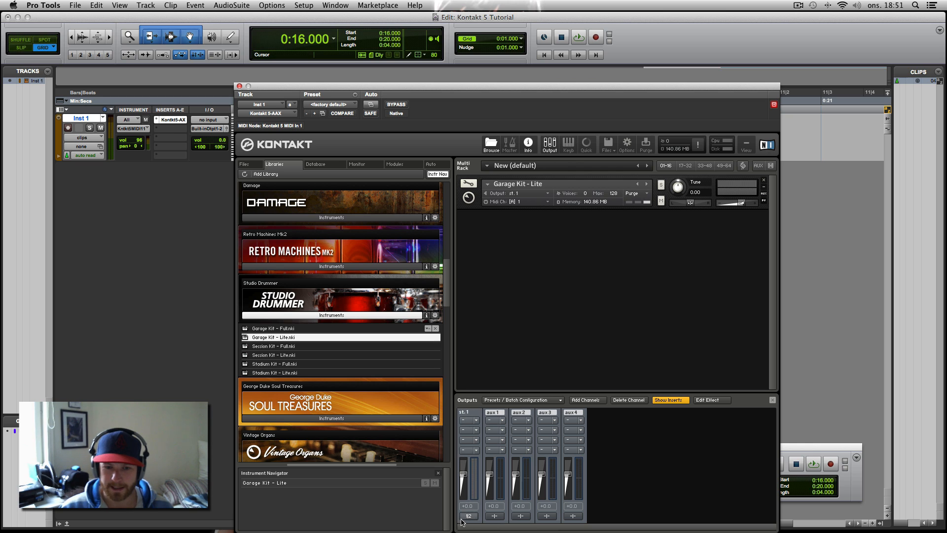
mouse_move(475, 521)
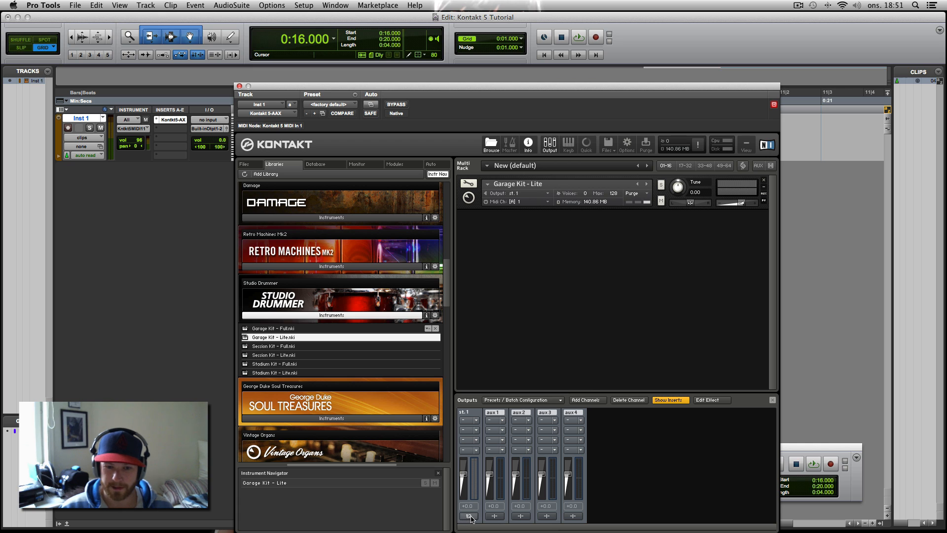
click(467, 515)
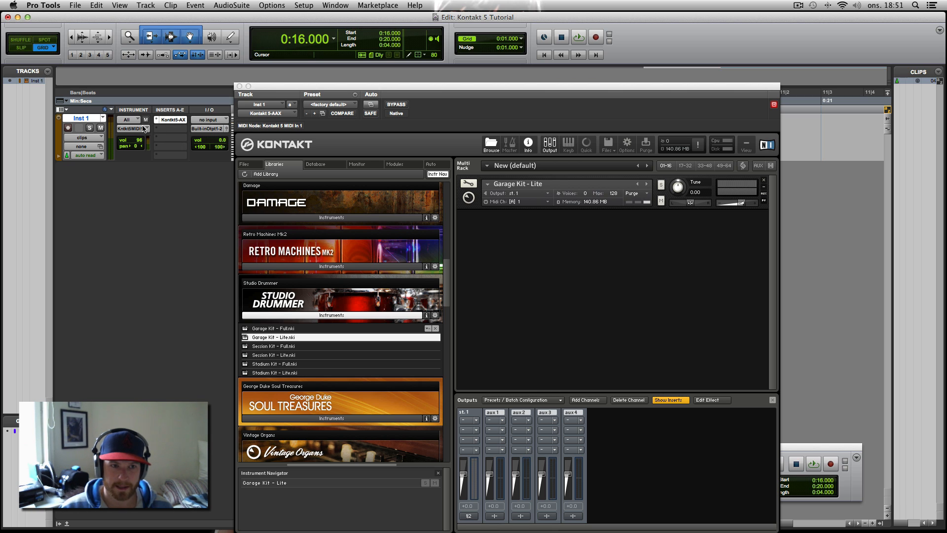
mouse_move(228, 236)
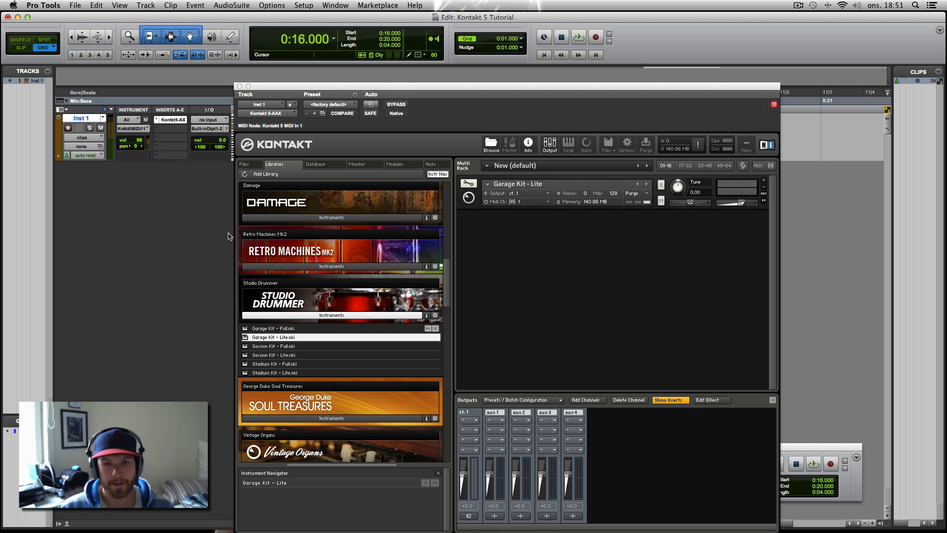
mouse_move(144, 210)
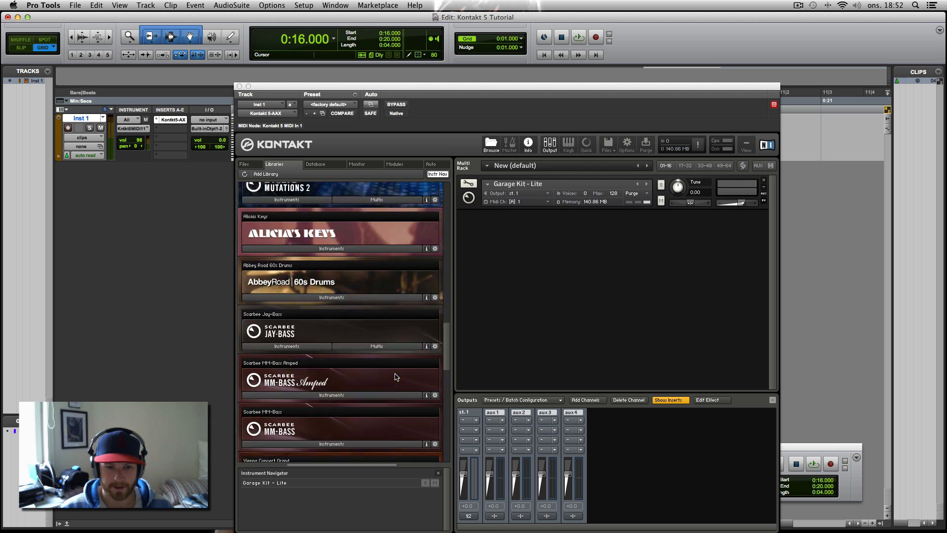
Load Cello Ensemble.nki from the Factory Library's VSL Strings and minimize it below the drums
scroll(down, 3)
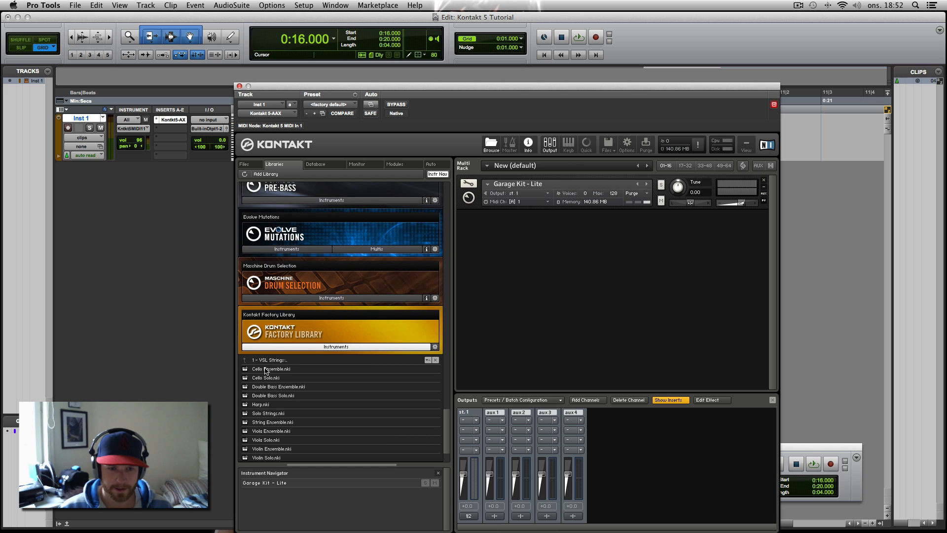
double_click(270, 368)
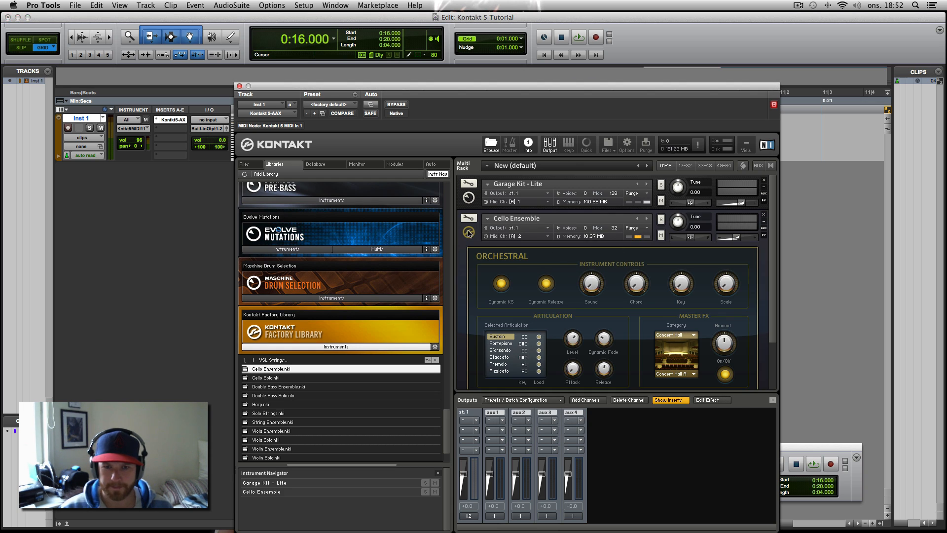
click(467, 233)
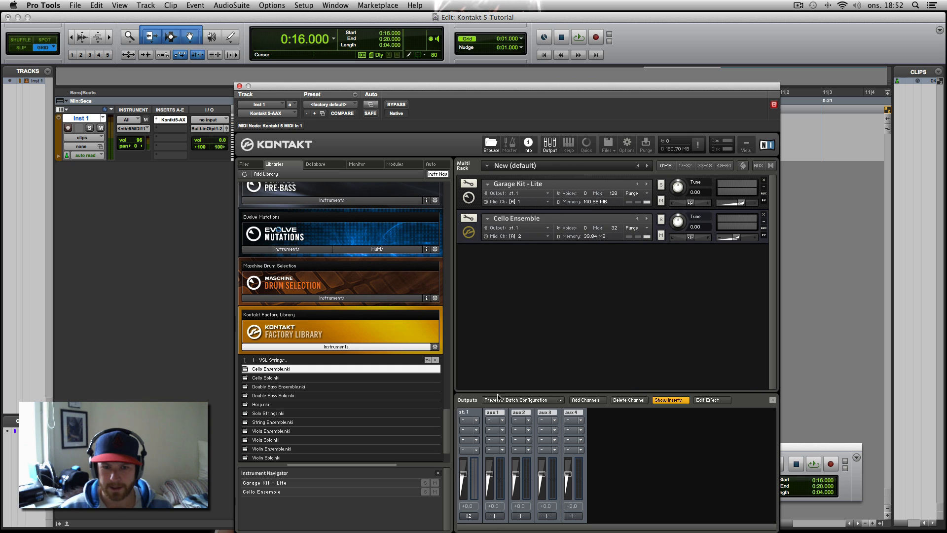
mouse_move(471, 446)
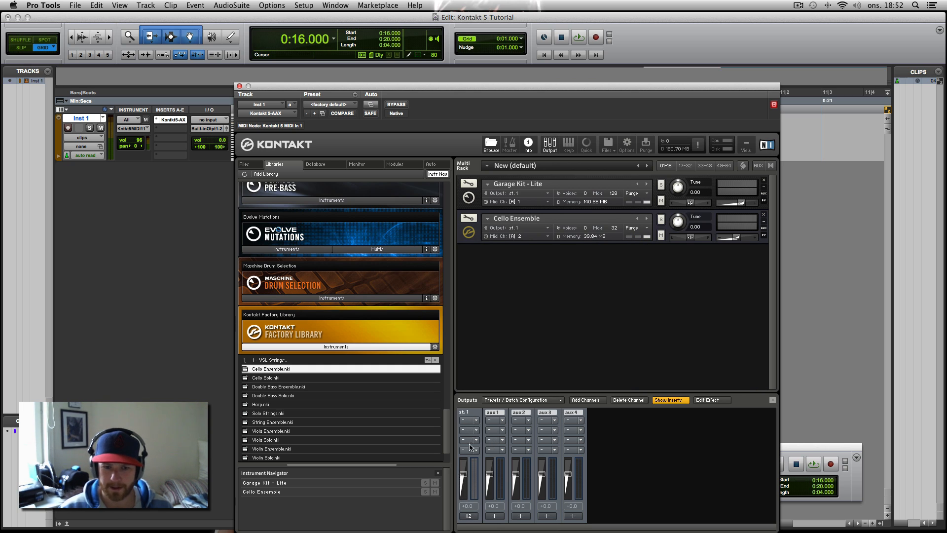
Create one stereo output channel st.2 on host outputs 3|4 in Kontakt's Outputs dialog
click(583, 400)
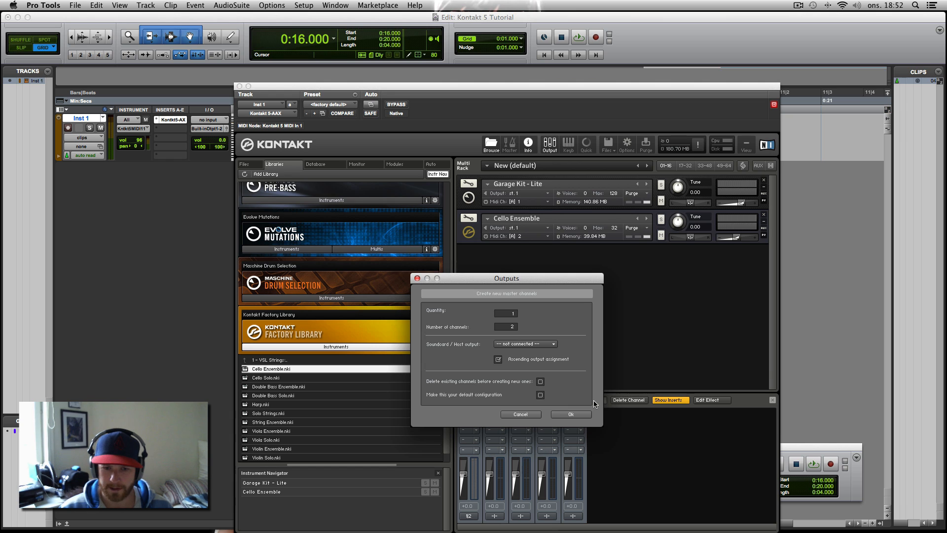
mouse_move(537, 318)
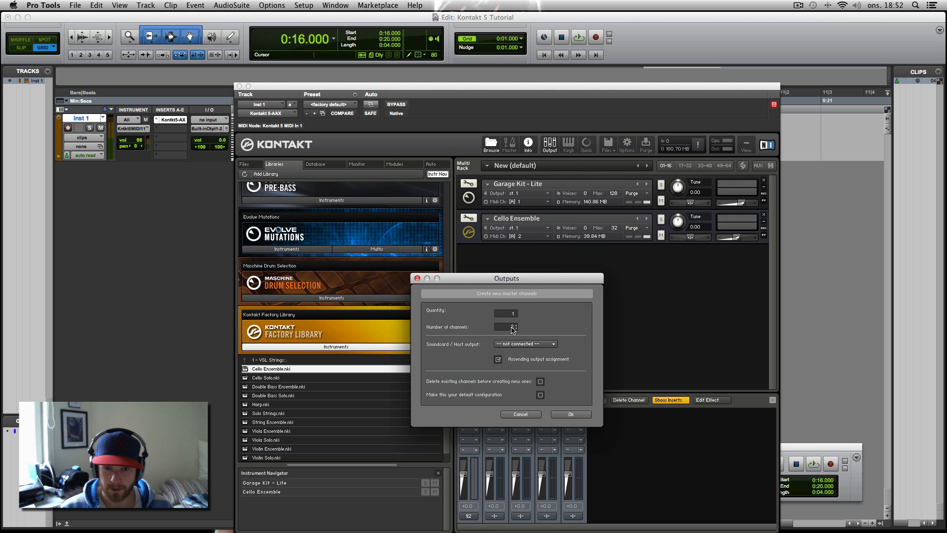
click(513, 327)
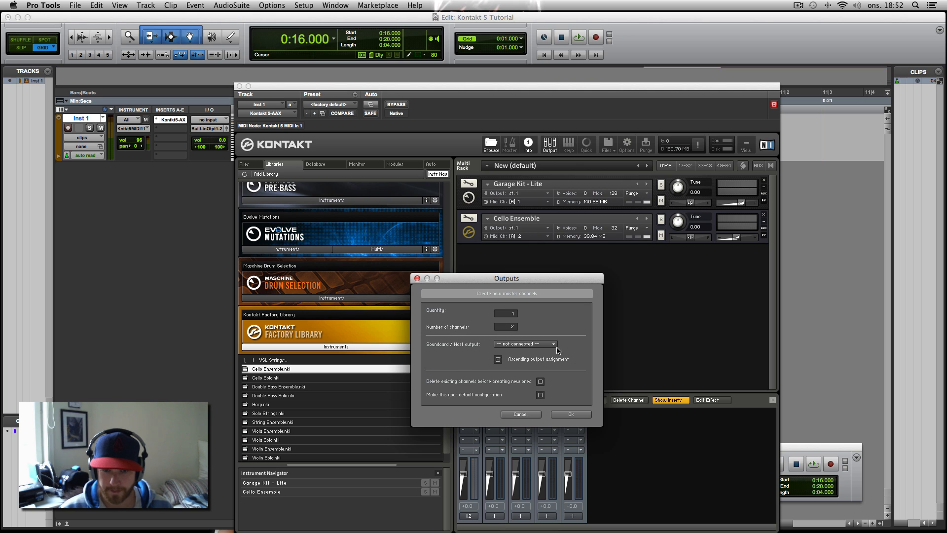
click(550, 343)
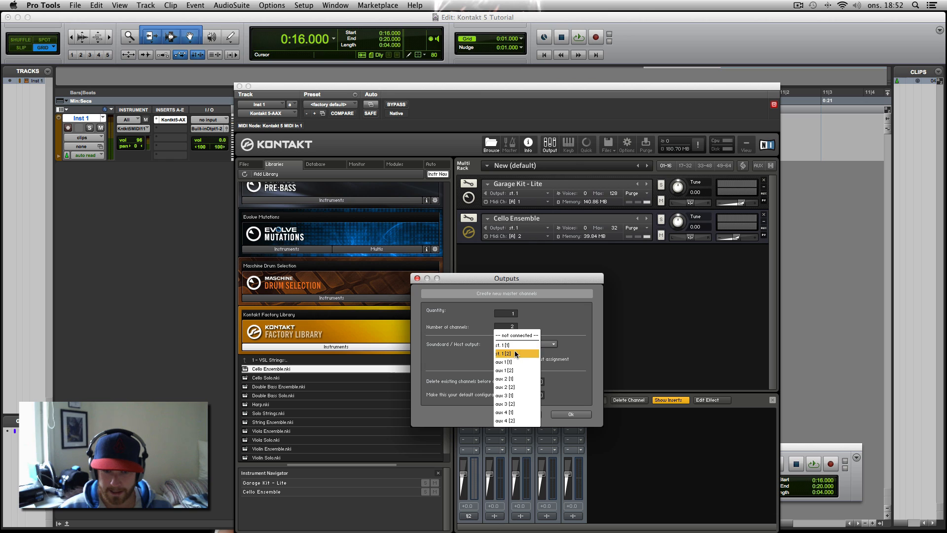
mouse_move(516, 360)
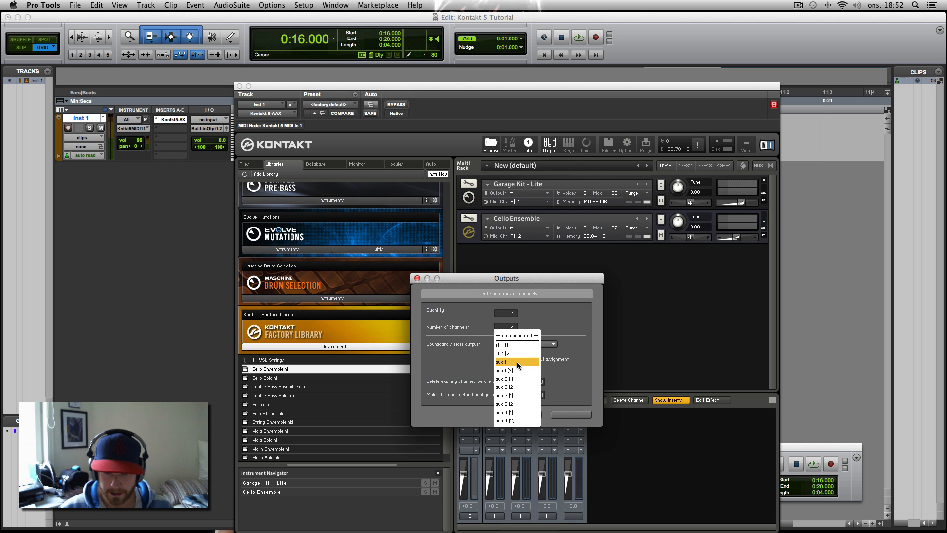
mouse_move(516, 403)
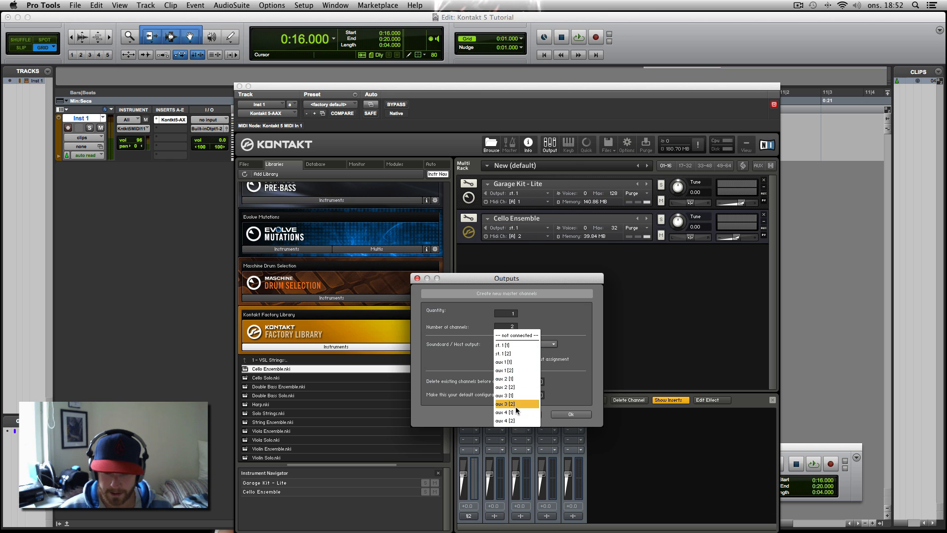
mouse_move(514, 394)
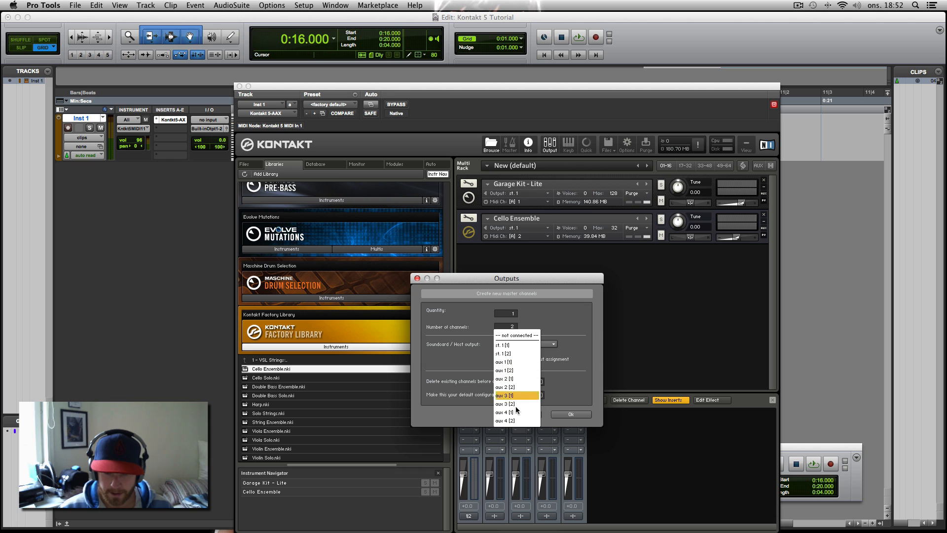
mouse_move(513, 353)
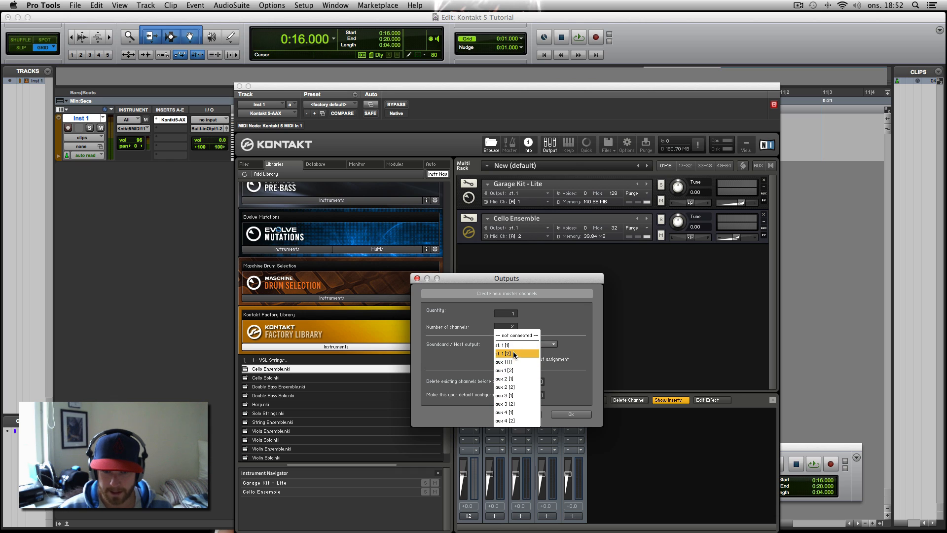
mouse_move(487, 349)
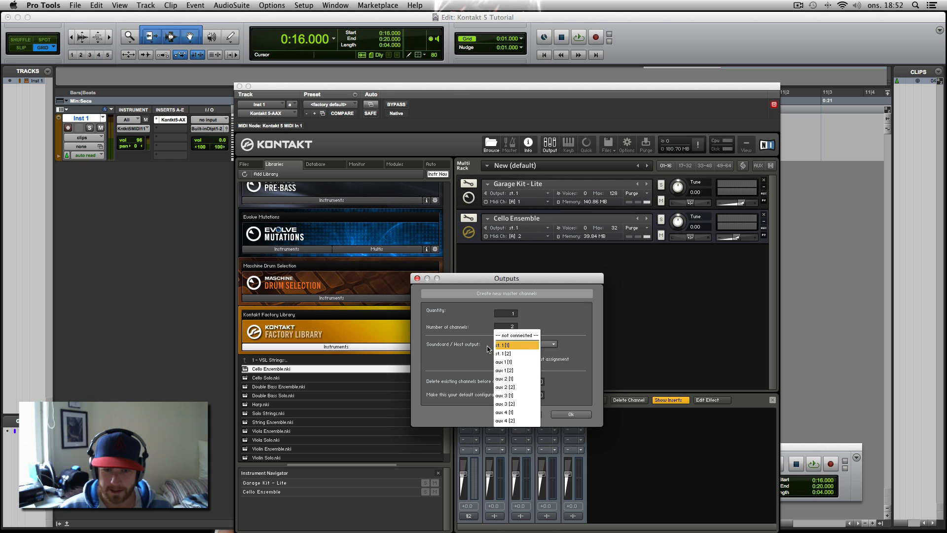
mouse_move(504, 353)
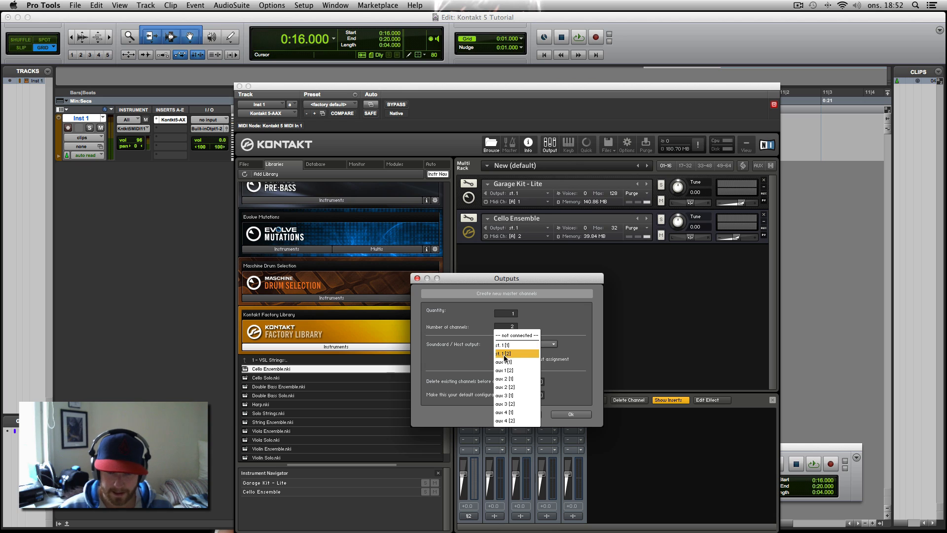
mouse_move(509, 361)
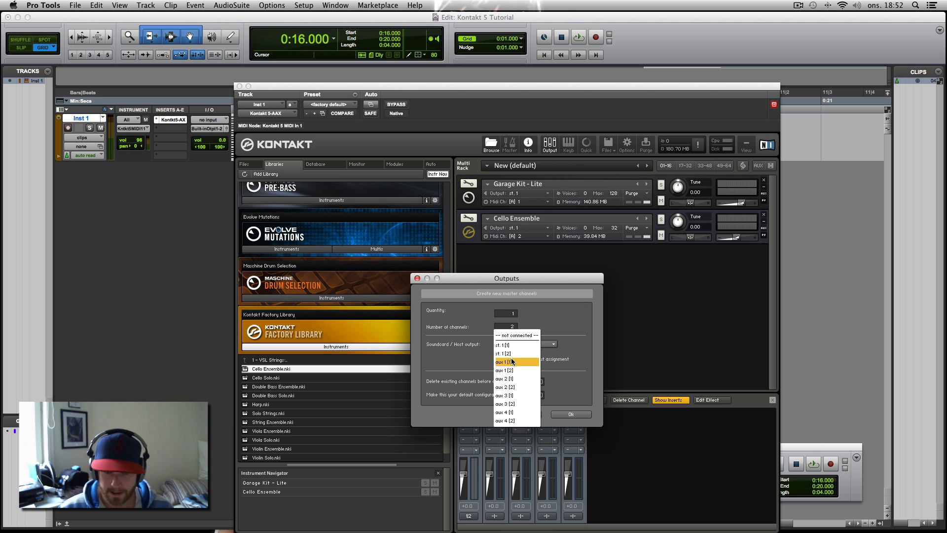
click(504, 361)
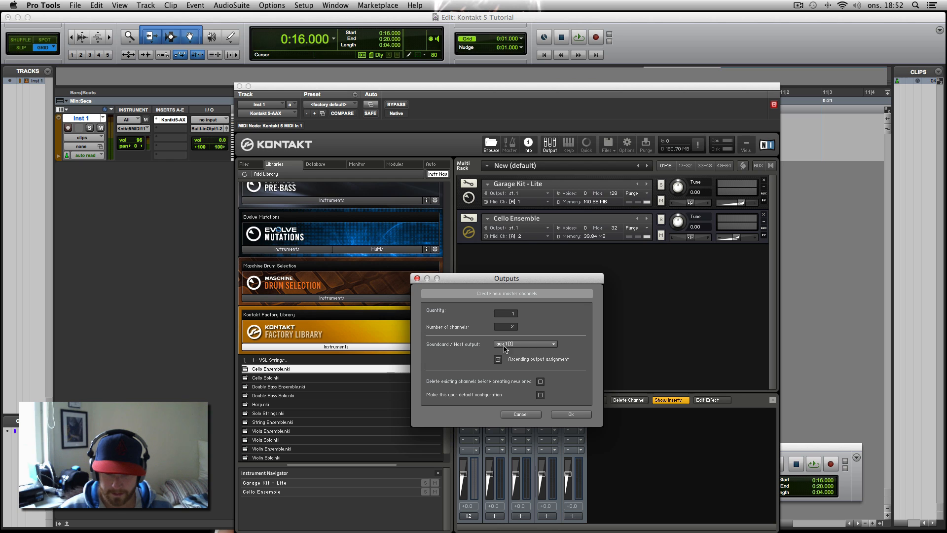
mouse_move(583, 401)
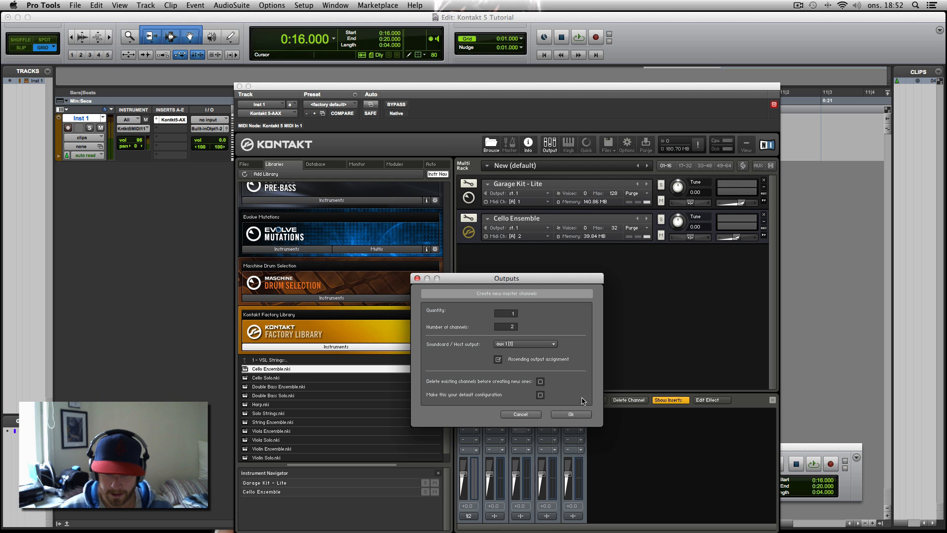
click(569, 413)
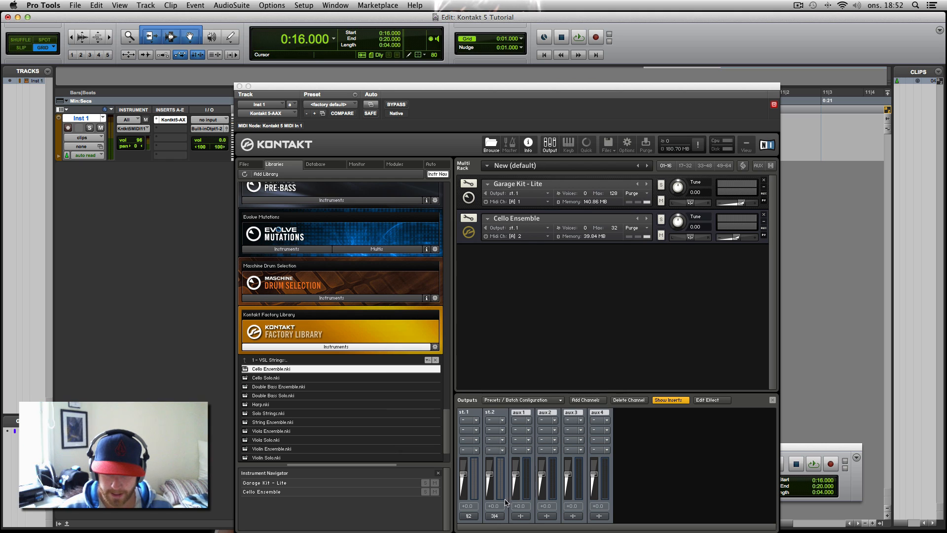
mouse_move(517, 306)
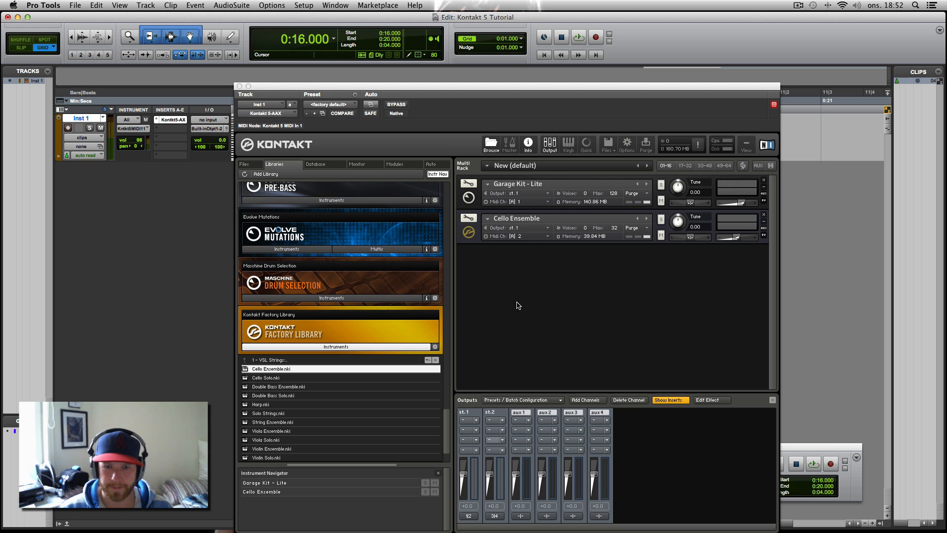
Route the Cello Ensemble's output to st.2, leaving the Garage Kit on st.1
click(515, 228)
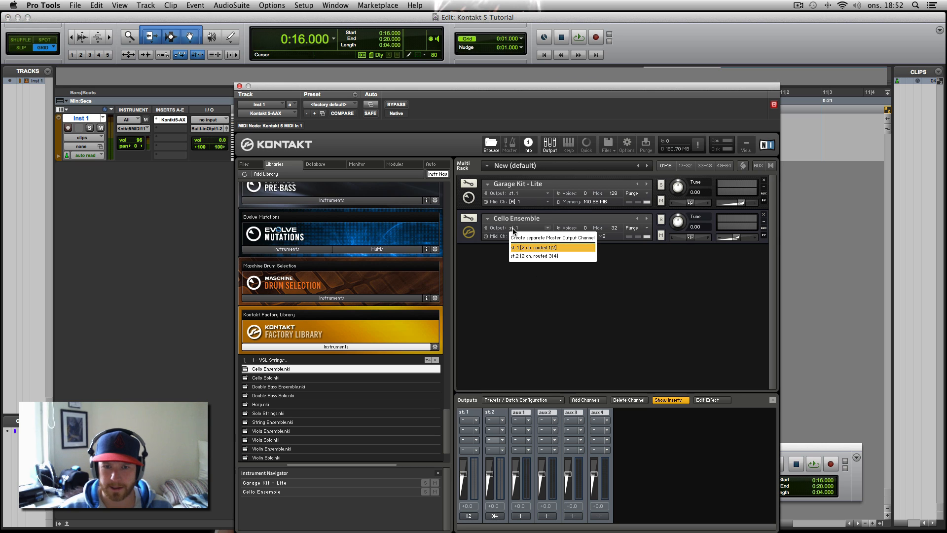
click(534, 255)
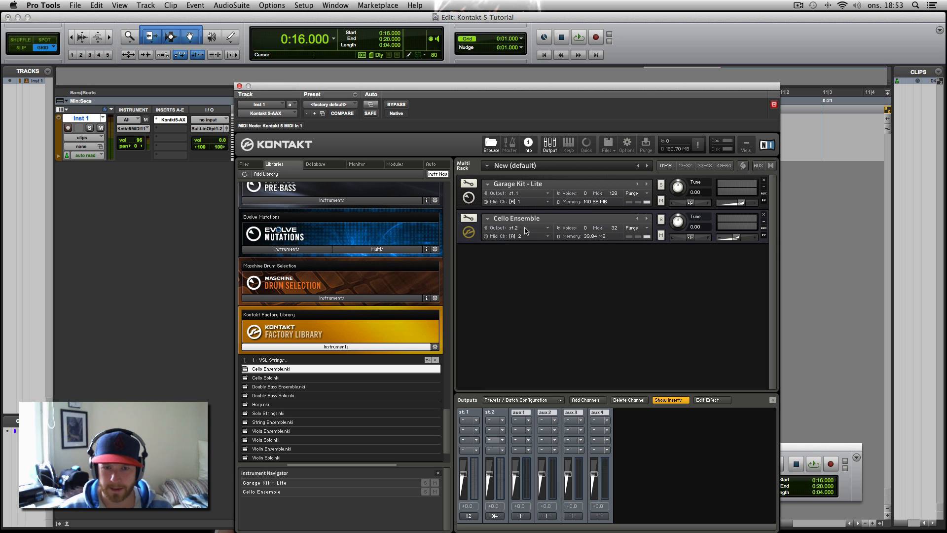
mouse_move(597, 272)
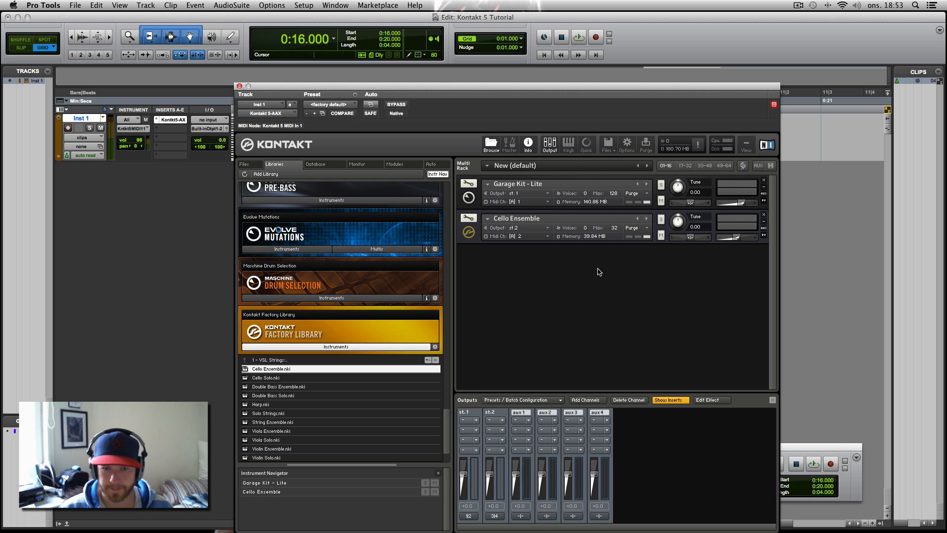
mouse_move(143, 187)
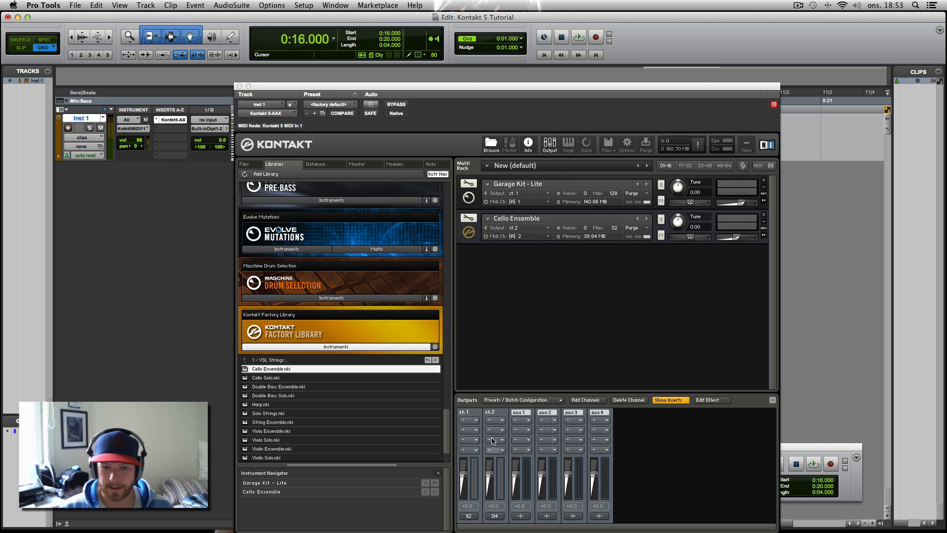
mouse_move(511, 237)
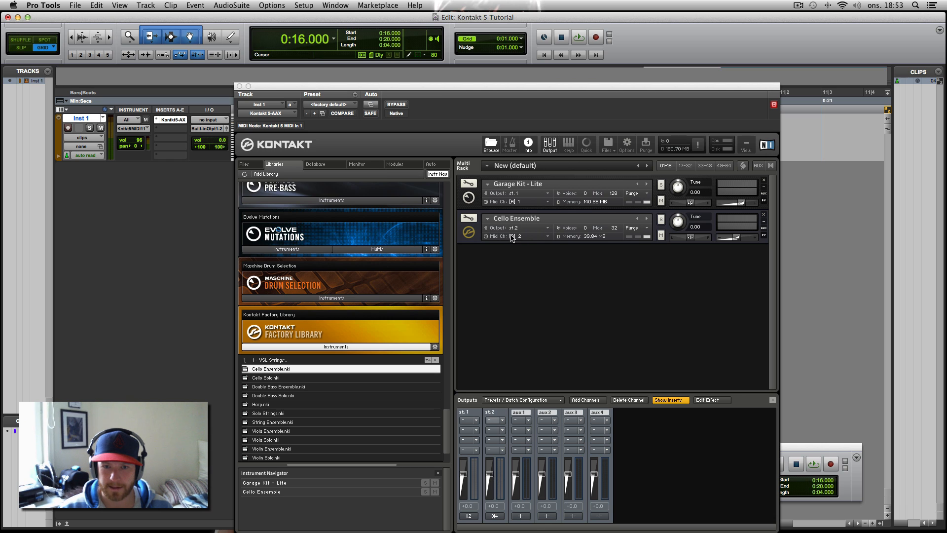
mouse_move(495, 230)
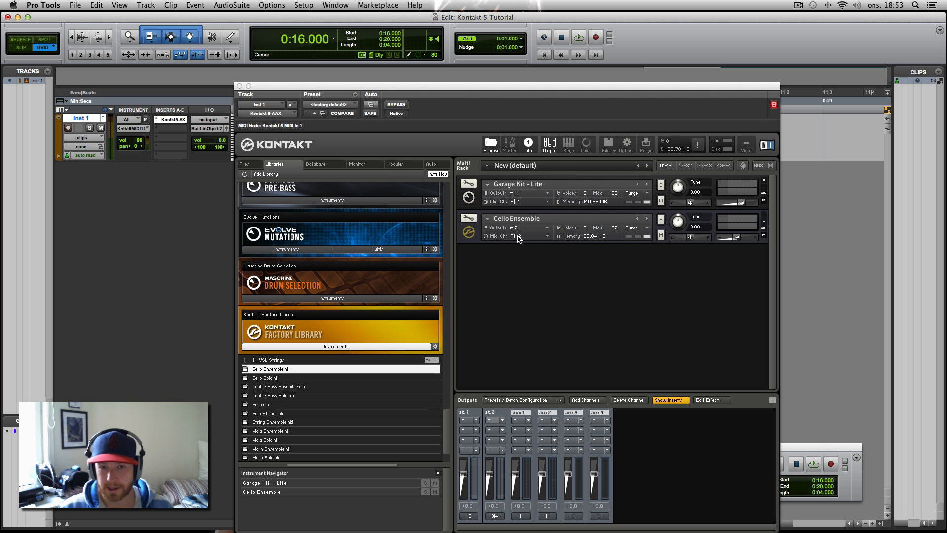
click(517, 236)
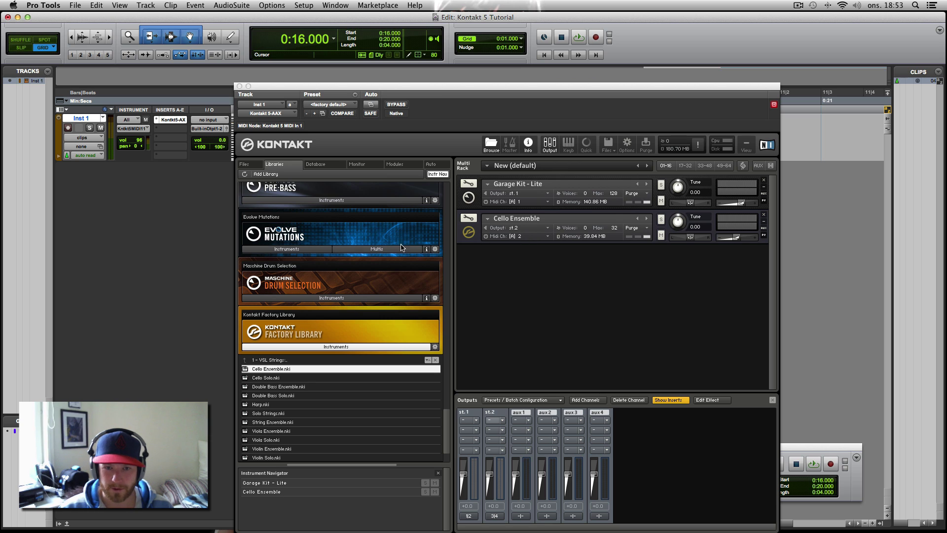
mouse_move(364, 165)
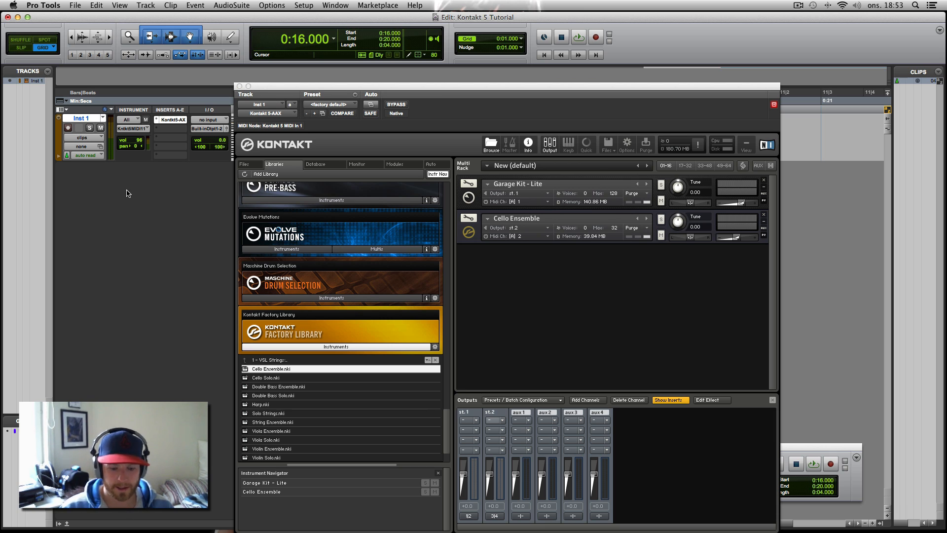
Create a second stereo instrument track, Inst 2, via Track > New
click(145, 6)
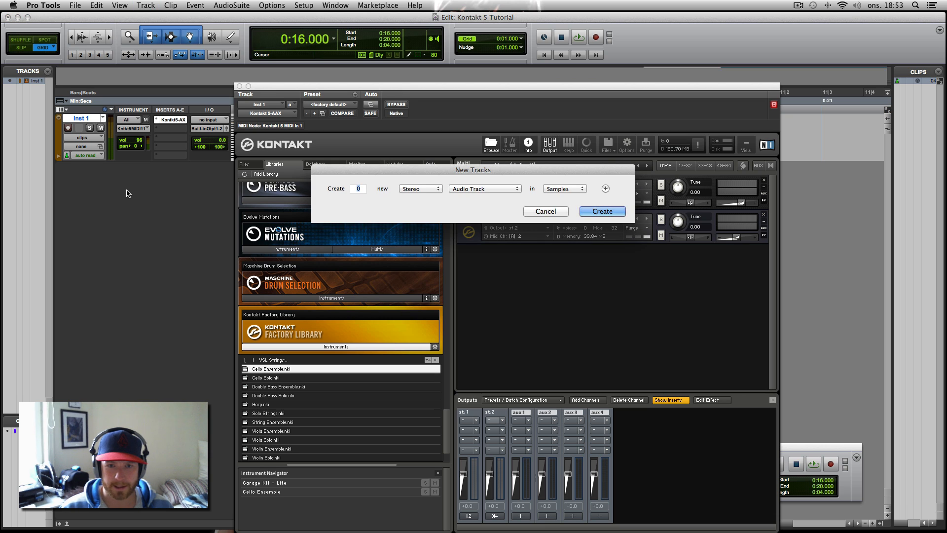
click(483, 188)
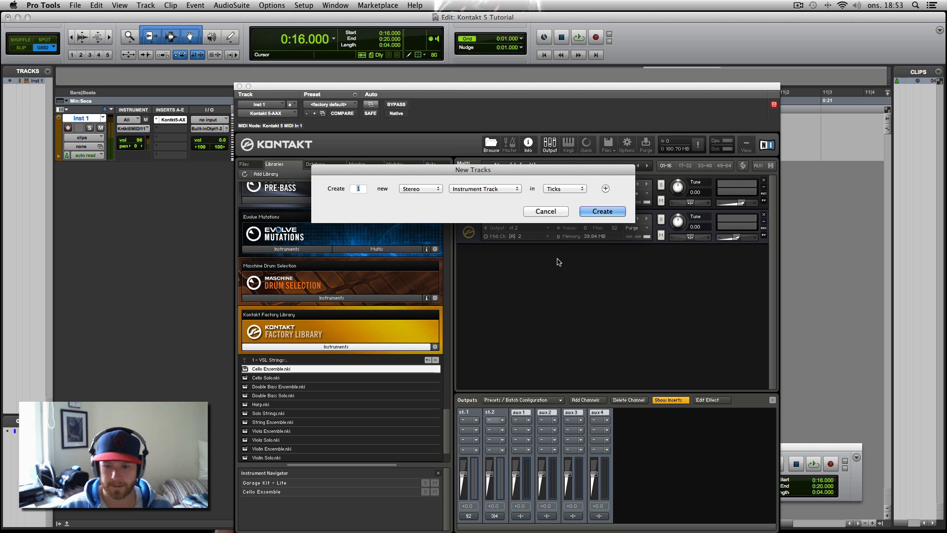
click(601, 211)
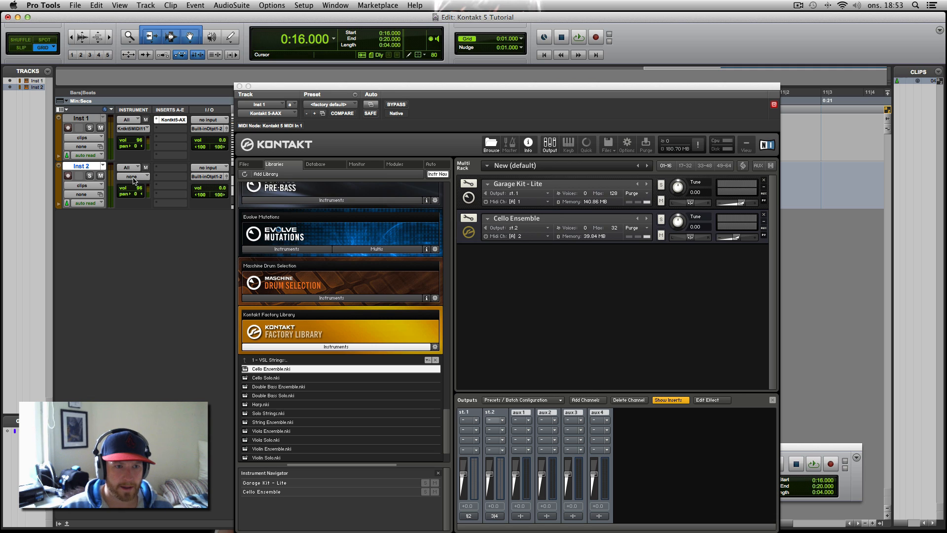
Set Inst 2's input to plug-in > Kontakt 5-AAX - Inst 1 - Insert a > Kontakt aux 1
click(131, 176)
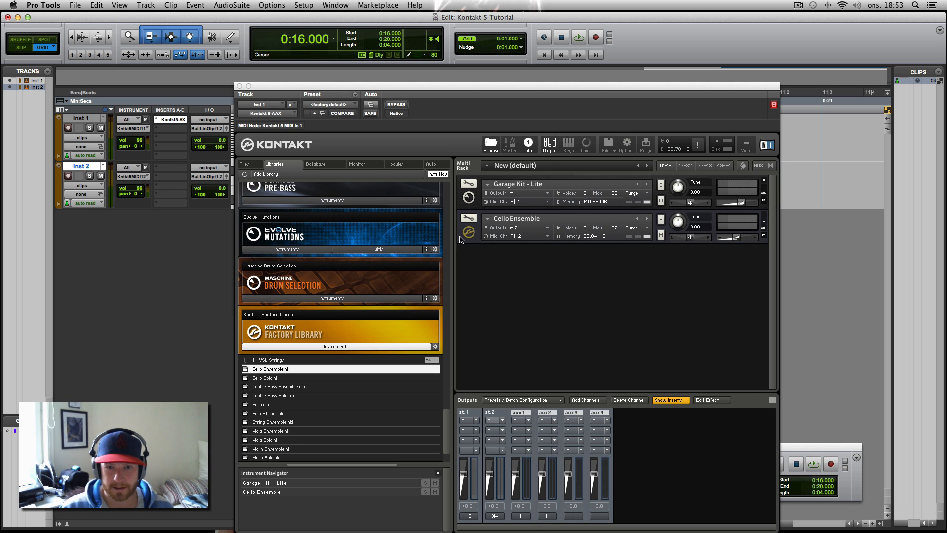
mouse_move(478, 254)
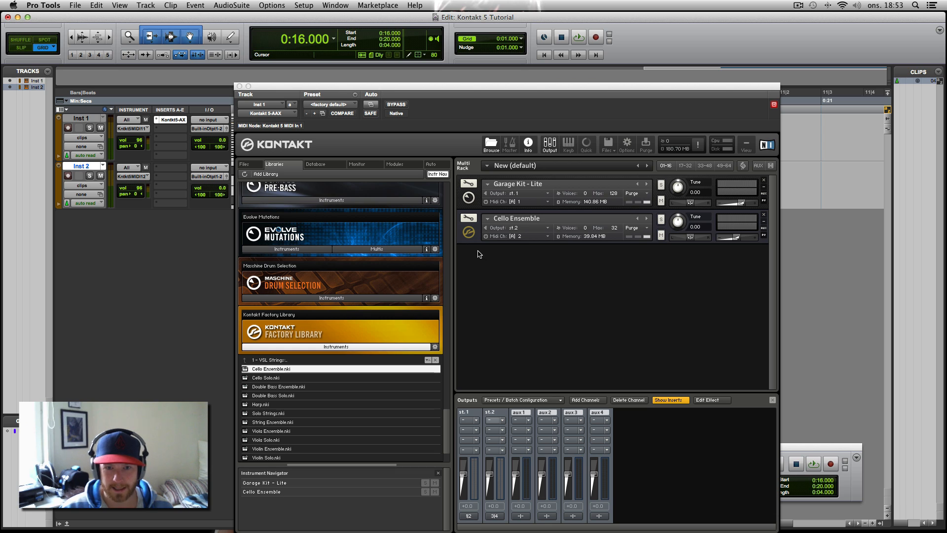
mouse_move(517, 237)
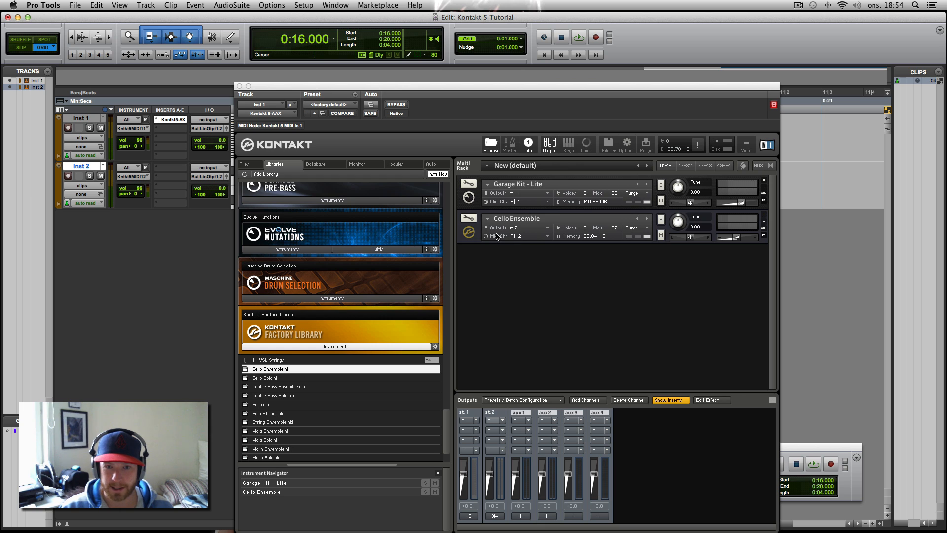
mouse_move(512, 238)
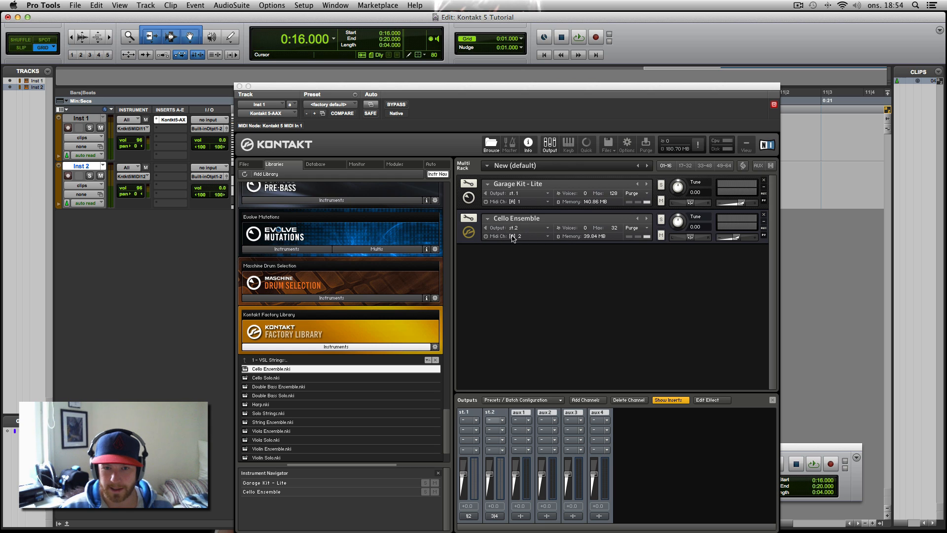
mouse_move(480, 228)
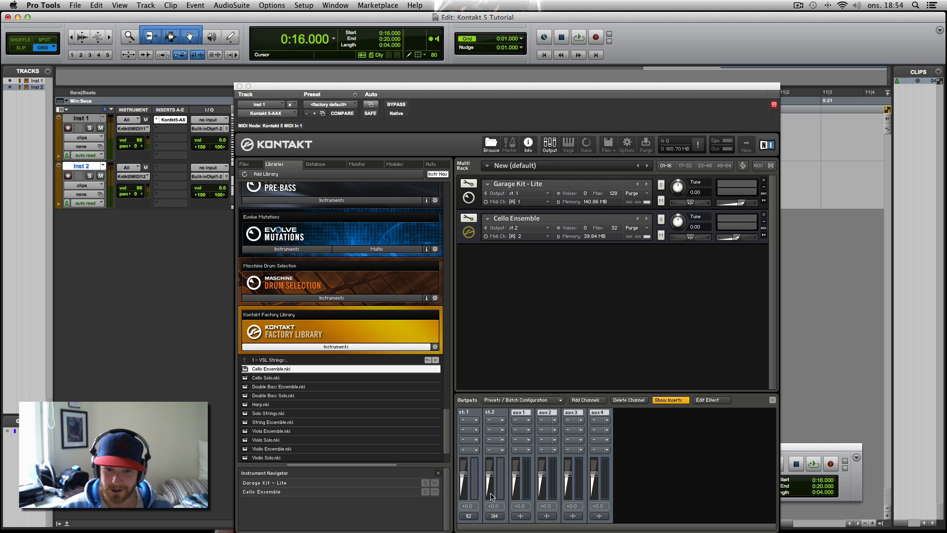
mouse_move(498, 518)
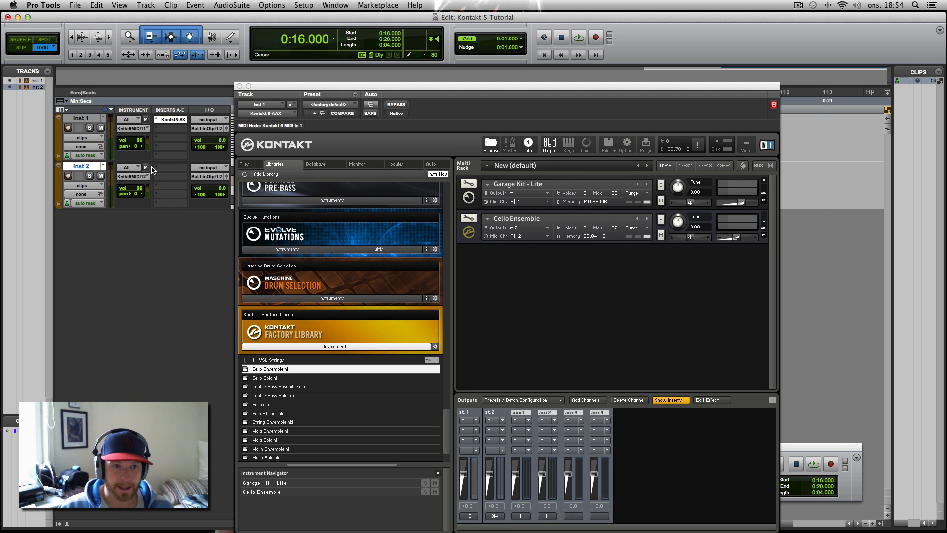
mouse_move(213, 175)
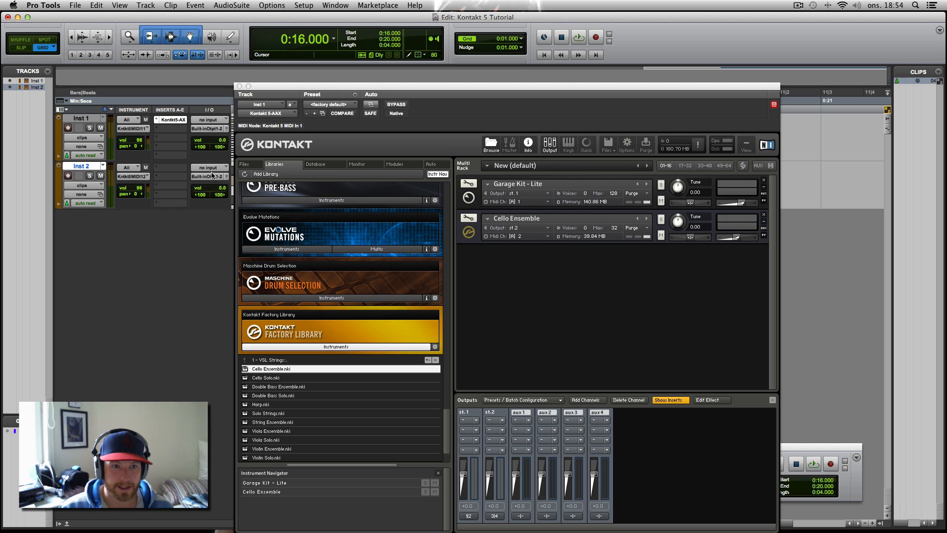
click(211, 167)
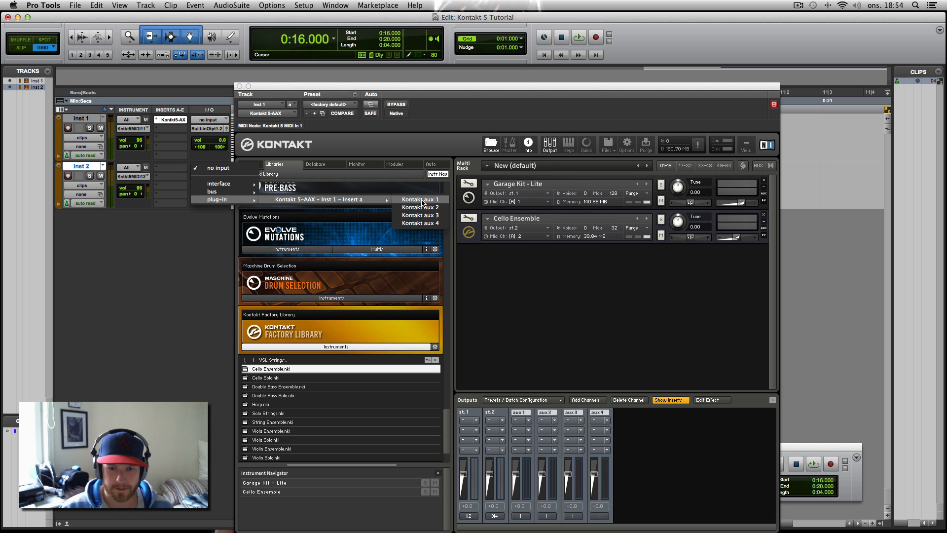
click(419, 200)
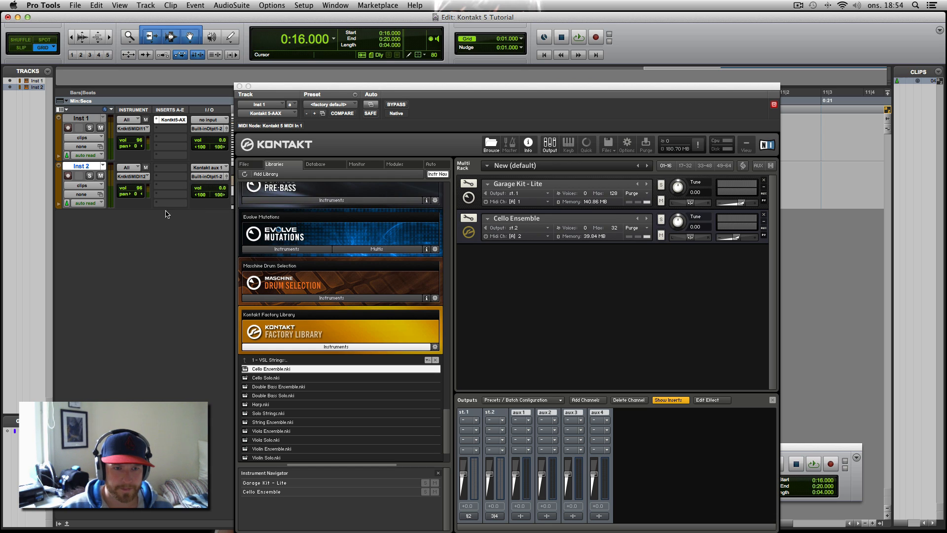
mouse_move(203, 179)
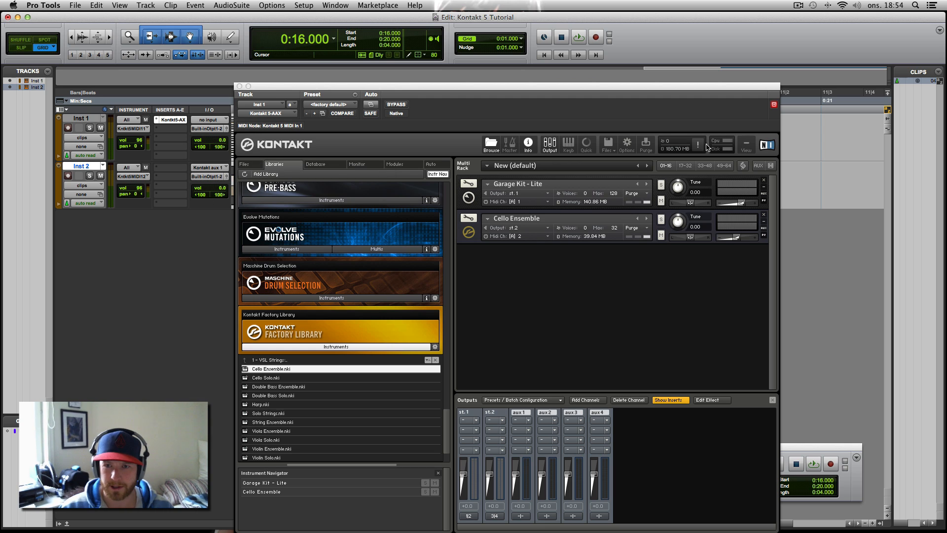
mouse_move(638, 146)
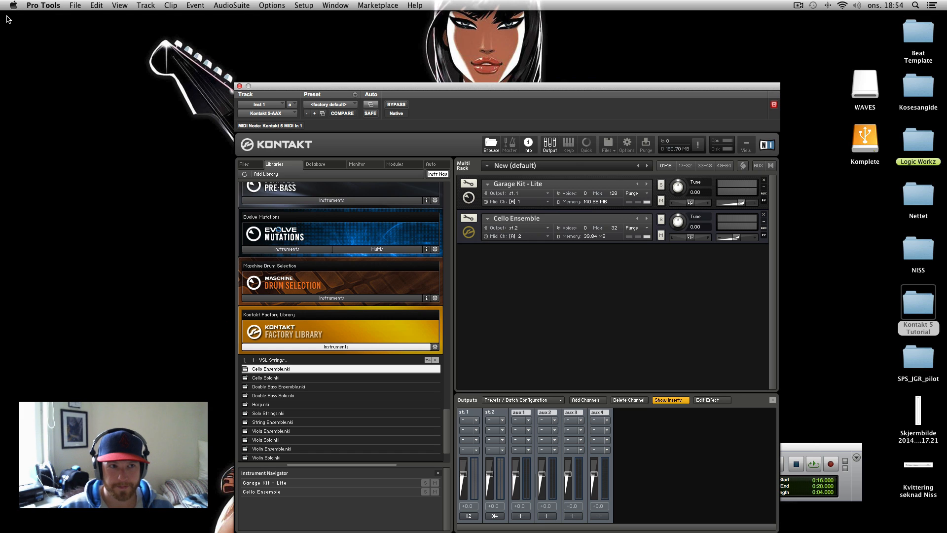
Open Kontakt 5 Tutorial.ptx from Finder, dismiss the sample-rate warning and switch Playback Engine to Built-in Output
click(42, 5)
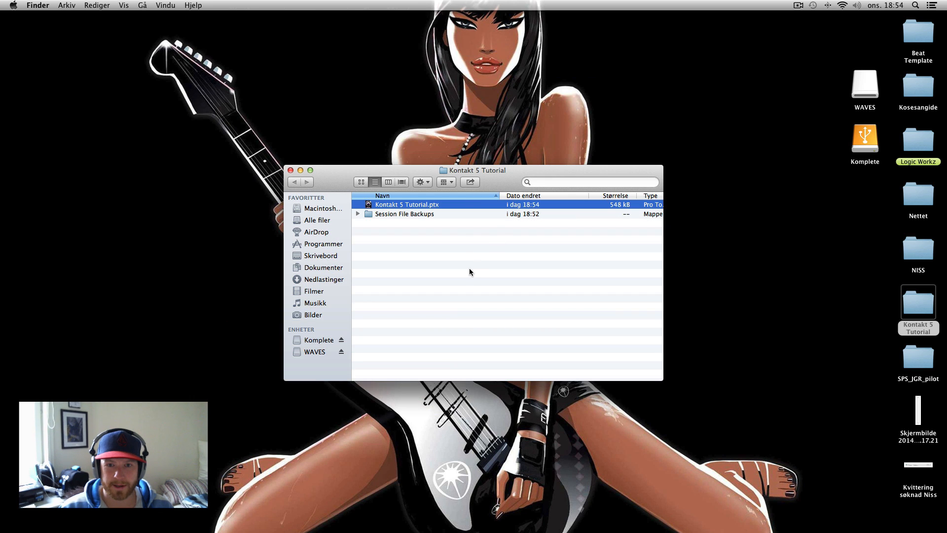
mouse_move(379, 208)
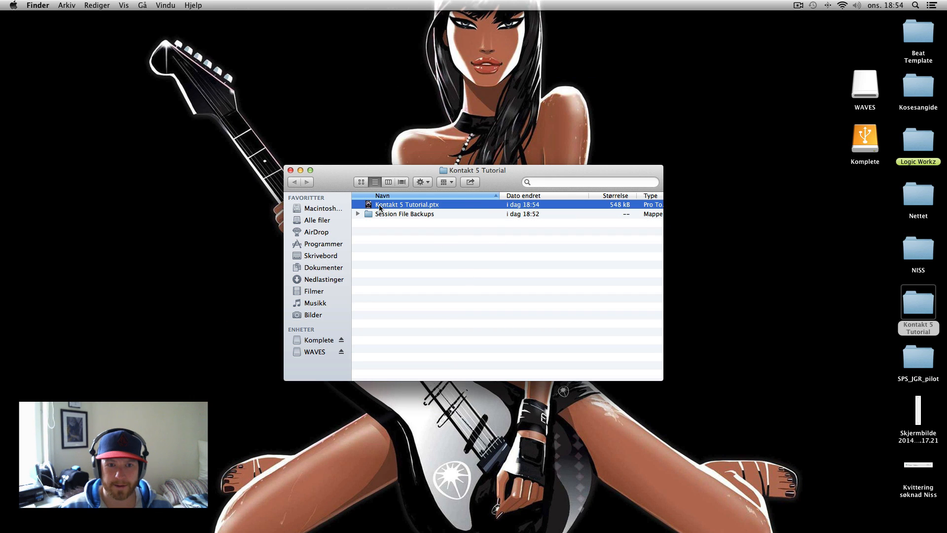
double_click(407, 204)
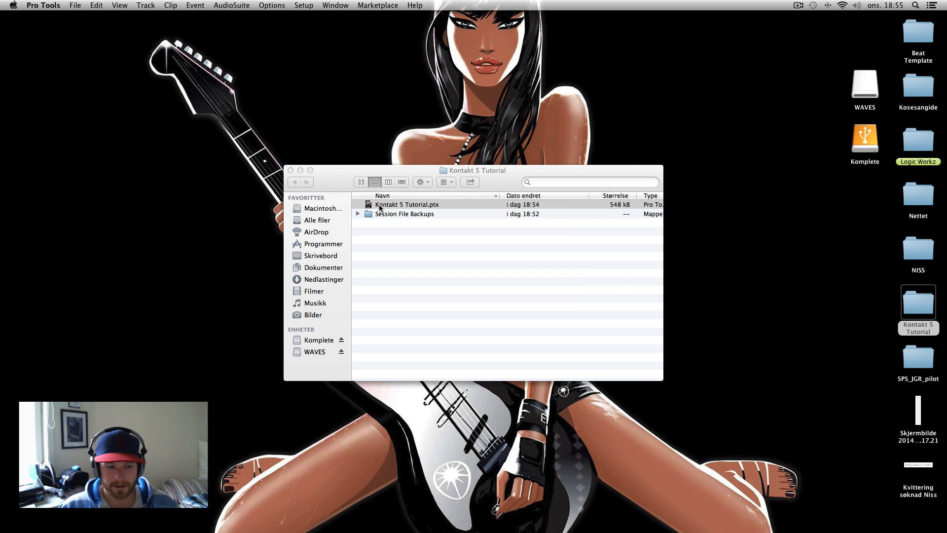
double_click(406, 204)
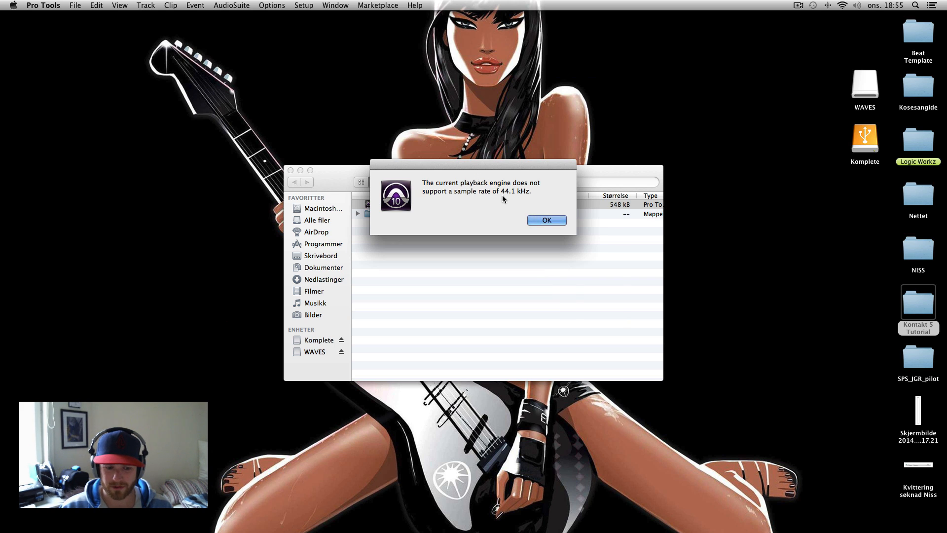
mouse_move(473, 223)
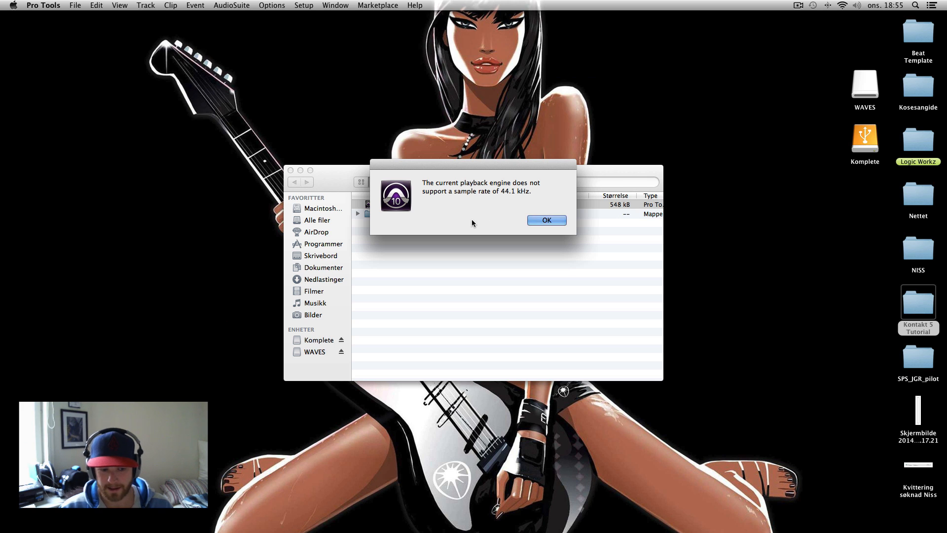
click(545, 219)
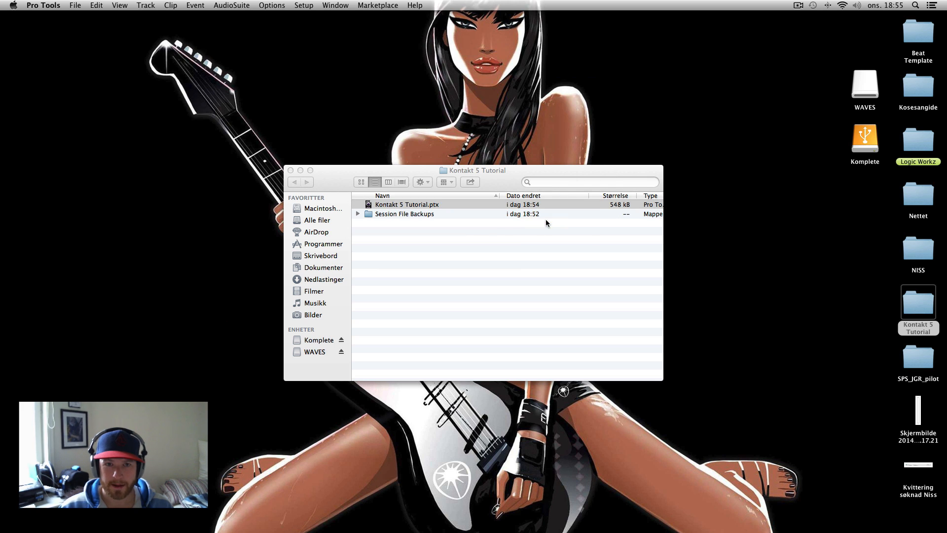
click(304, 5)
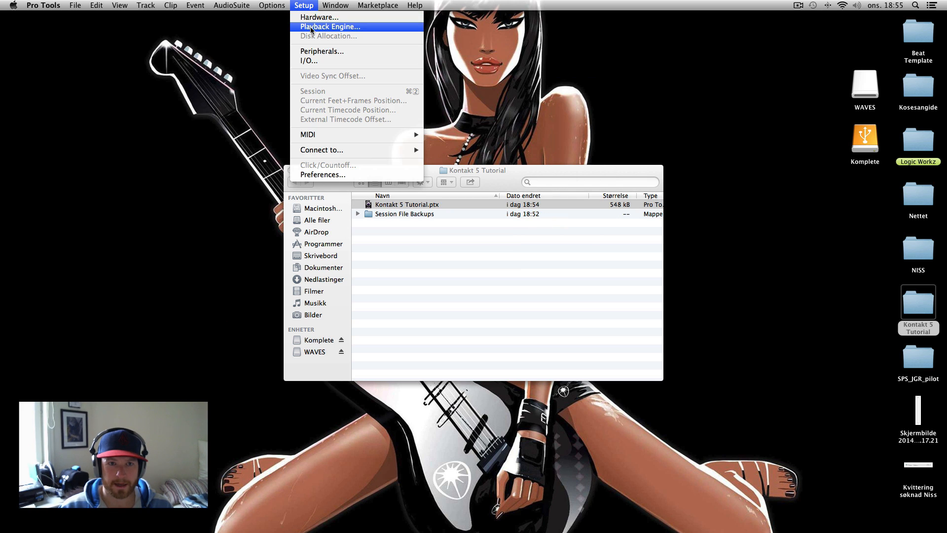
click(329, 26)
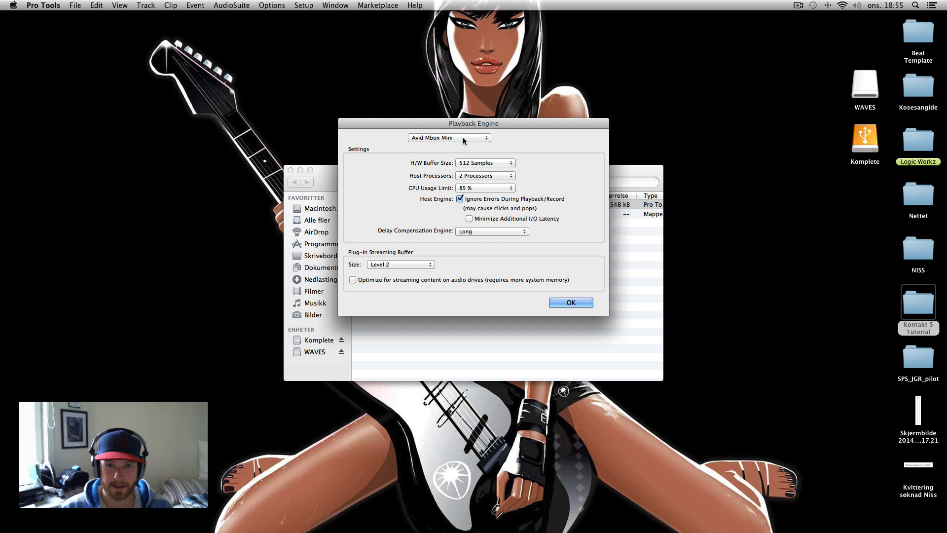
click(450, 138)
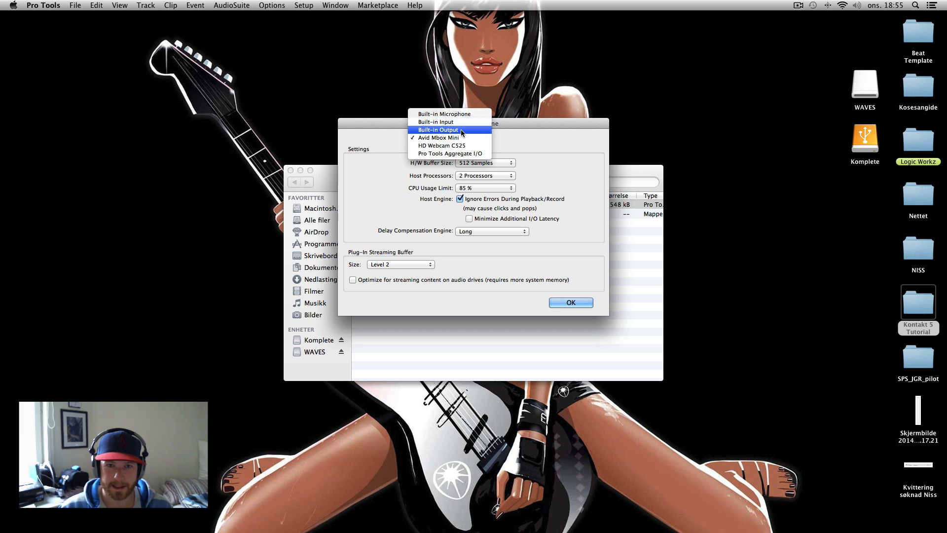
click(569, 302)
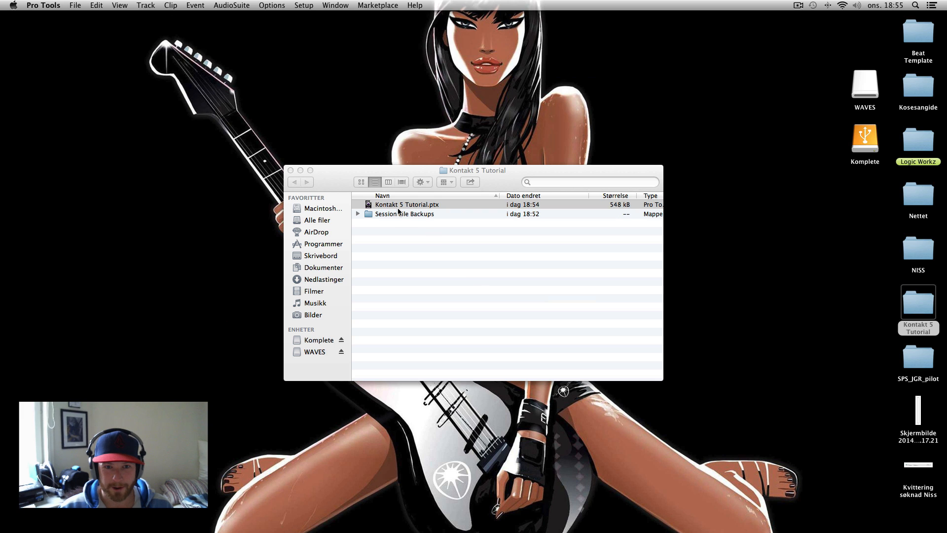
Switch Playback Engine back to Avid Mbox Mini and reopen the session, dismissing the warnings
double_click(407, 205)
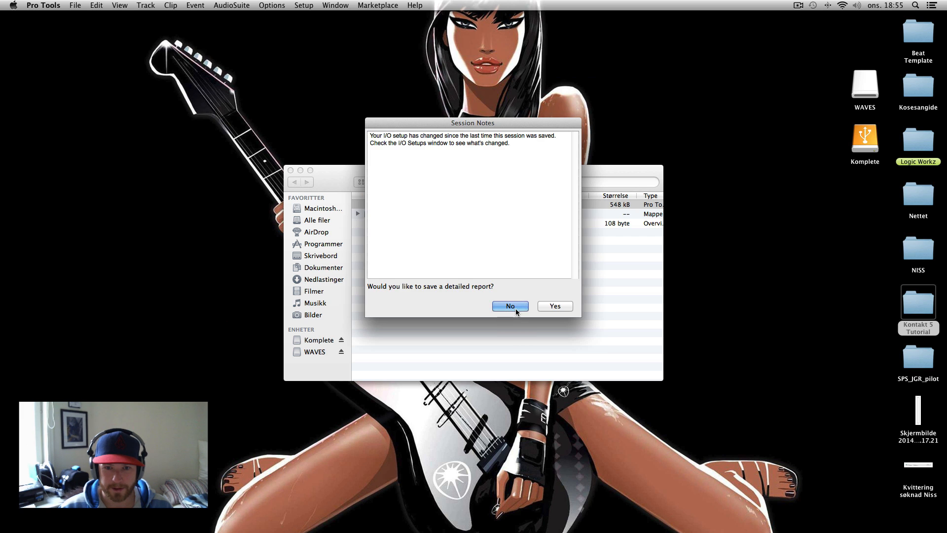
click(509, 306)
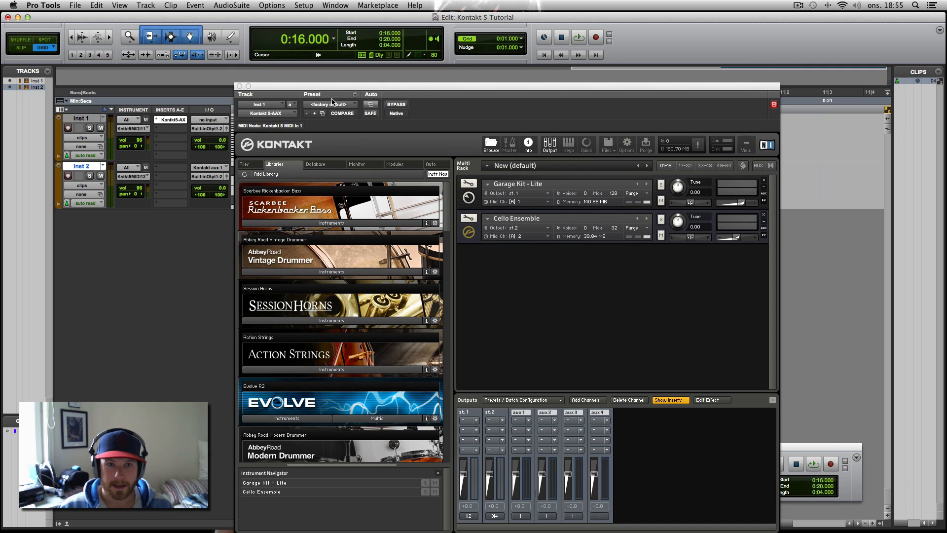
click(303, 5)
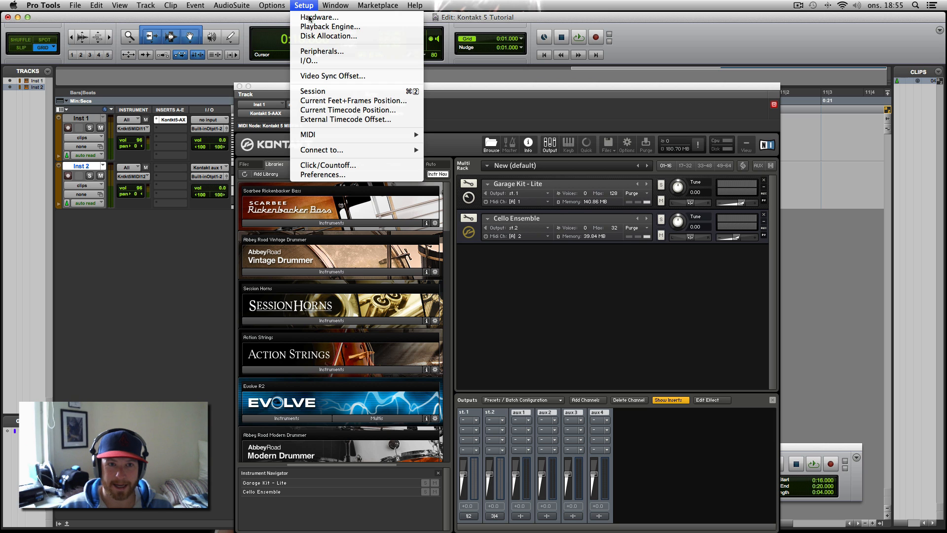
click(330, 26)
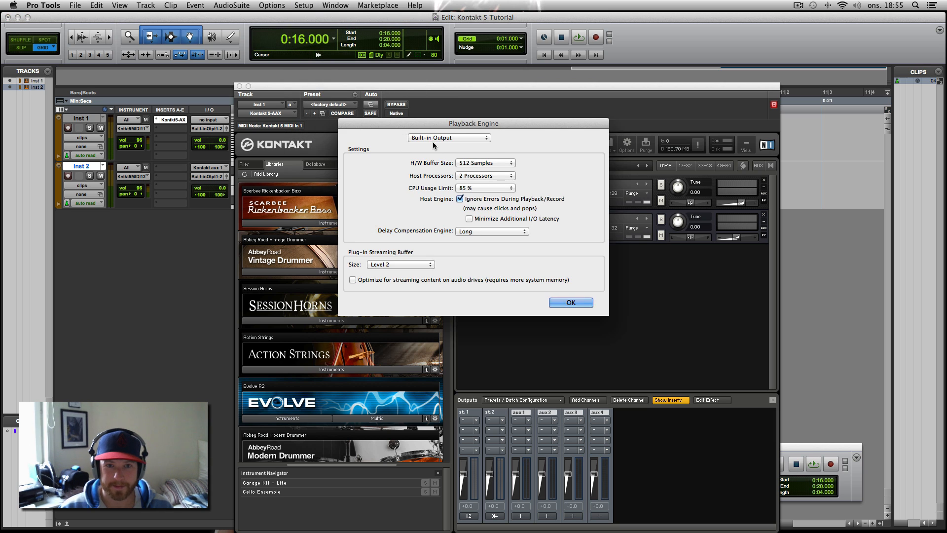
click(449, 137)
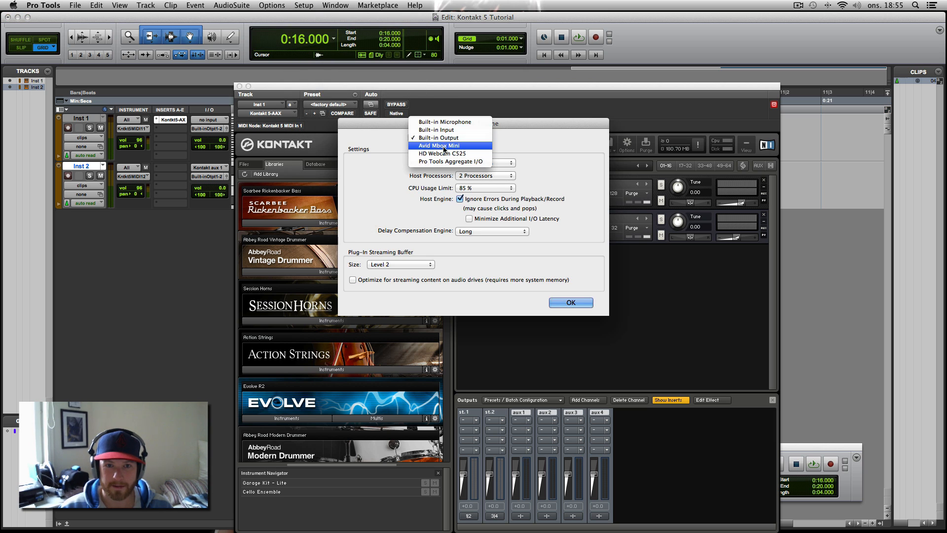
click(439, 145)
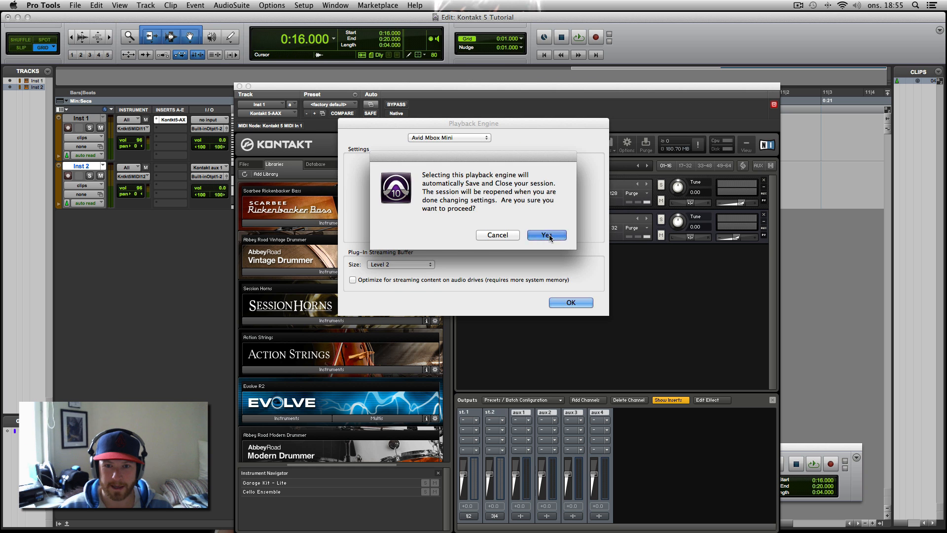
click(546, 235)
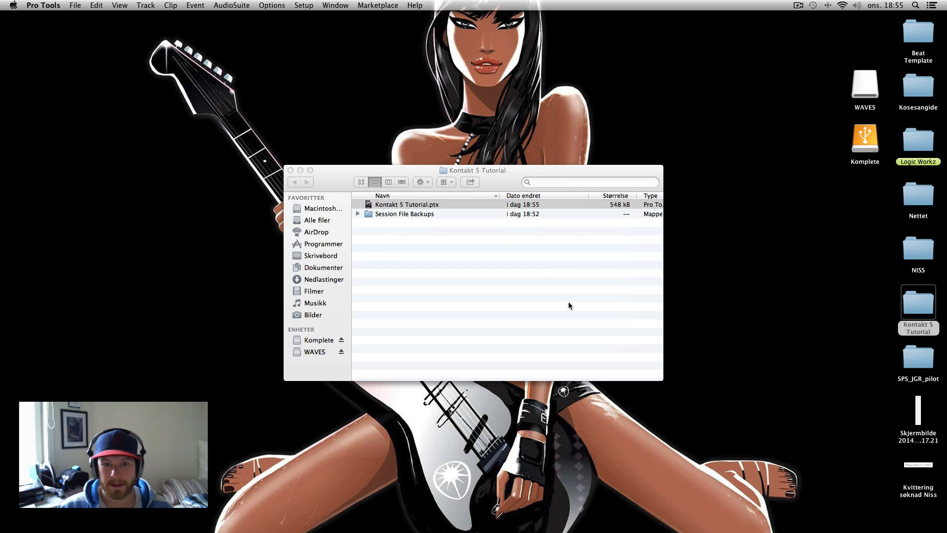
double_click(407, 204)
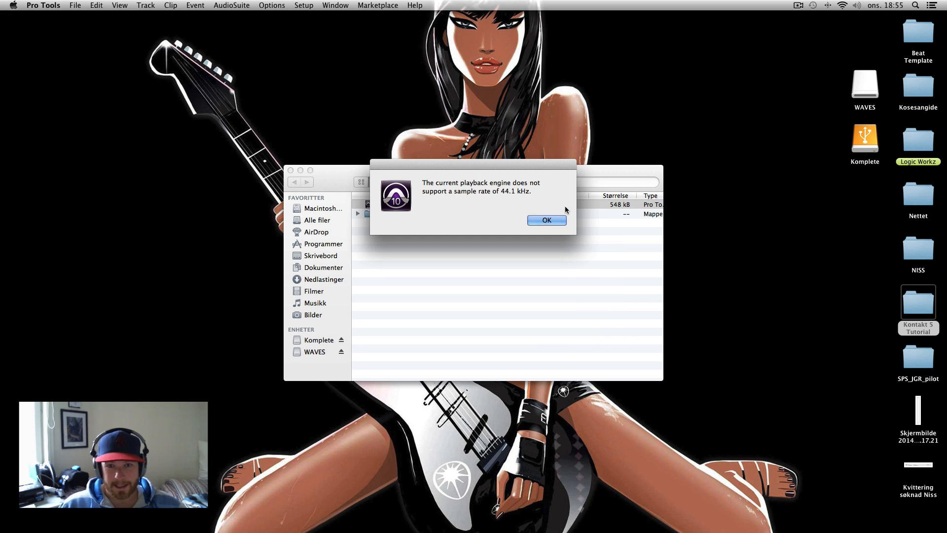
click(546, 219)
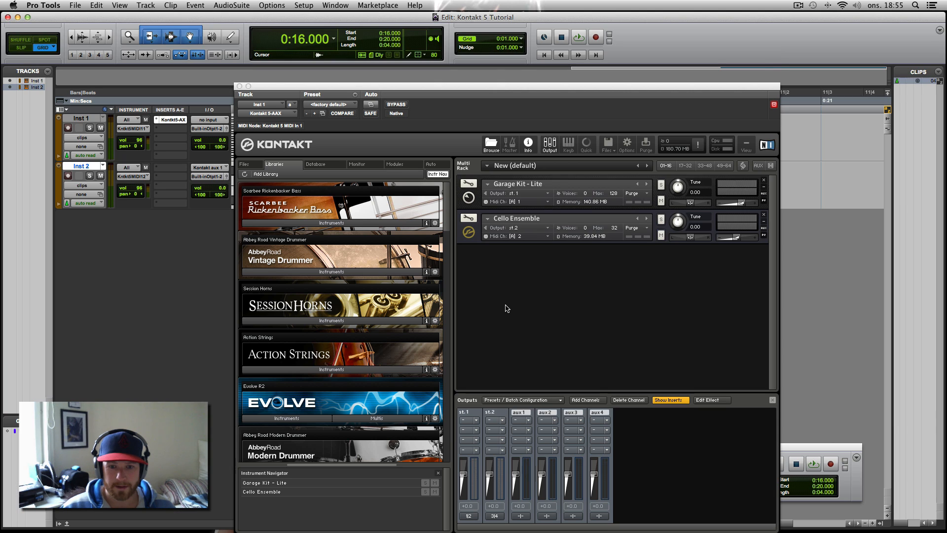
mouse_move(434, 291)
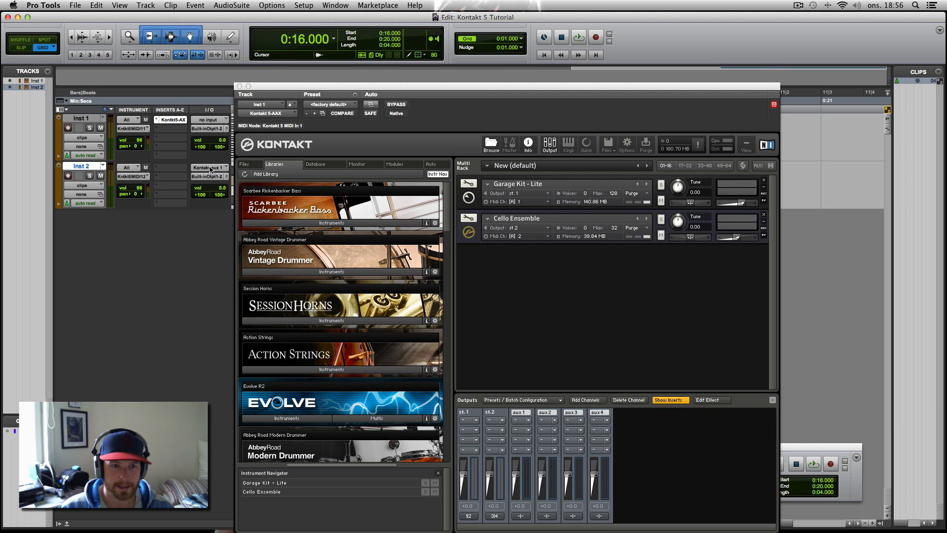
Close the Kontakt 5 window to show Inst 1's 16th hat clip and Inst 2 in the Edit window
click(214, 128)
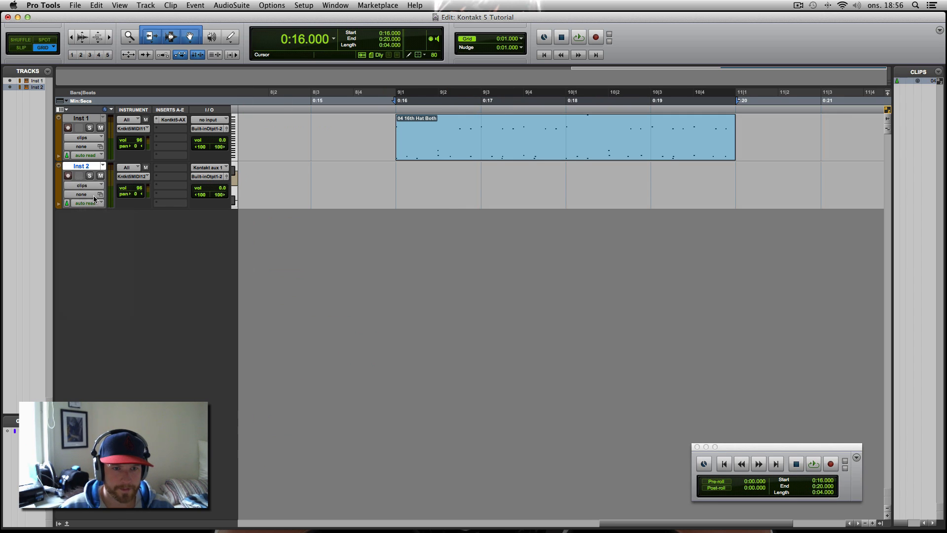
Switch Inst 2 to Notes view with a taller track height, then return to Kontakt on Inst 1
click(81, 186)
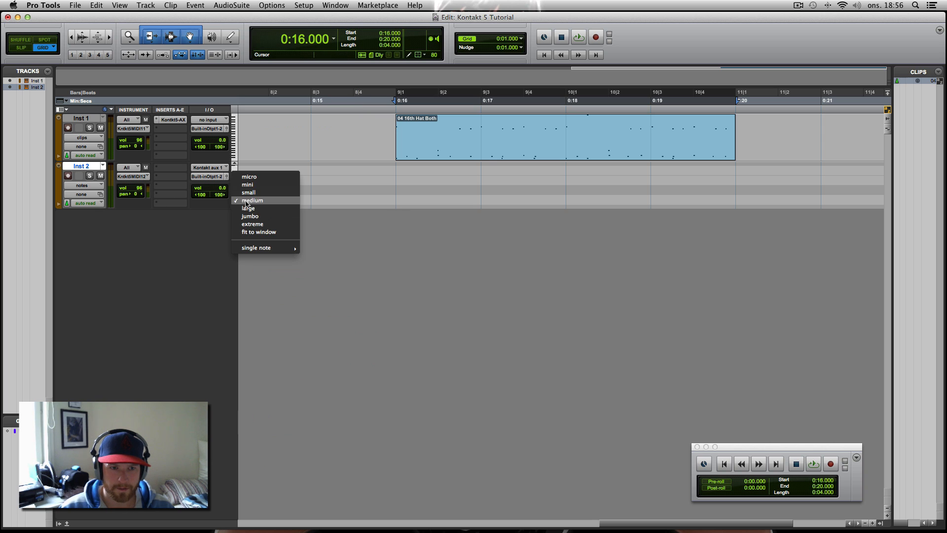
click(252, 200)
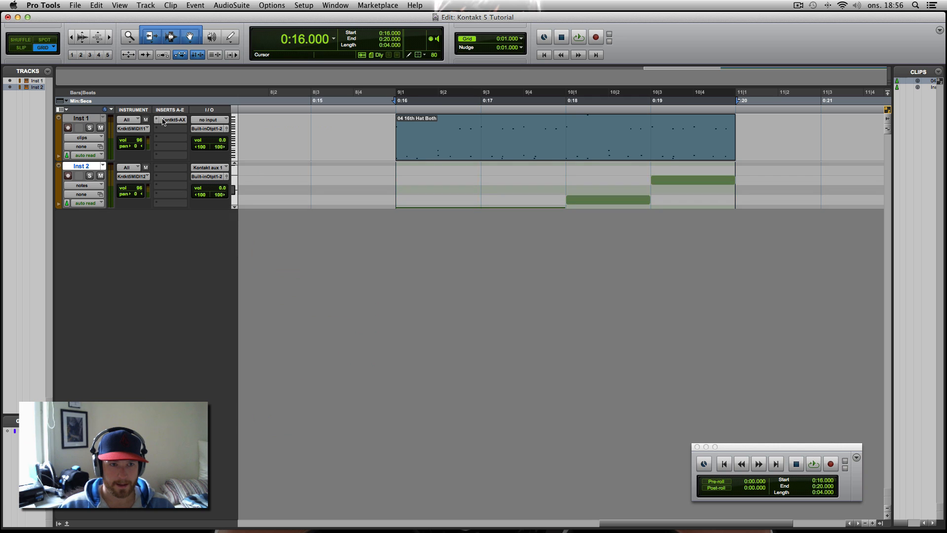
click(171, 120)
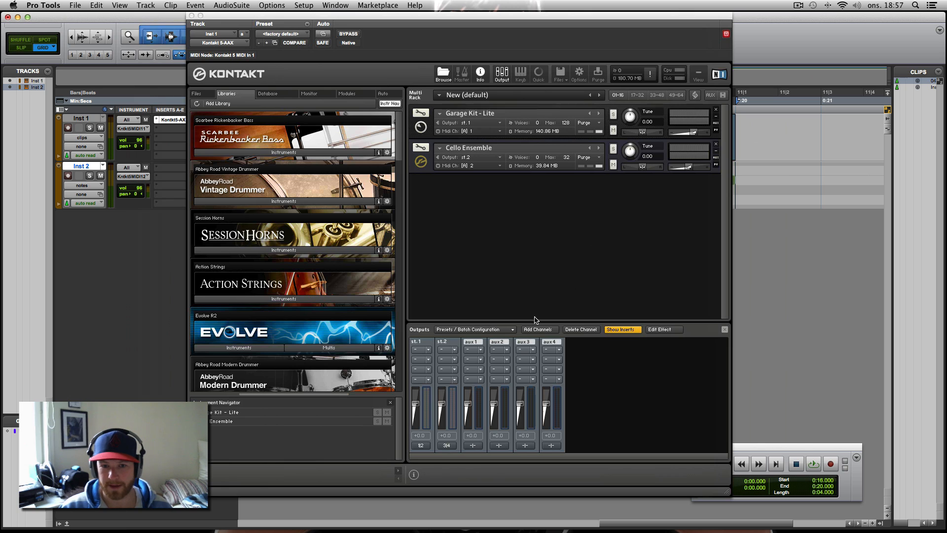
Create additional Kontakt stereo outputs starting at aux 2, giving st.1–st.8 plus four aux channels
click(537, 329)
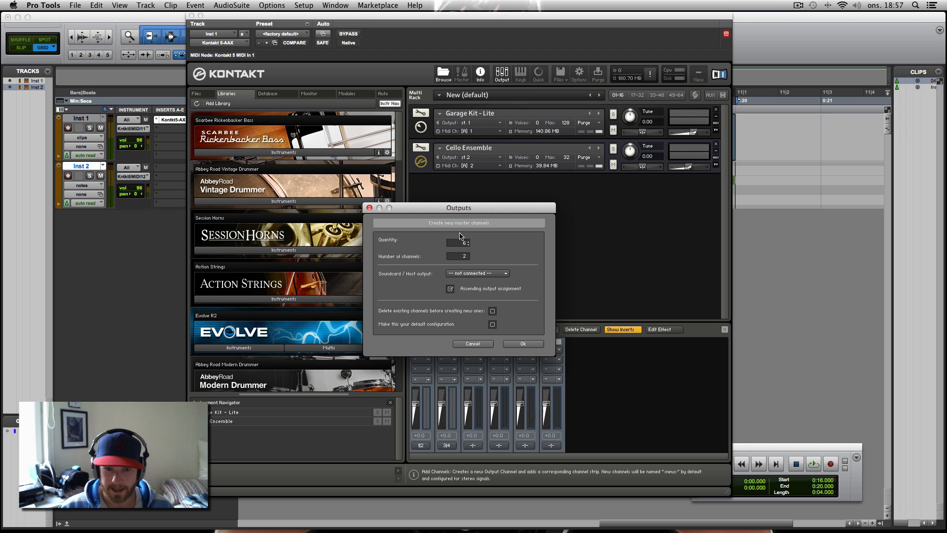
click(465, 241)
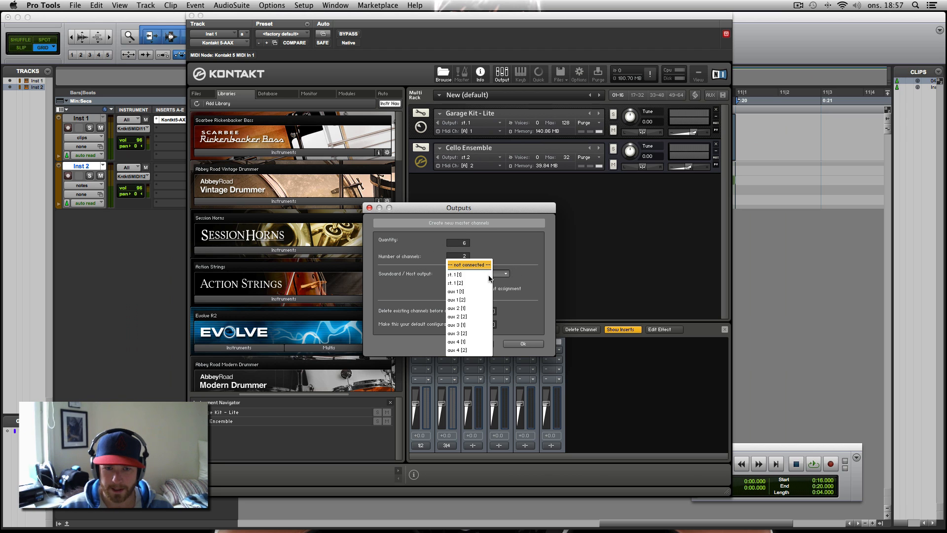
mouse_move(467, 307)
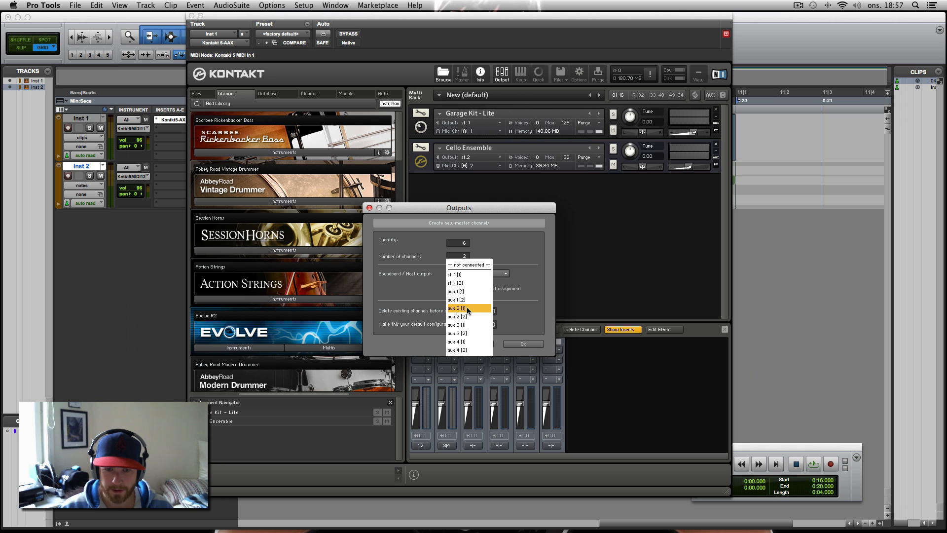
click(457, 308)
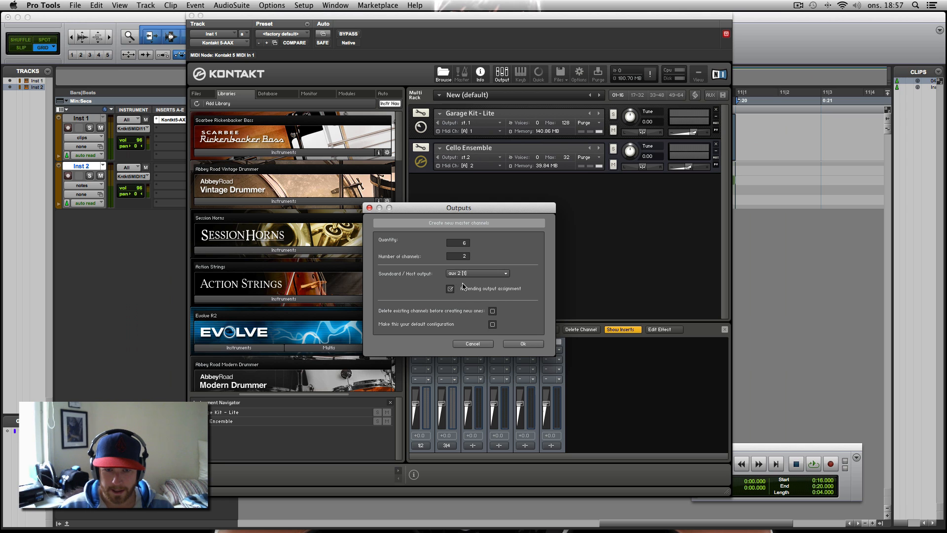
mouse_move(523, 343)
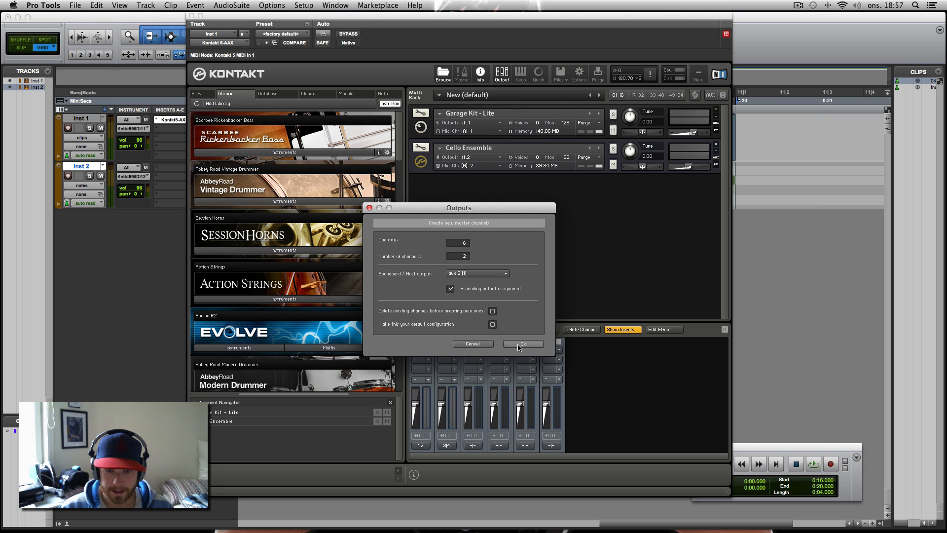
click(523, 344)
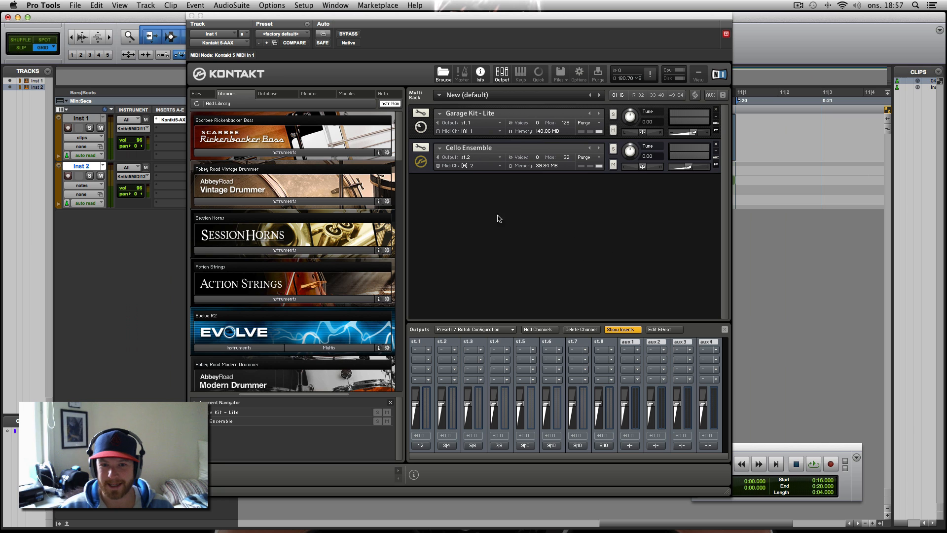
mouse_move(610, 236)
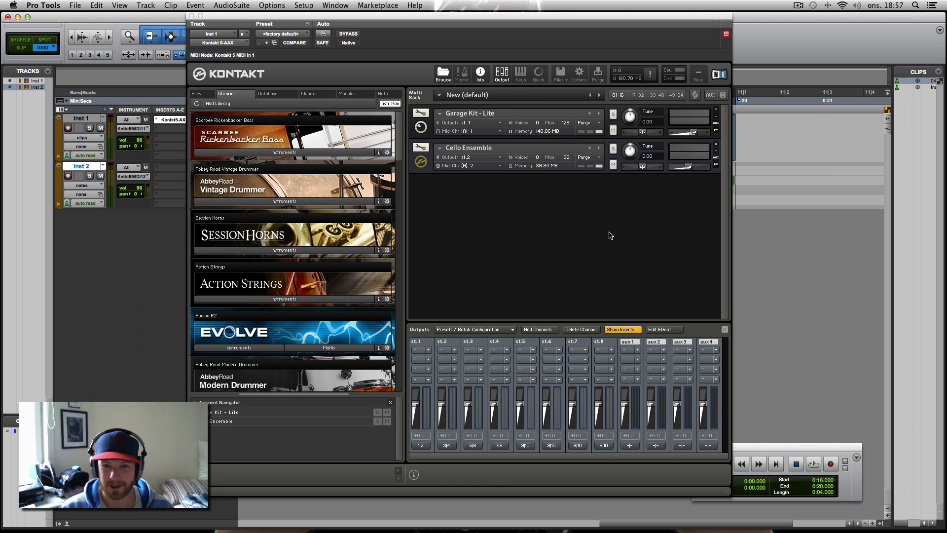
mouse_move(483, 207)
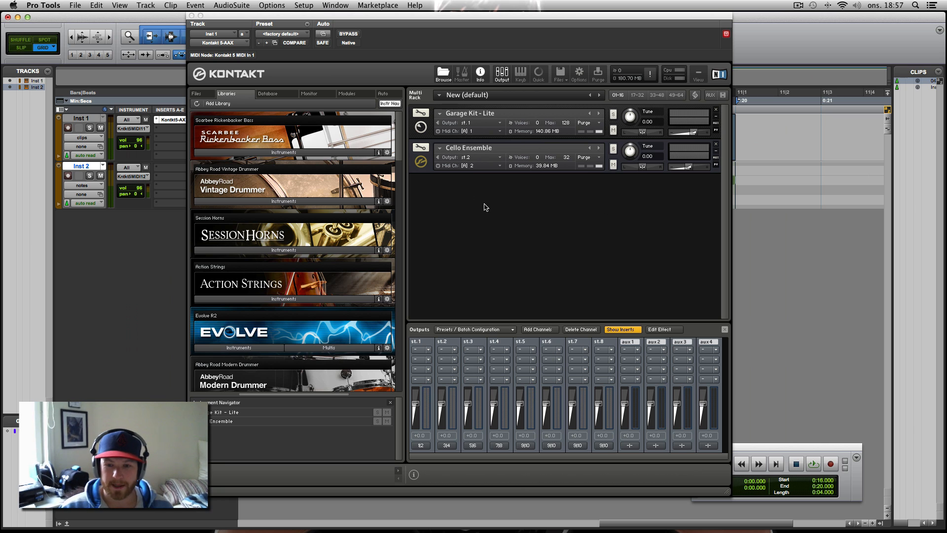
mouse_move(516, 357)
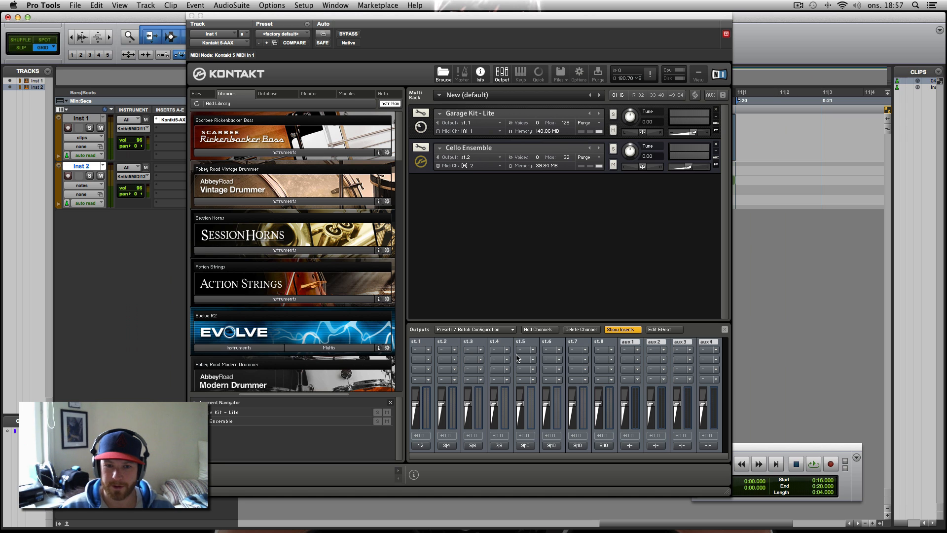
Save the current output section state as Kontakt's default via Presets / Batch Configuration
click(475, 329)
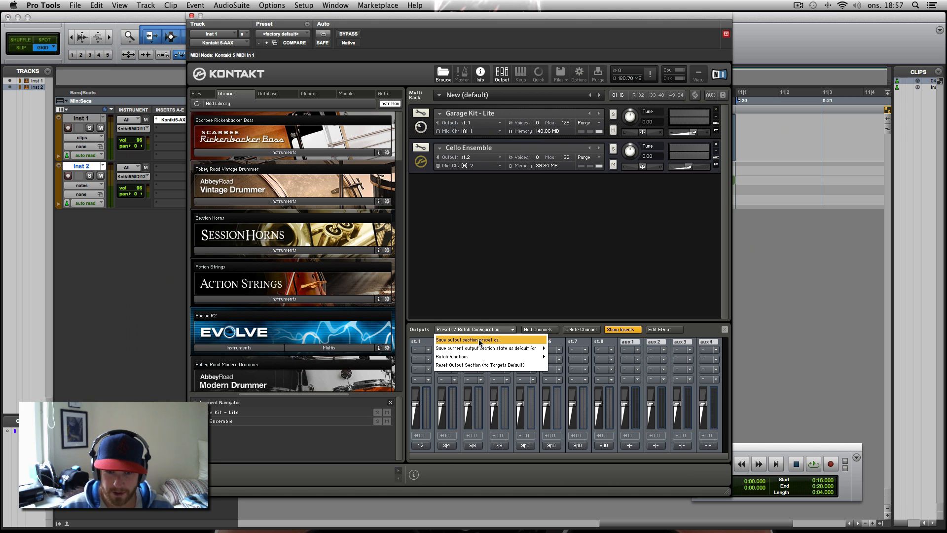
mouse_move(486, 348)
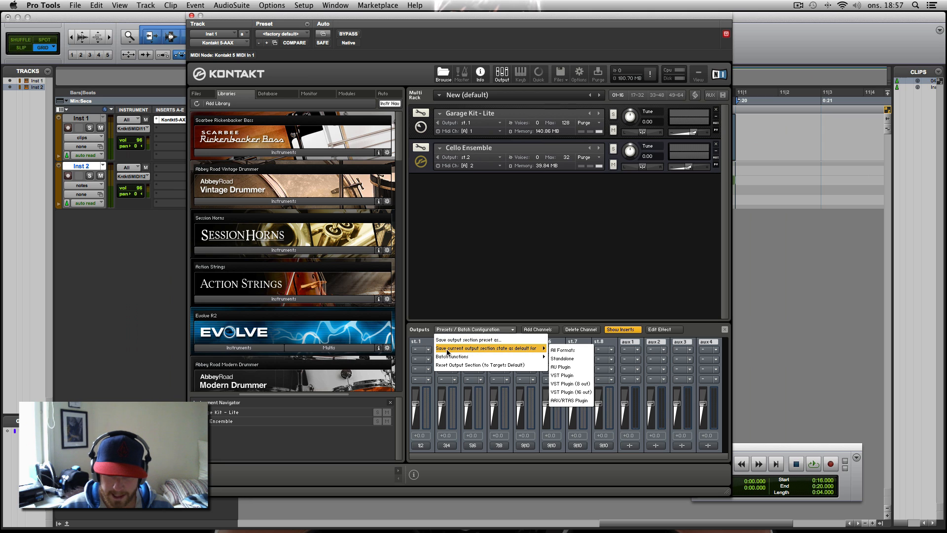
mouse_move(521, 353)
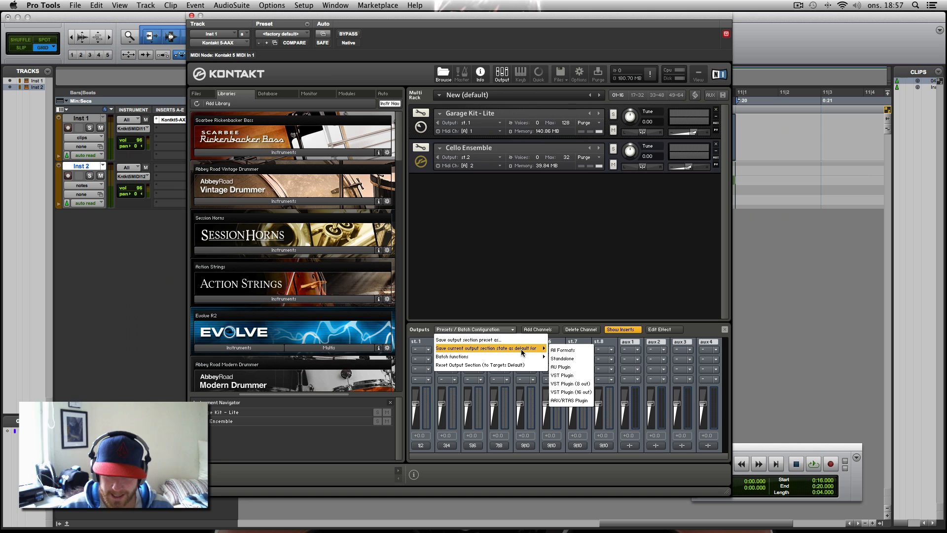
click(598, 252)
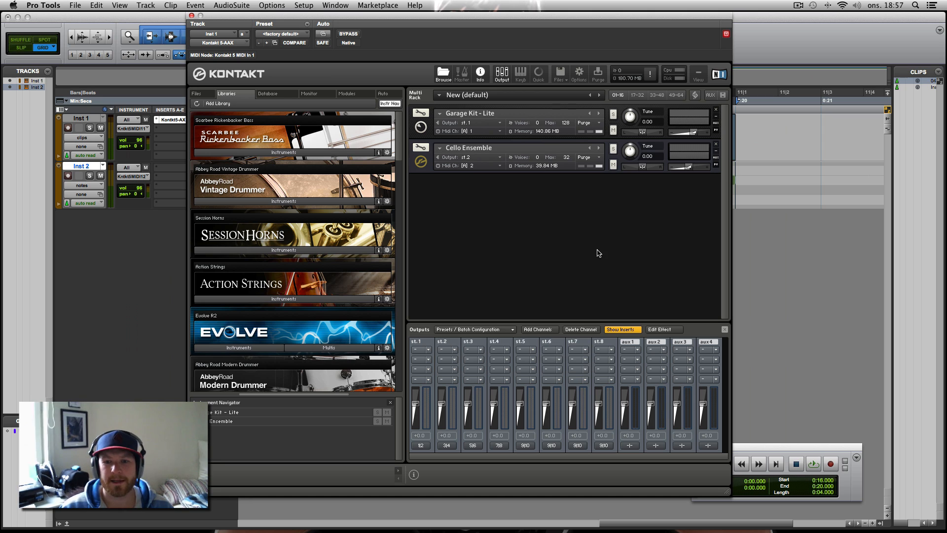
mouse_move(566, 356)
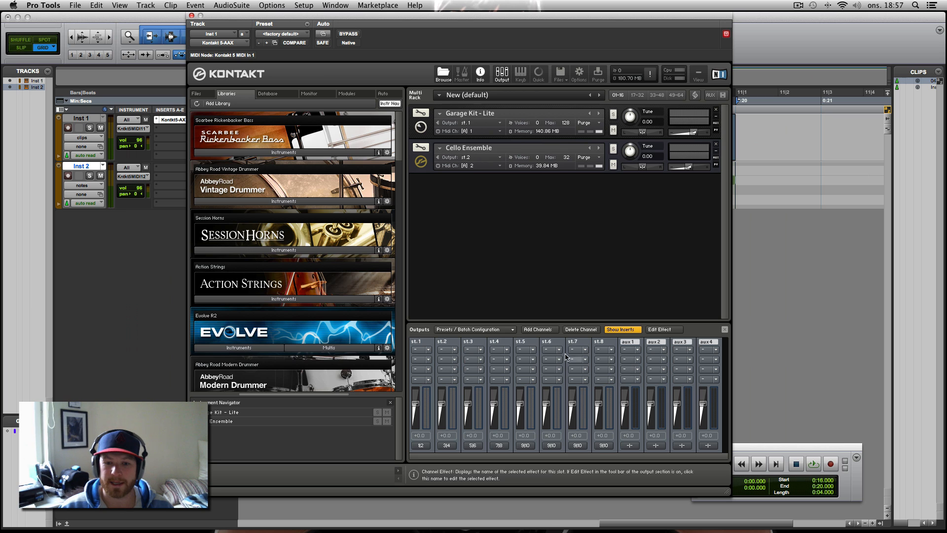
mouse_move(433, 367)
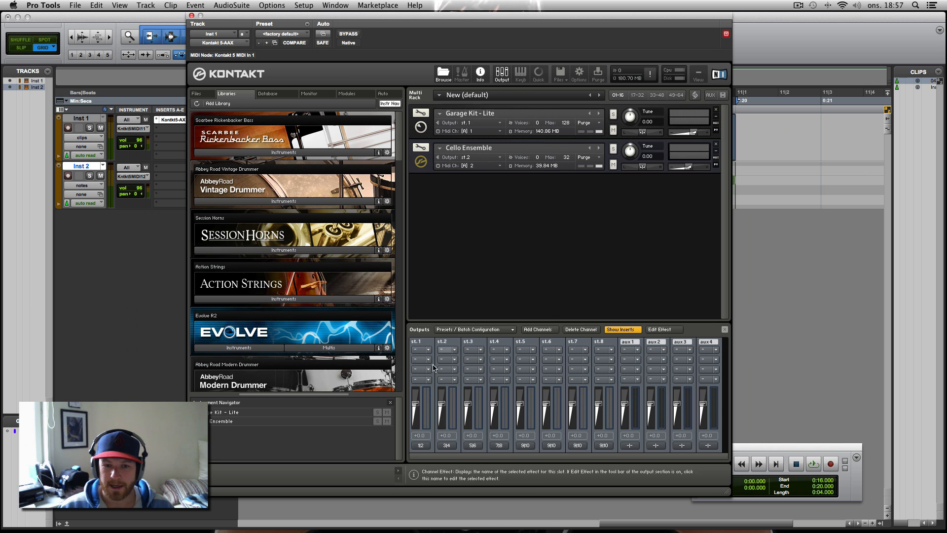
mouse_move(494, 246)
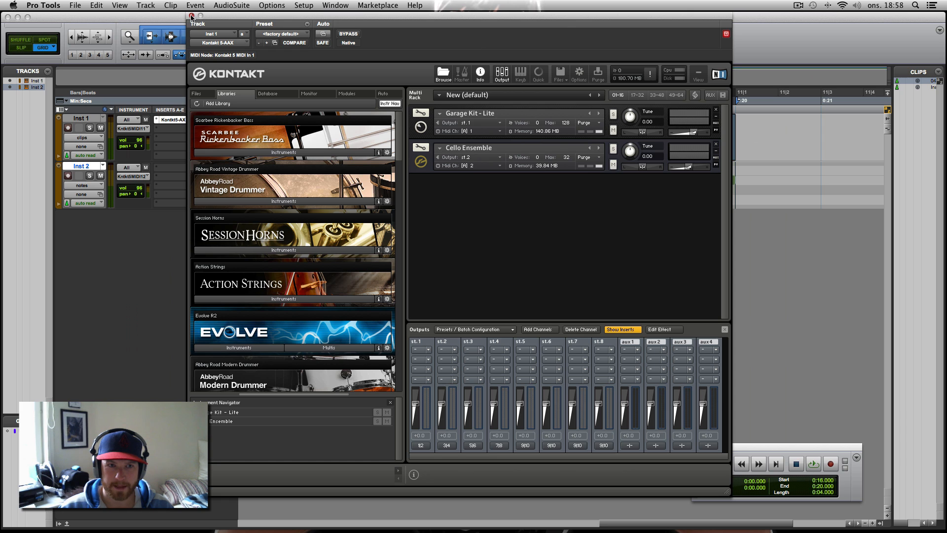
mouse_move(650, 75)
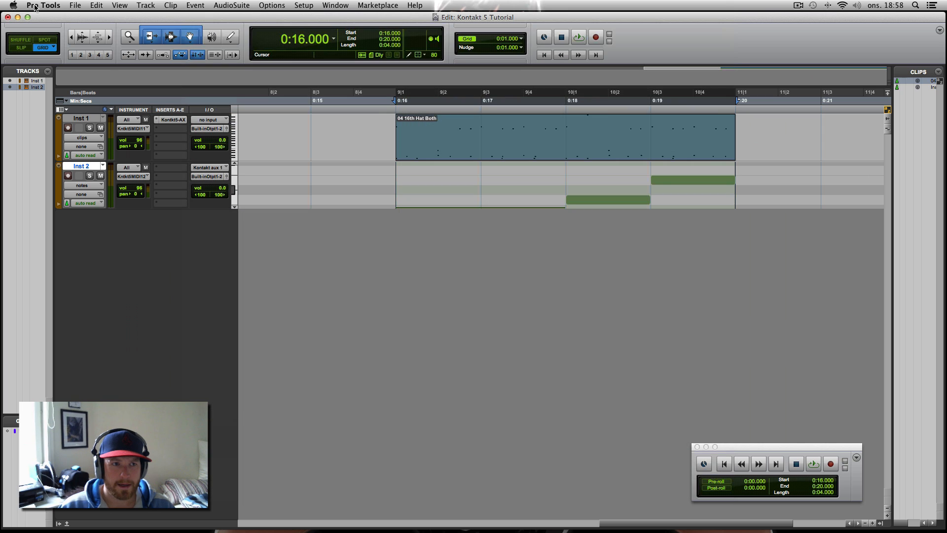
Quit Pro Tools without saving and select the Kontakt 5 Tutorial session file in Finder
click(42, 5)
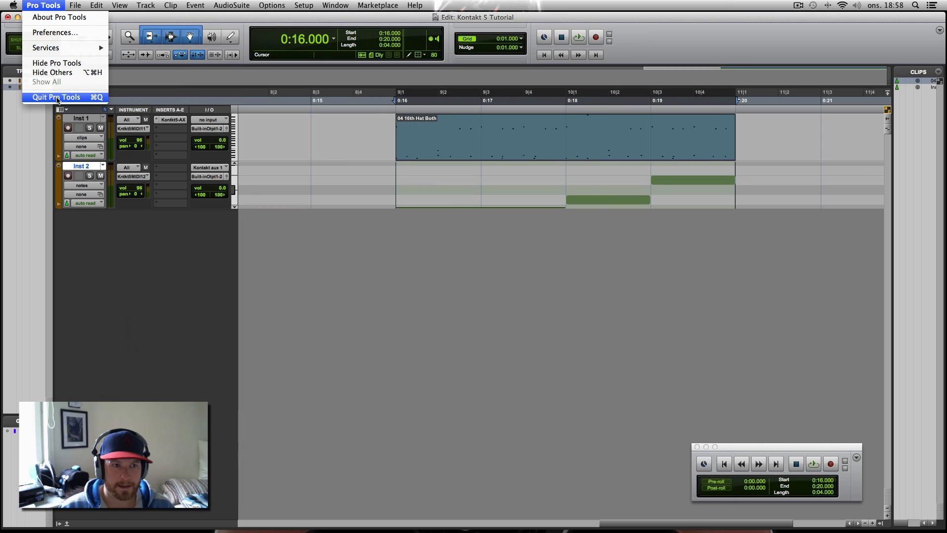
click(55, 98)
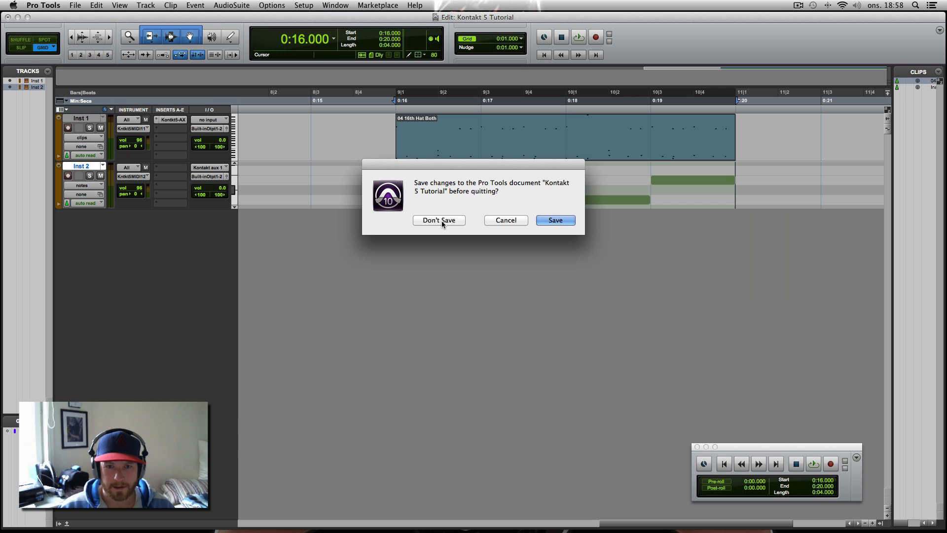
click(439, 220)
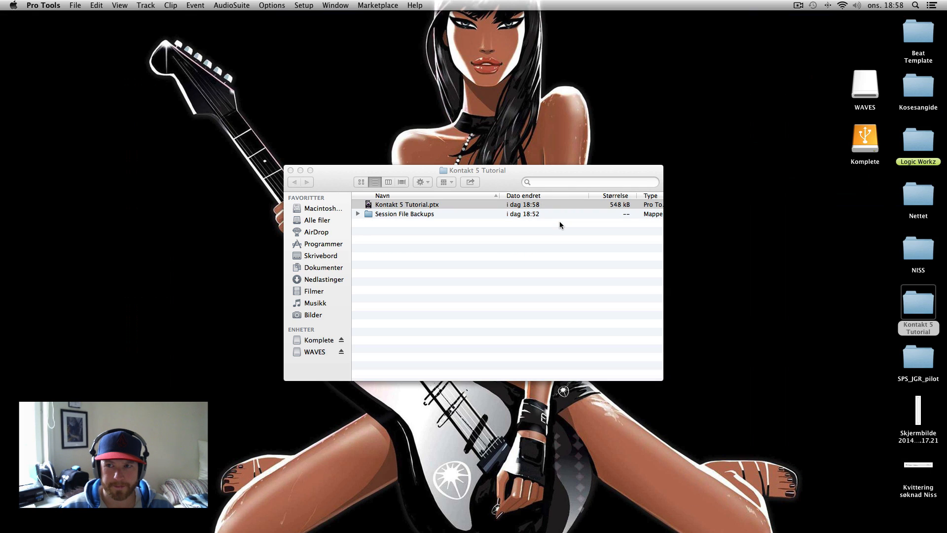
click(406, 204)
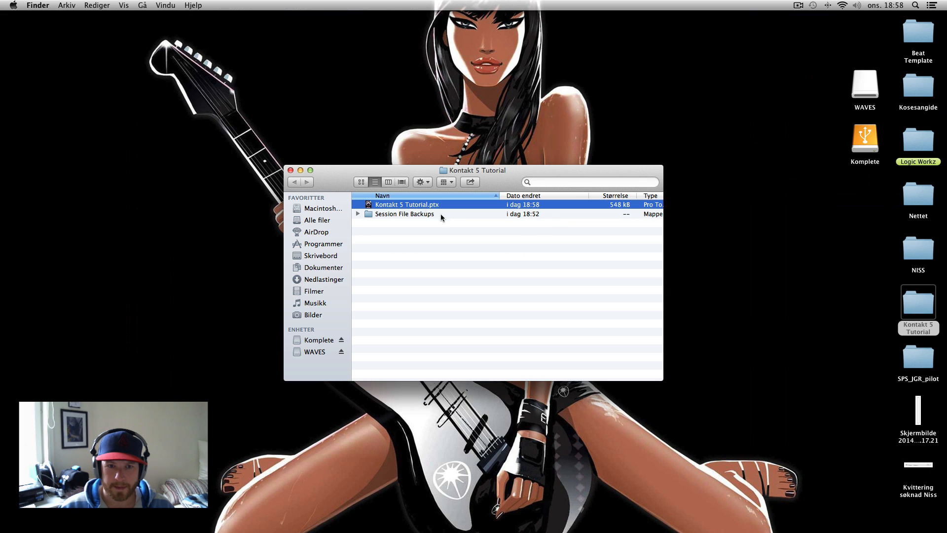
mouse_move(387, 214)
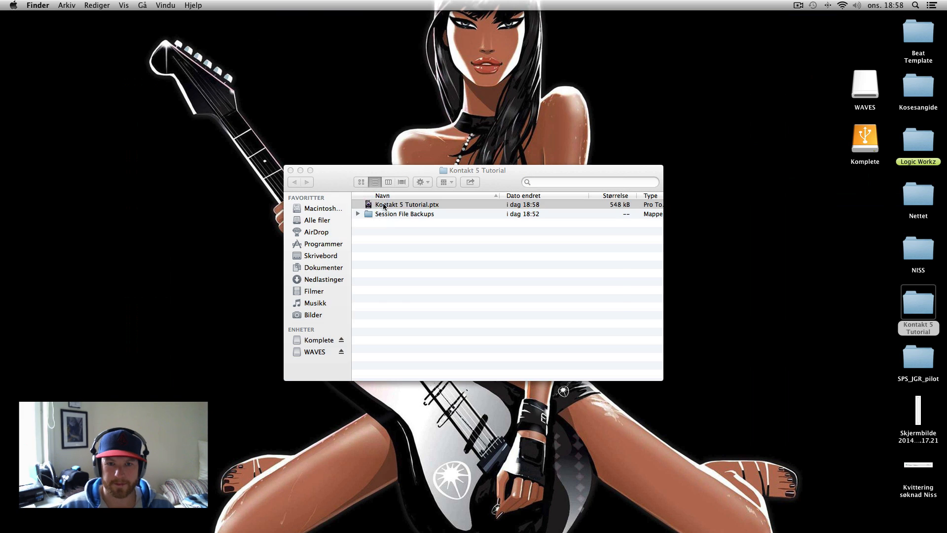
Reopen Kontakt 5 Tutorial.ptx from Finder and dismiss the 44.1 kHz sample-rate warning
double_click(405, 204)
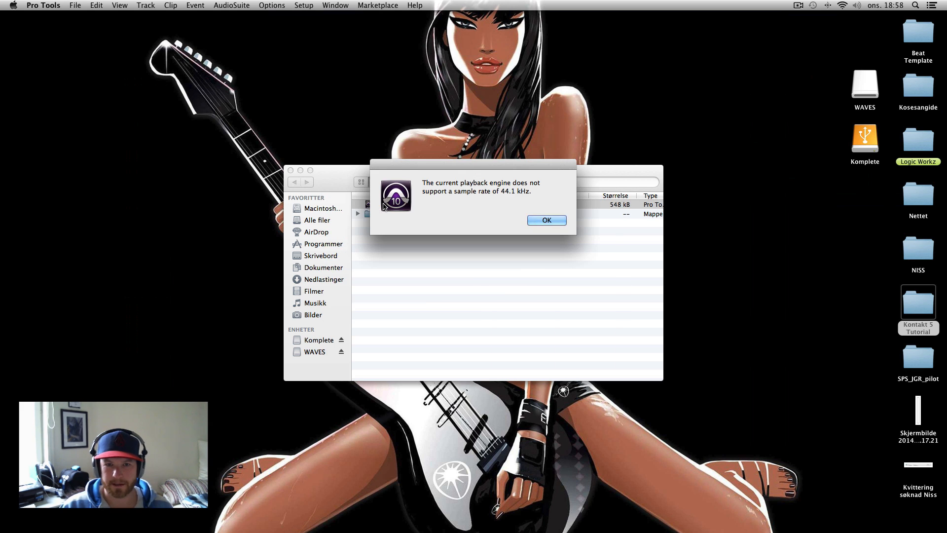
click(546, 220)
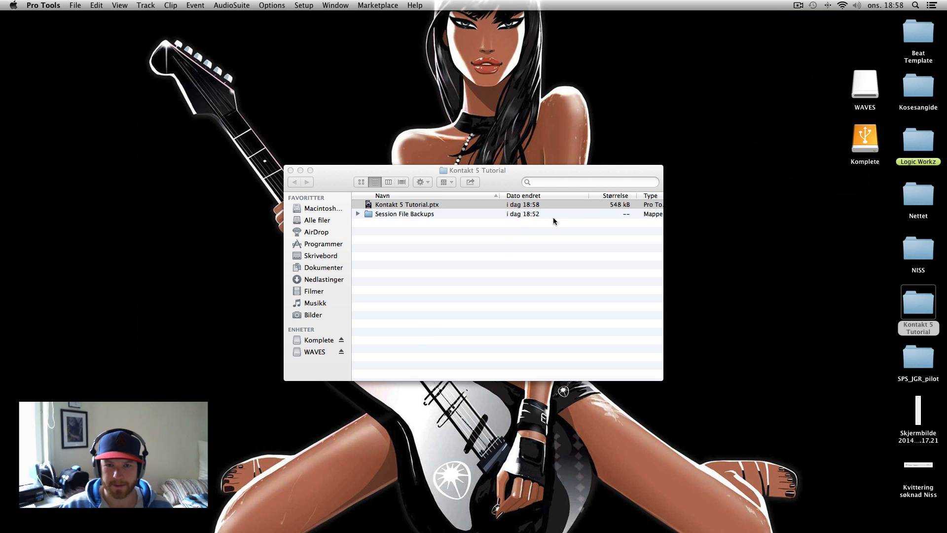
Set the Playback Engine to Built-in Output and reopen the session, declining the I/O change report
click(303, 5)
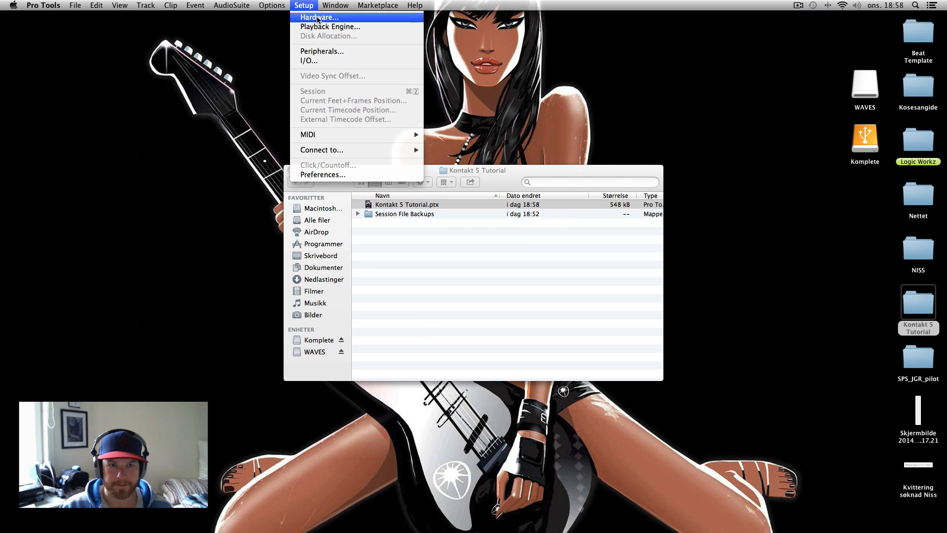
click(330, 25)
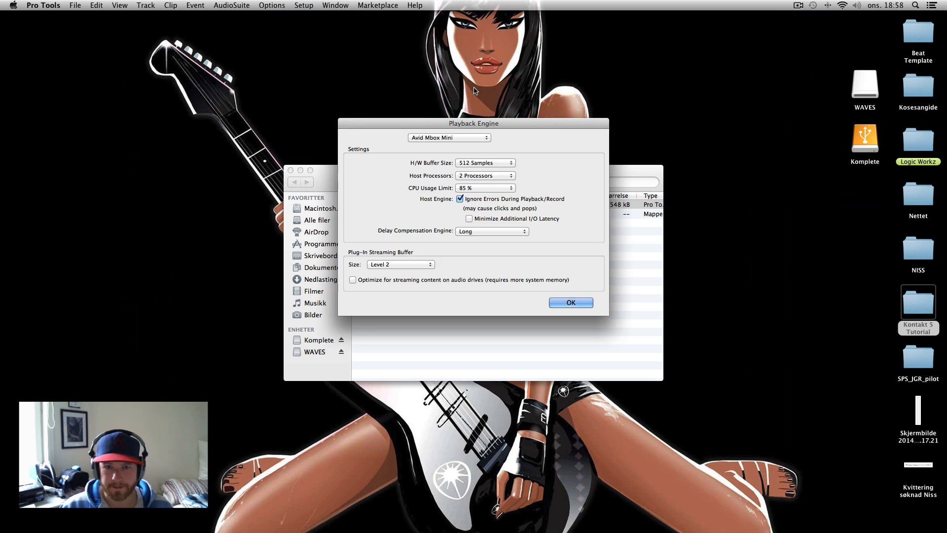
click(449, 137)
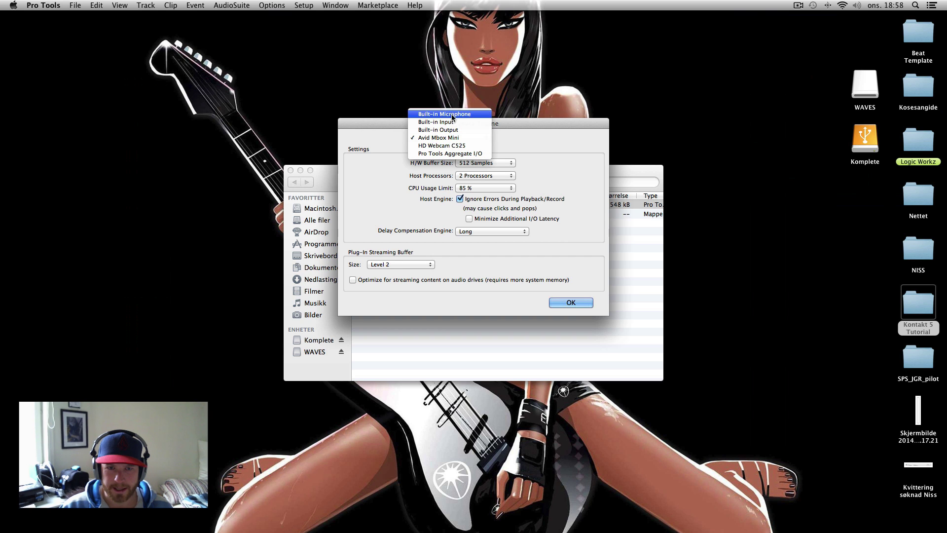
mouse_move(449, 129)
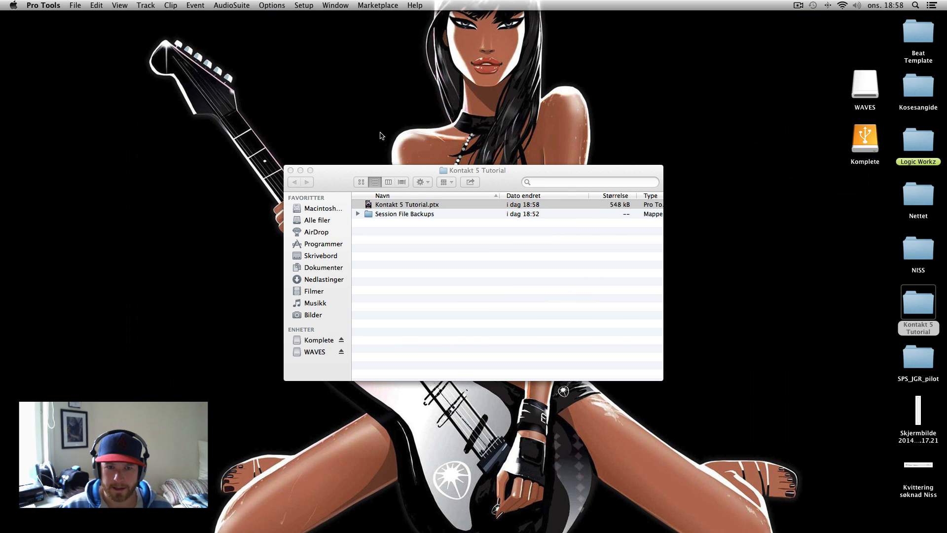
double_click(406, 204)
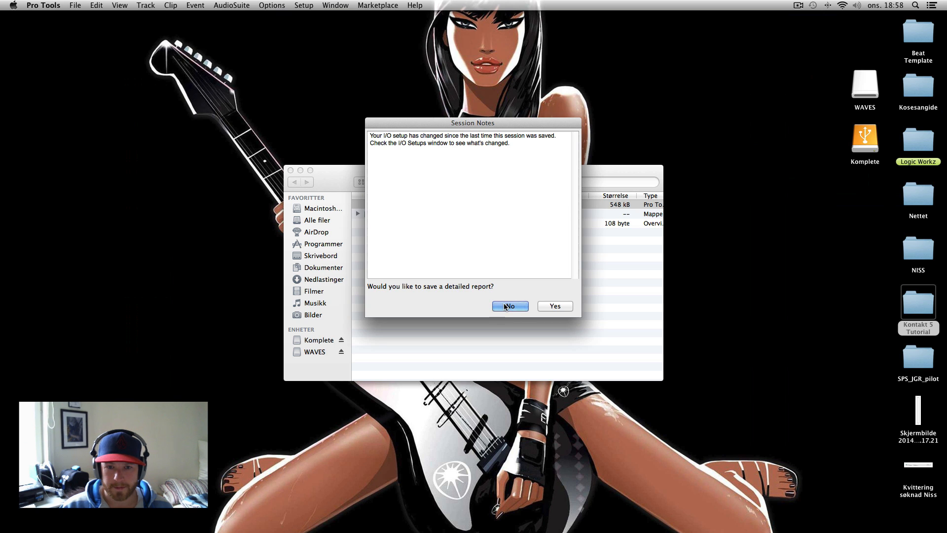
click(509, 305)
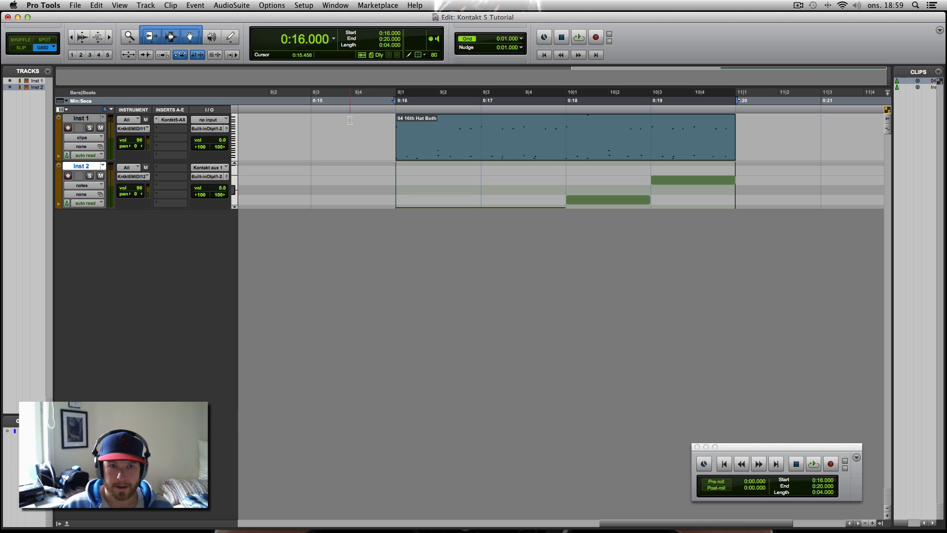
Set the Playback Engine back to Avid Mbox Mini, agreeing to save and close the session
click(304, 6)
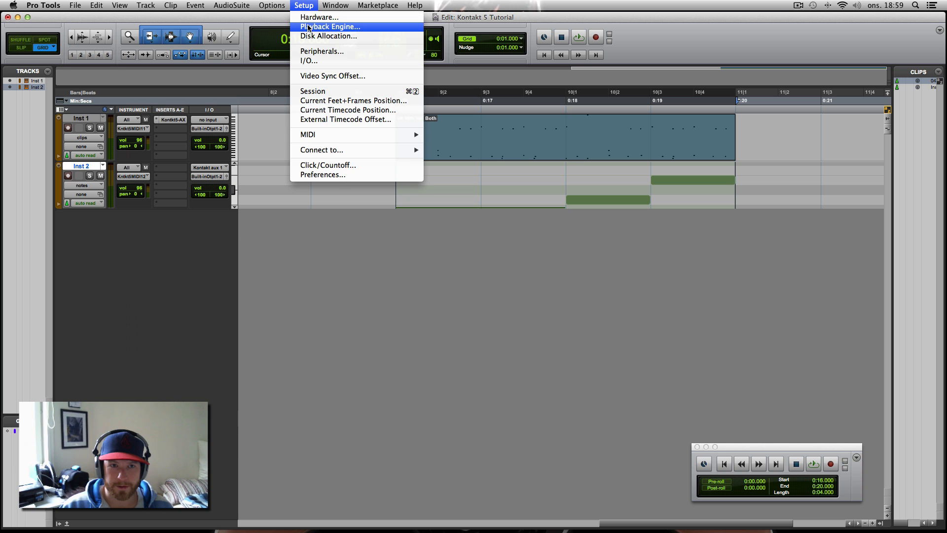
click(329, 25)
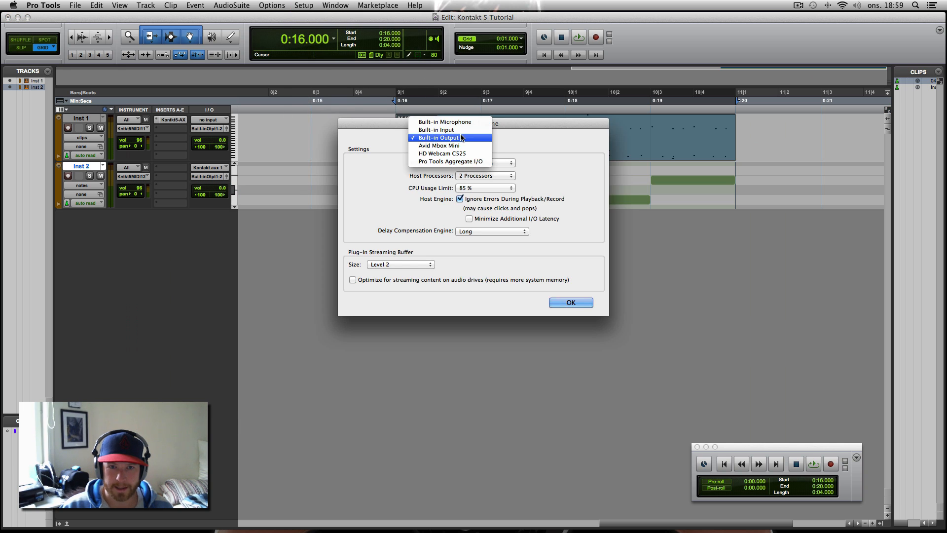
click(438, 145)
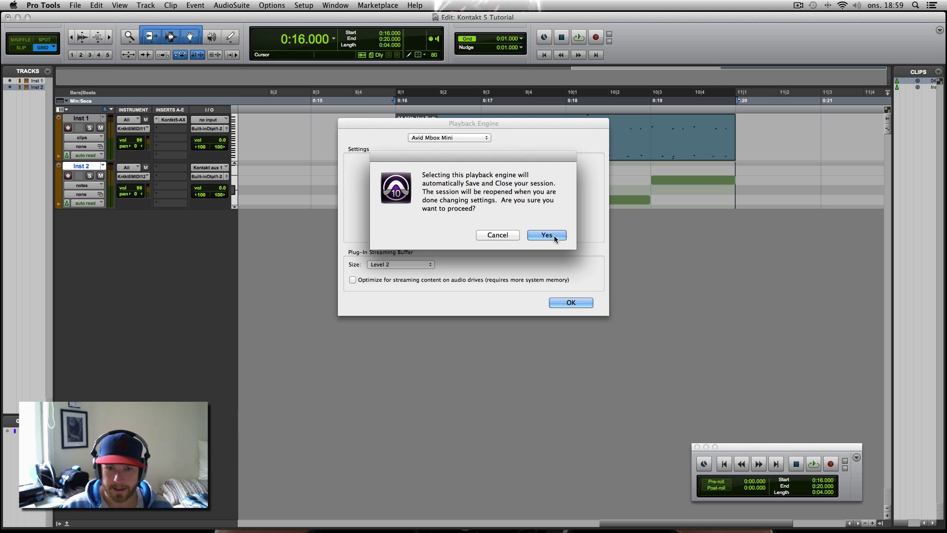
click(545, 235)
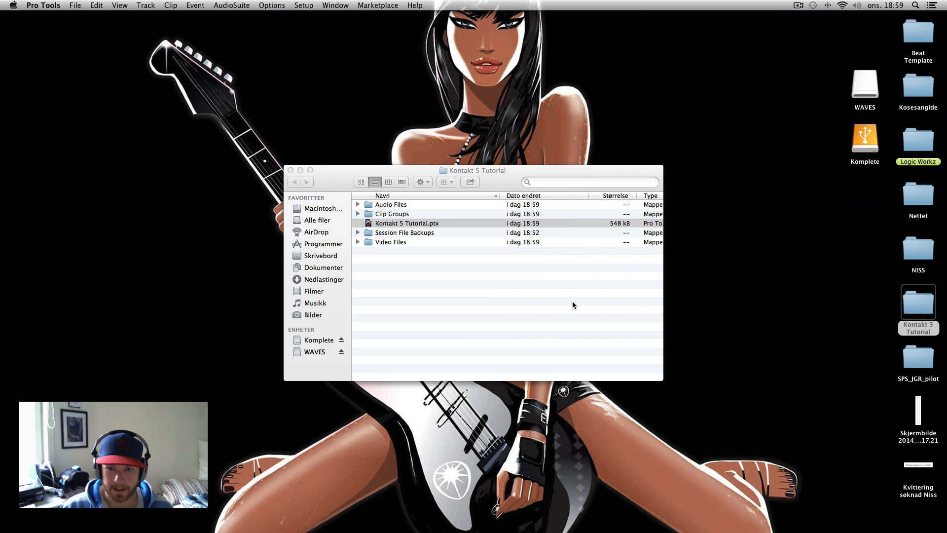
Reopen the Kontakt 5 Tutorial session, dismissing the sample-rate warning and I/O report
double_click(405, 223)
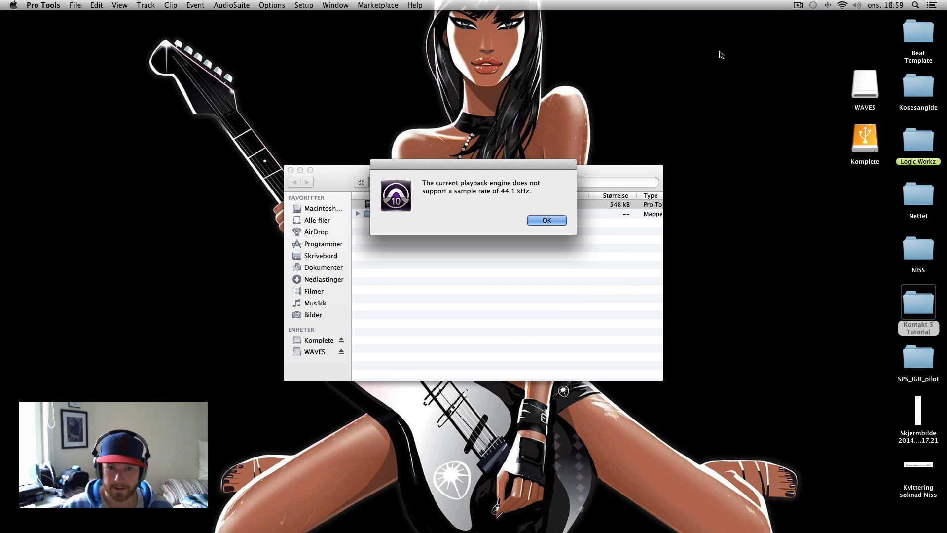
click(545, 220)
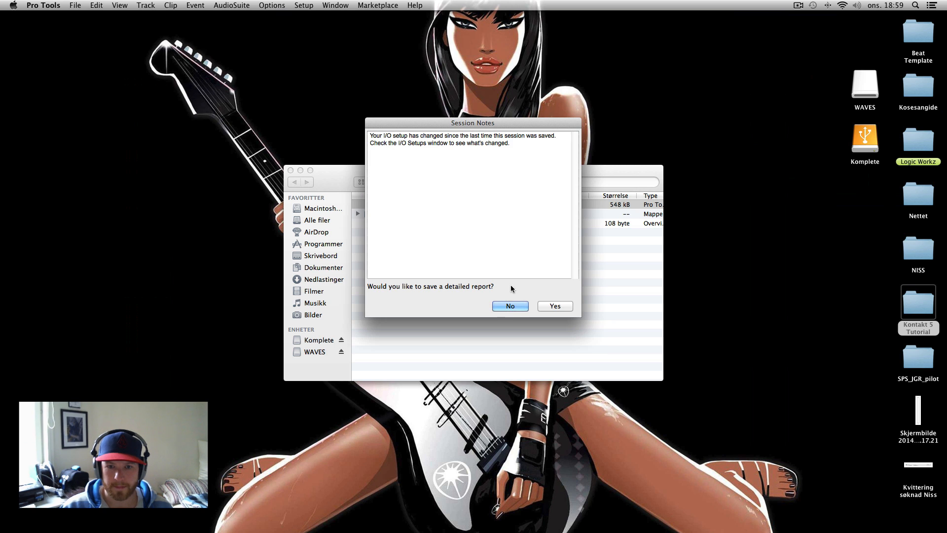
click(509, 305)
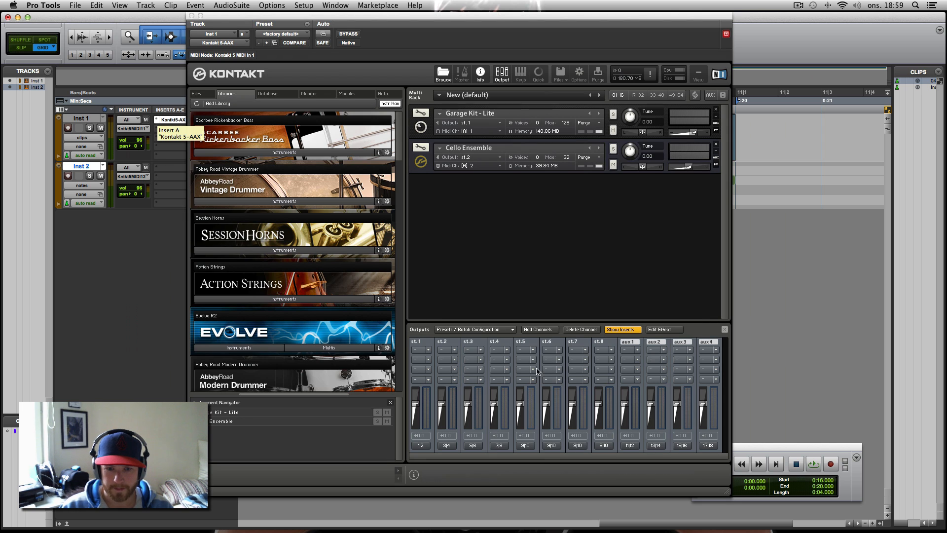
mouse_move(526, 446)
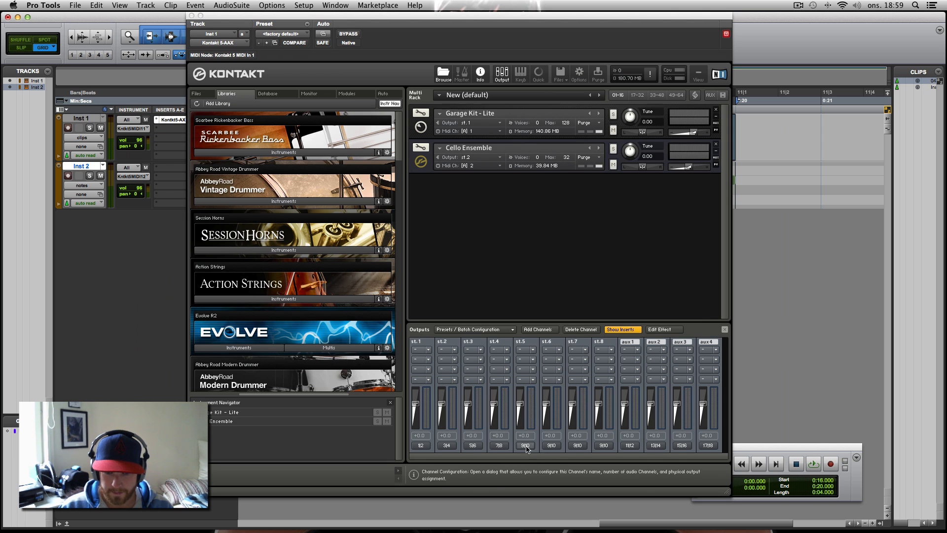
mouse_move(615, 445)
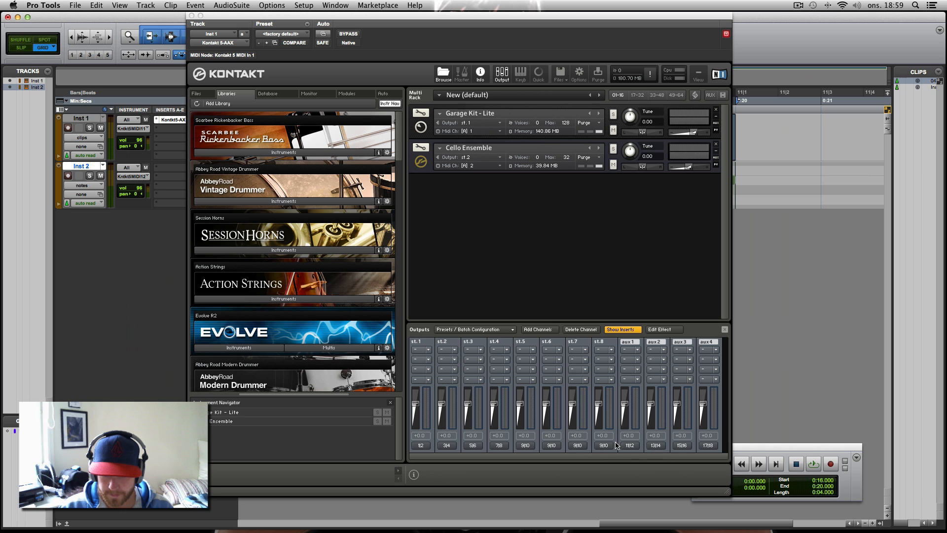
mouse_move(520, 452)
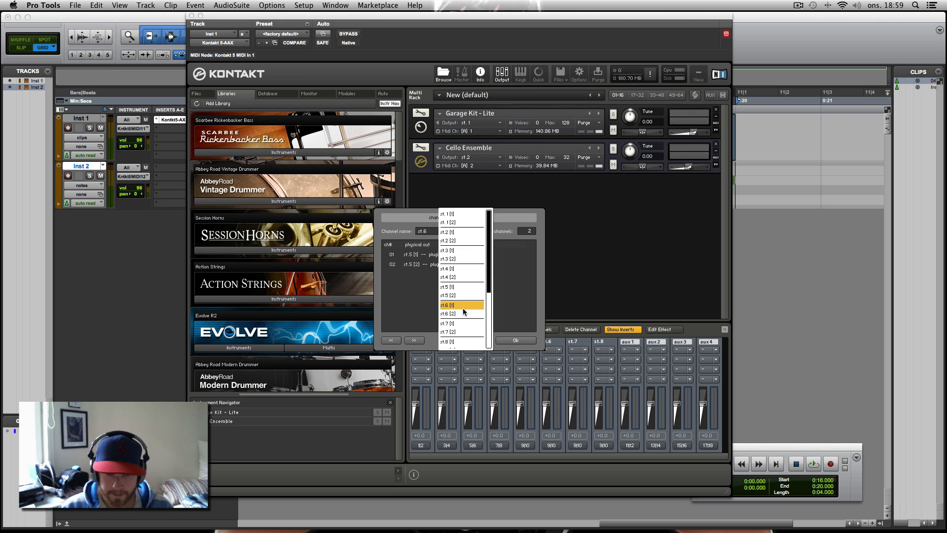
mouse_move(461, 295)
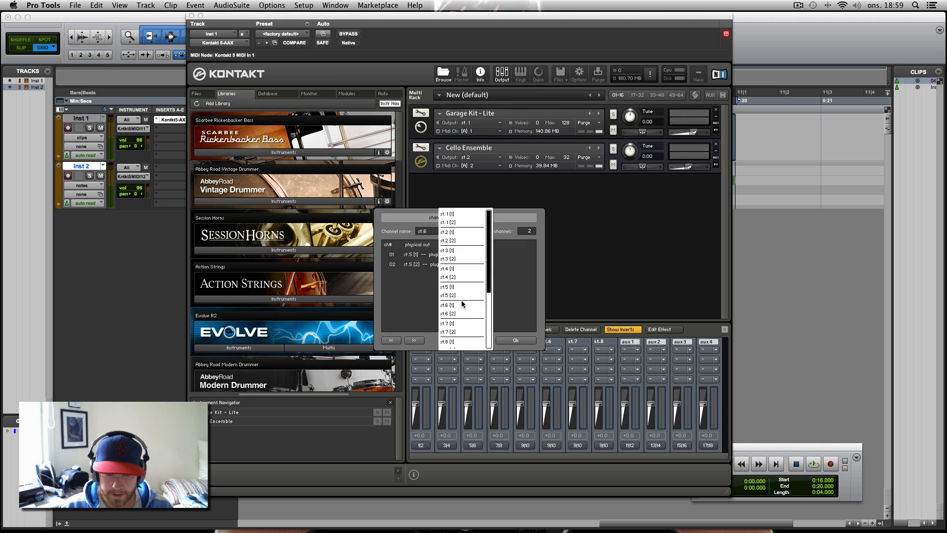
Map Kontakt's st.6 channel to plugin outputs 11/12 and acknowledge the restart notice
click(460, 294)
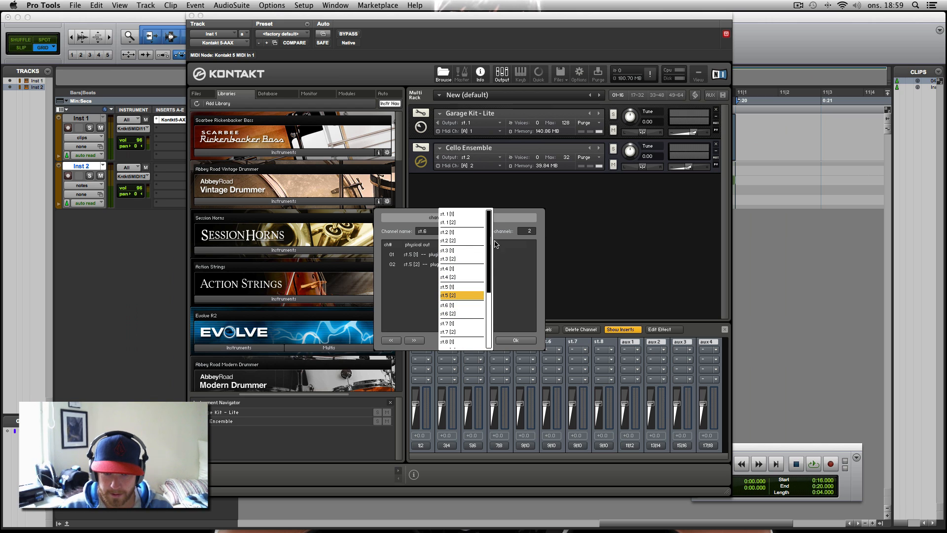
click(513, 340)
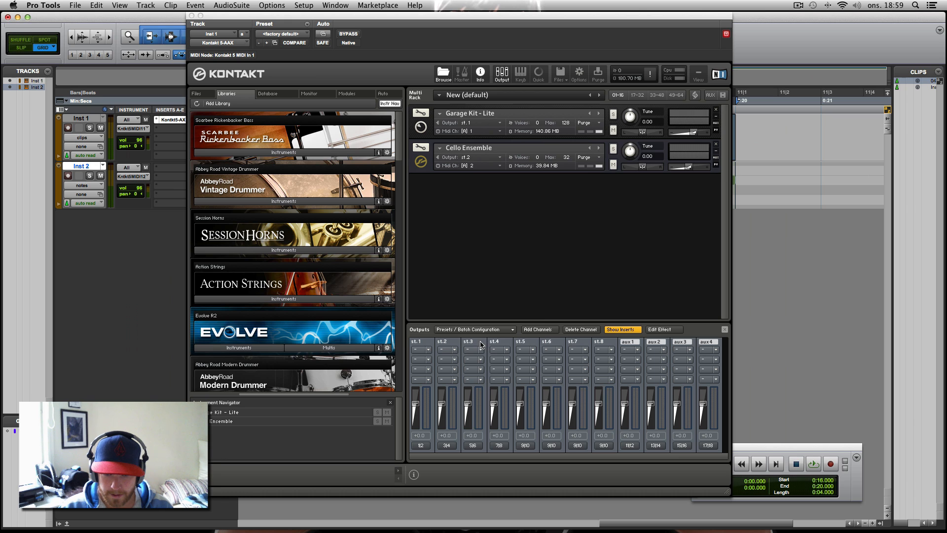
mouse_move(529, 398)
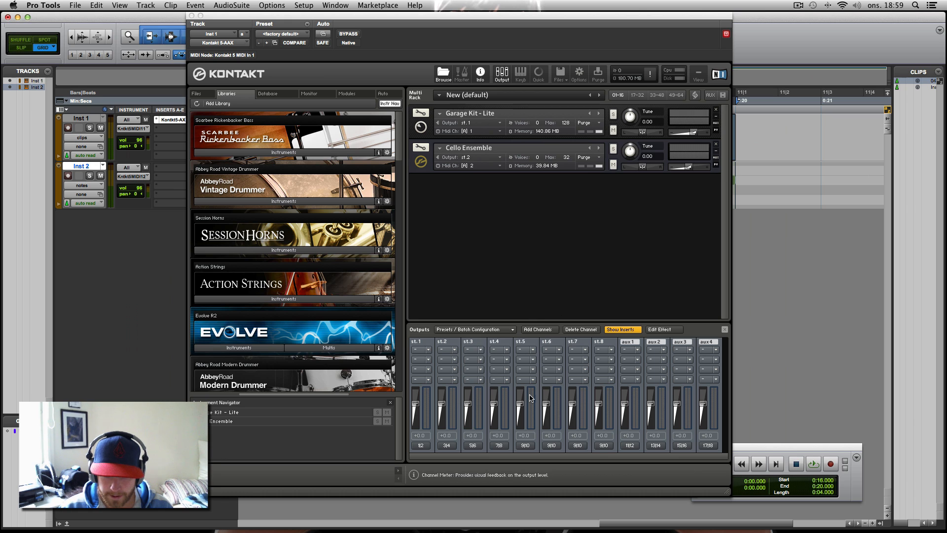
mouse_move(557, 386)
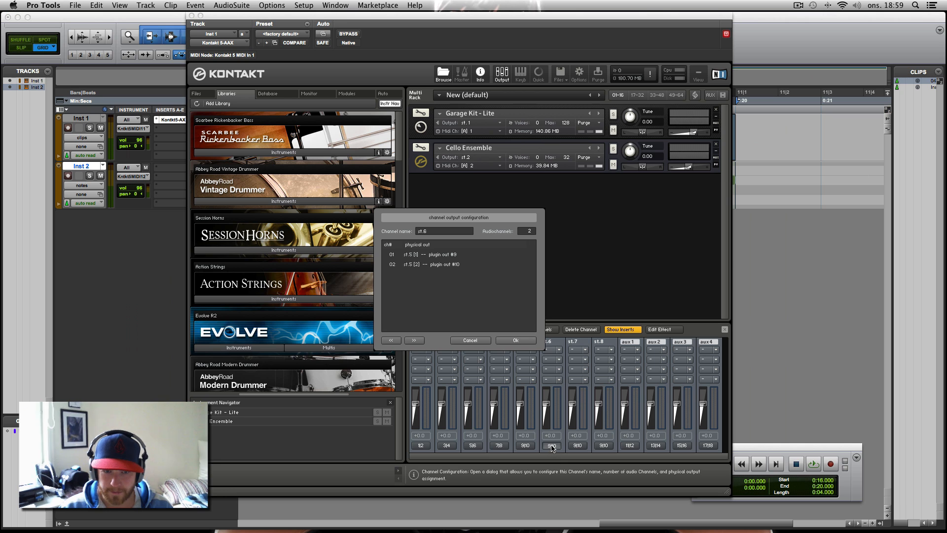
click(429, 253)
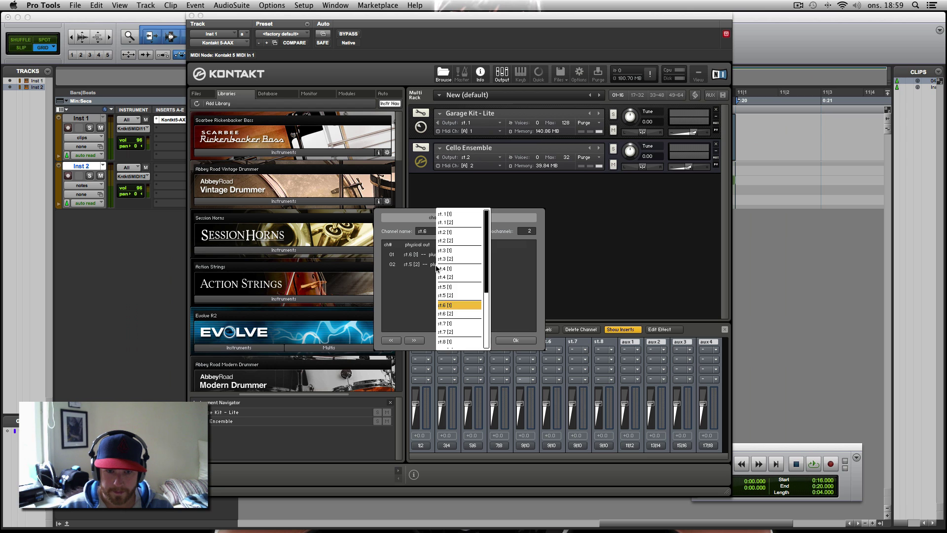
click(448, 304)
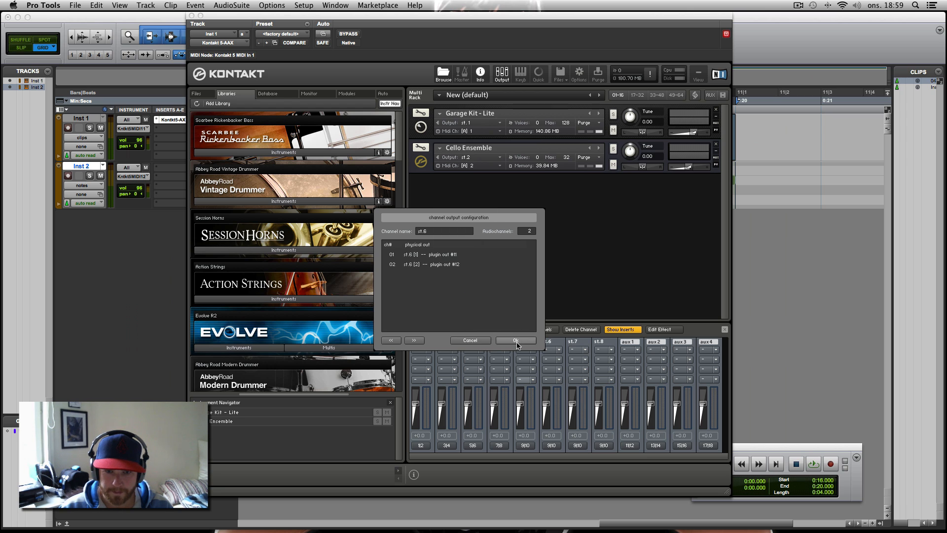
click(515, 340)
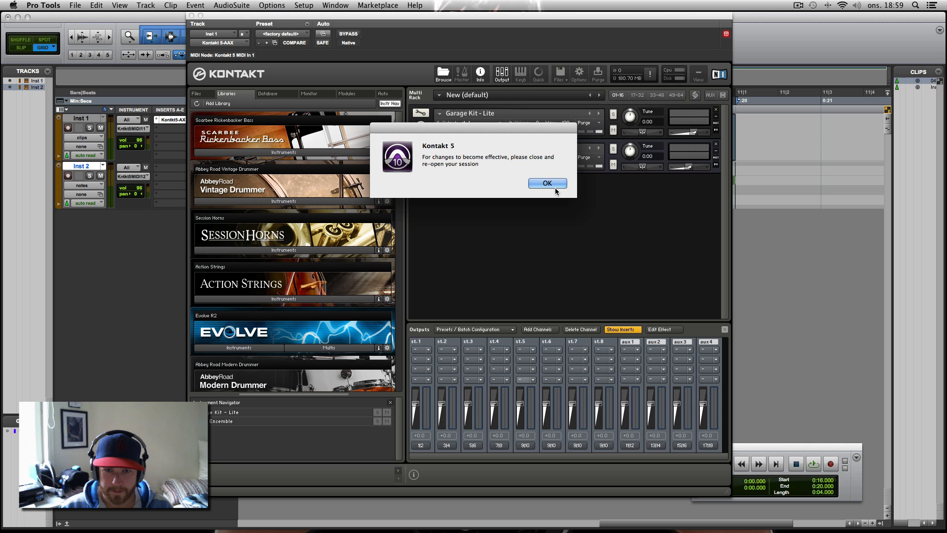
click(546, 183)
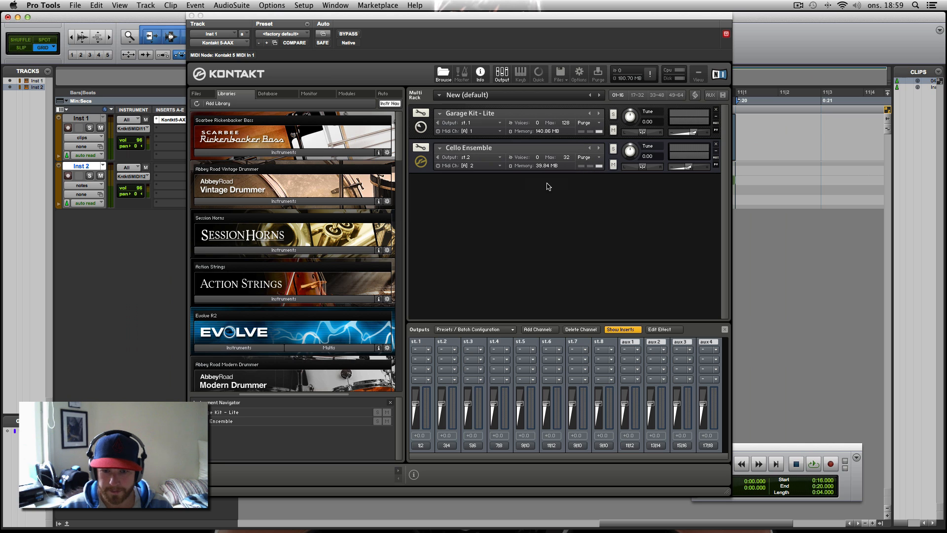
mouse_move(555, 434)
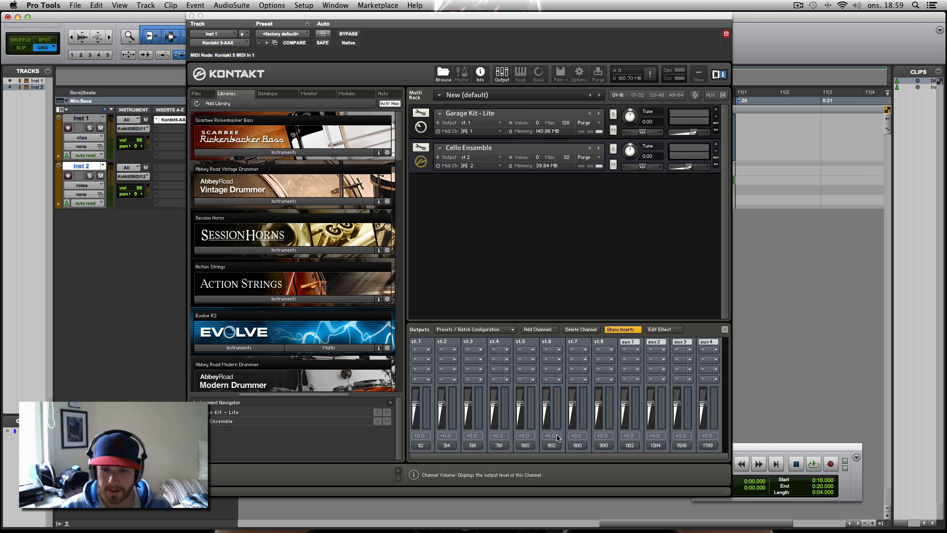
mouse_move(515, 403)
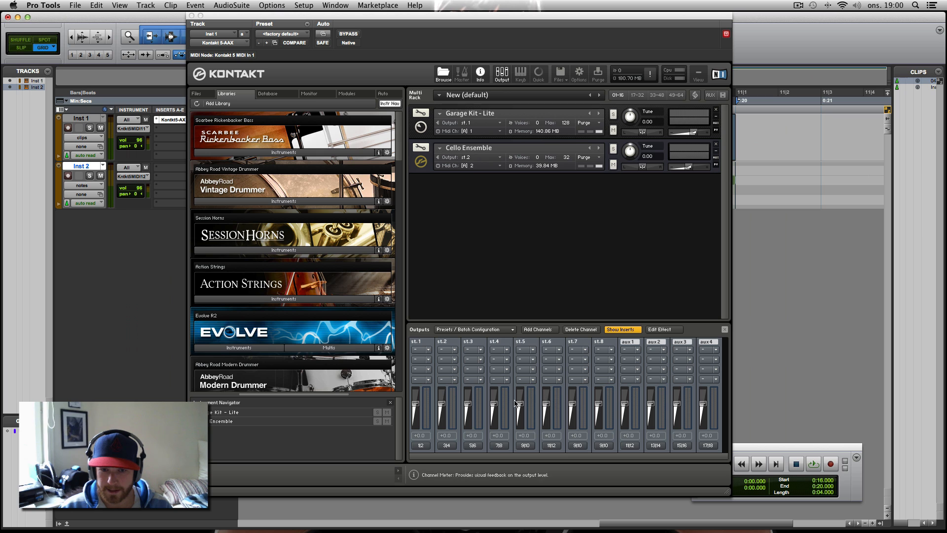
mouse_move(550, 343)
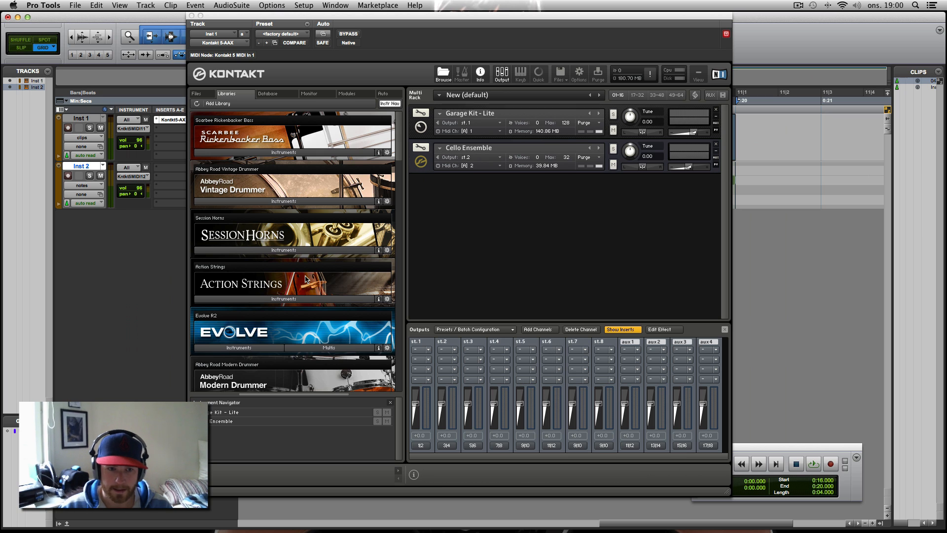
Browse the Libraries tab to Retro Machines Mk2 and show its instrument files
scroll(down, 3)
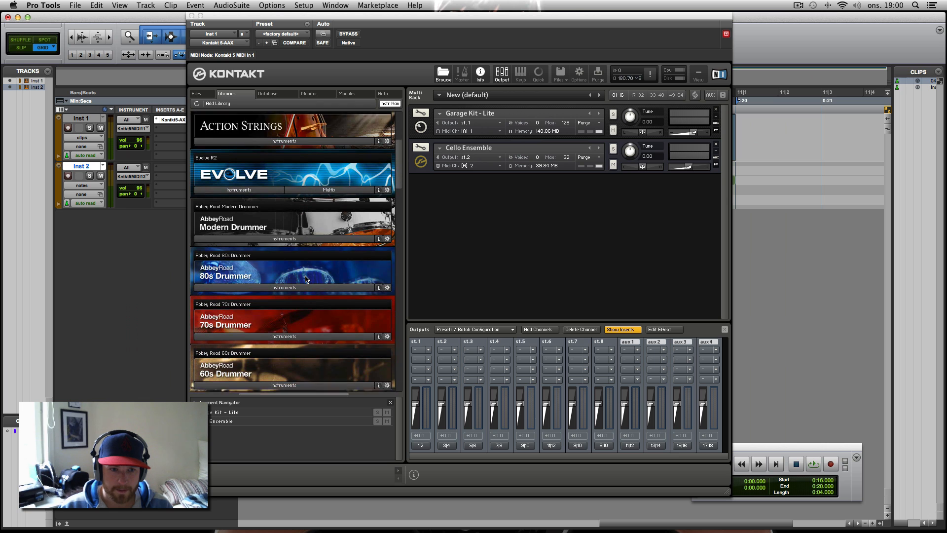
scroll(down, 3)
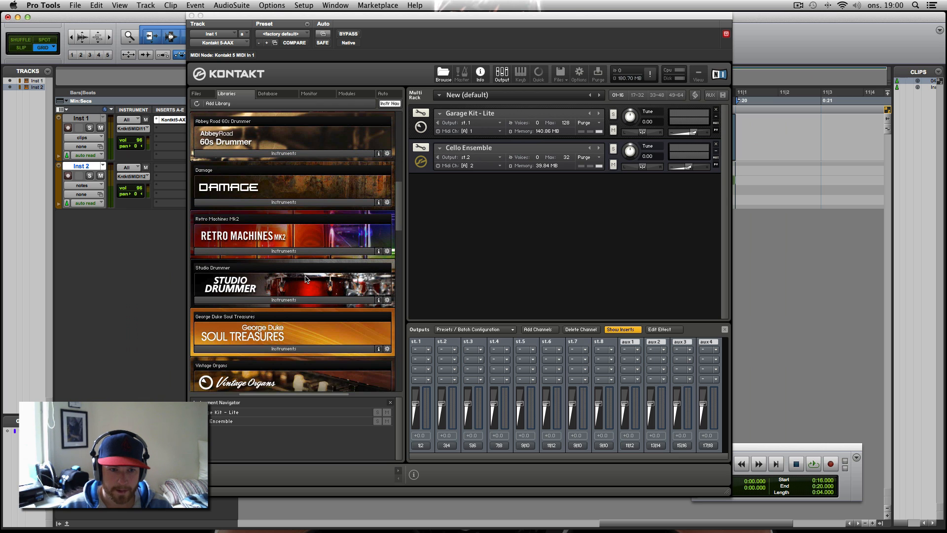
scroll(up, 3)
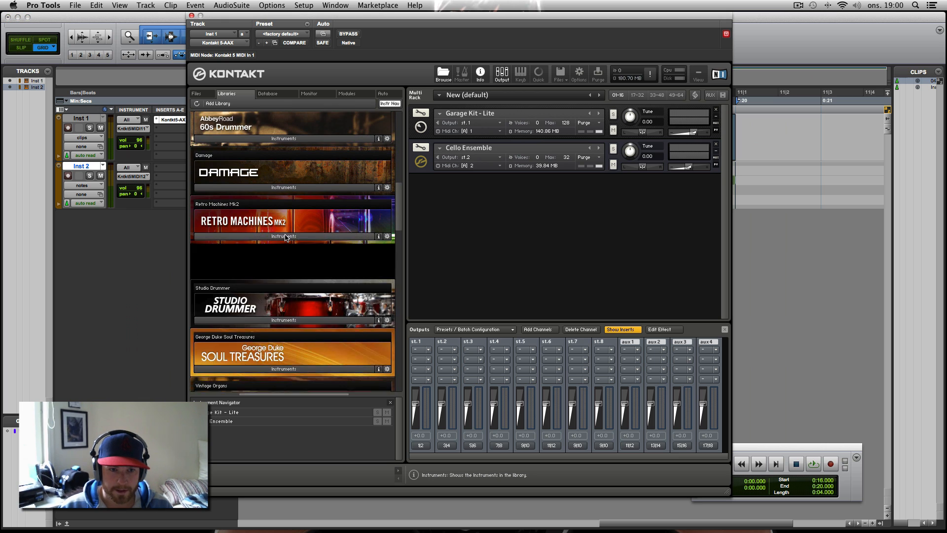
click(283, 235)
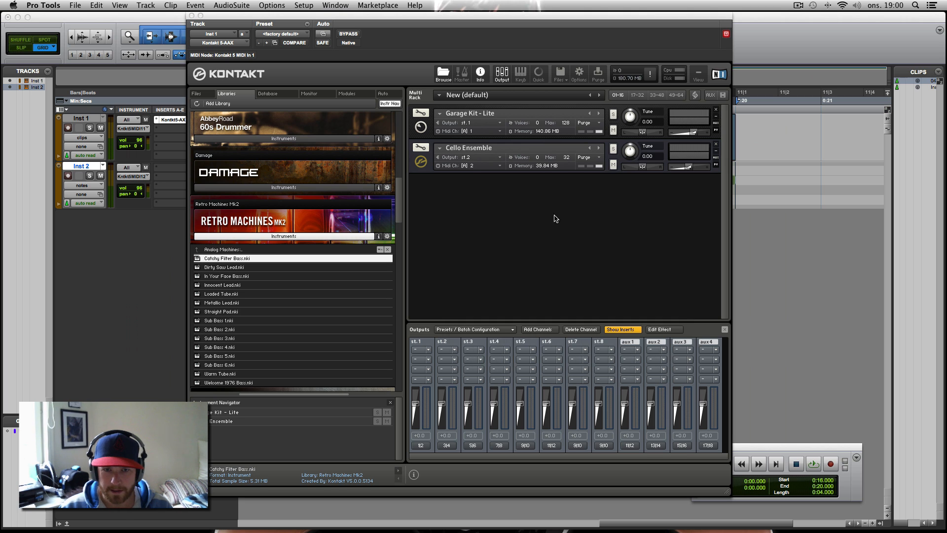
Route the loaded Catchy Filter Bass to output st.3 and return to the Pro Tools session
click(475, 191)
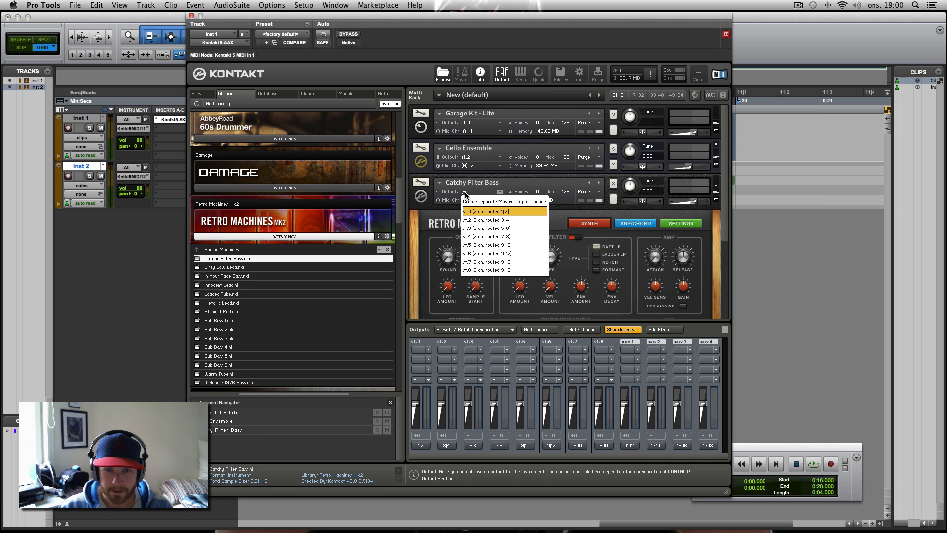
click(487, 227)
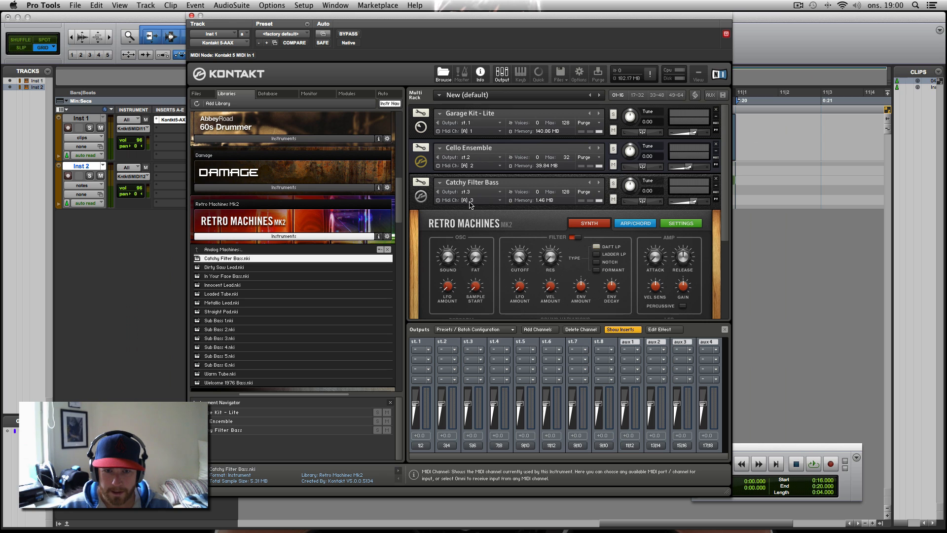
click(437, 182)
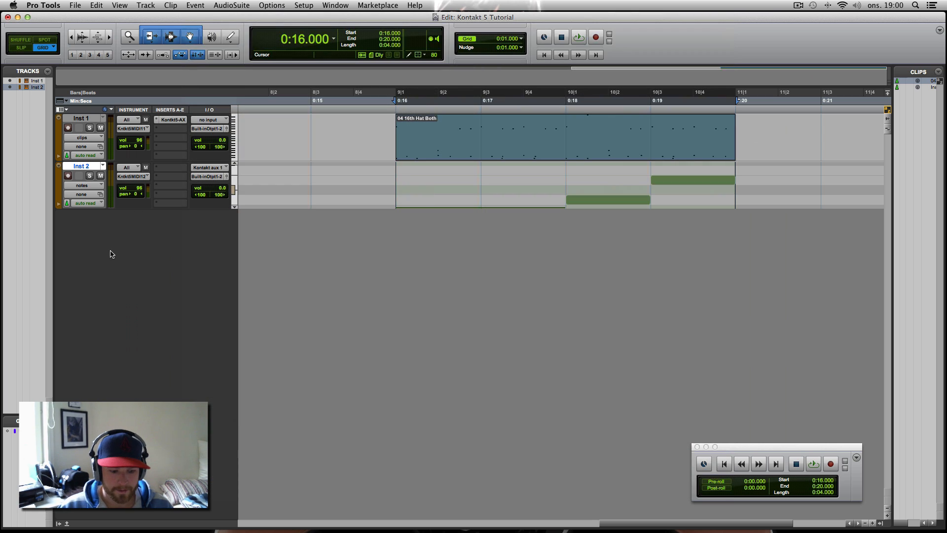
Create stereo instrument track Inst 3 with MIDI out to Kontakt and input from Kontakt st.3
click(146, 4)
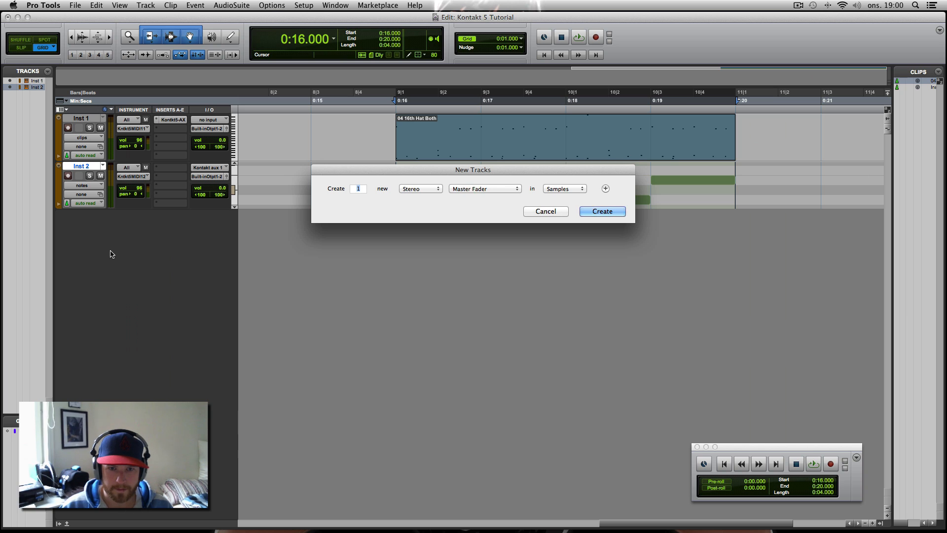
click(601, 211)
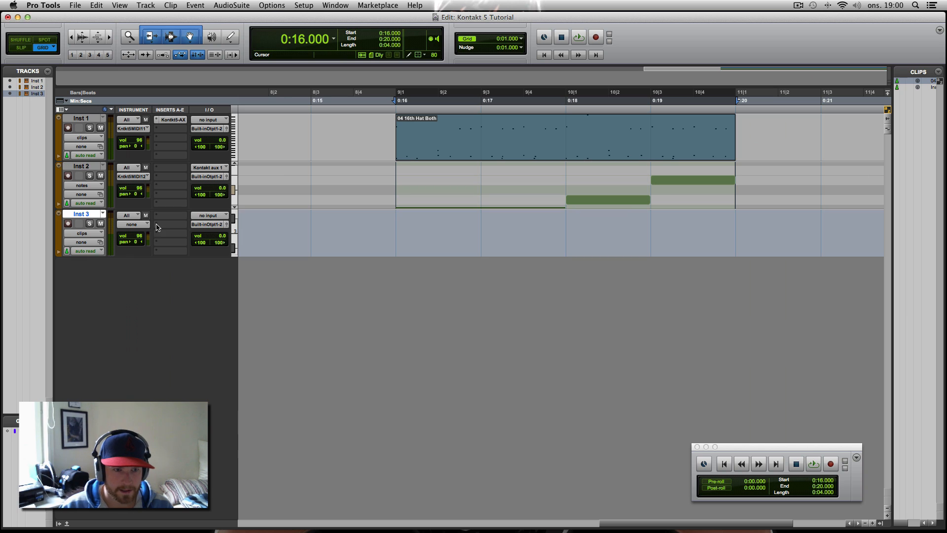
click(133, 224)
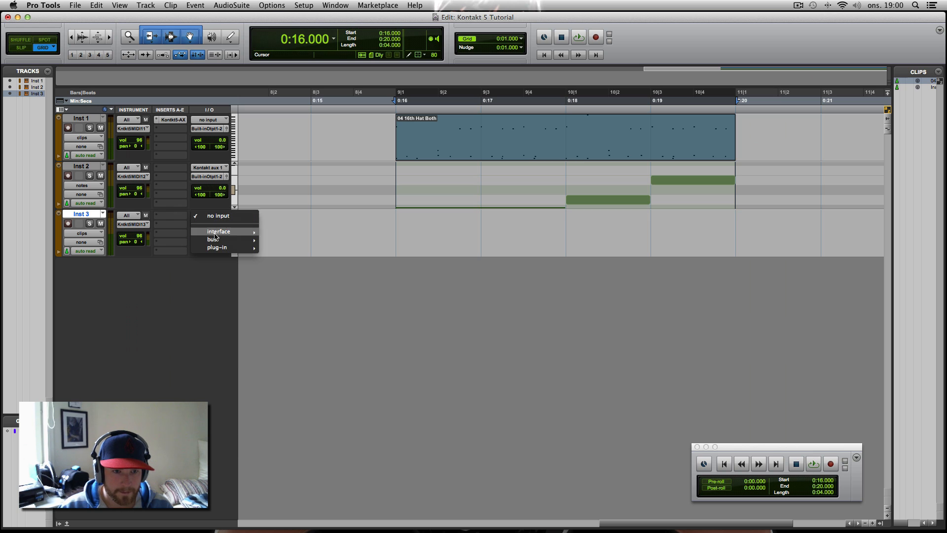
mouse_move(216, 247)
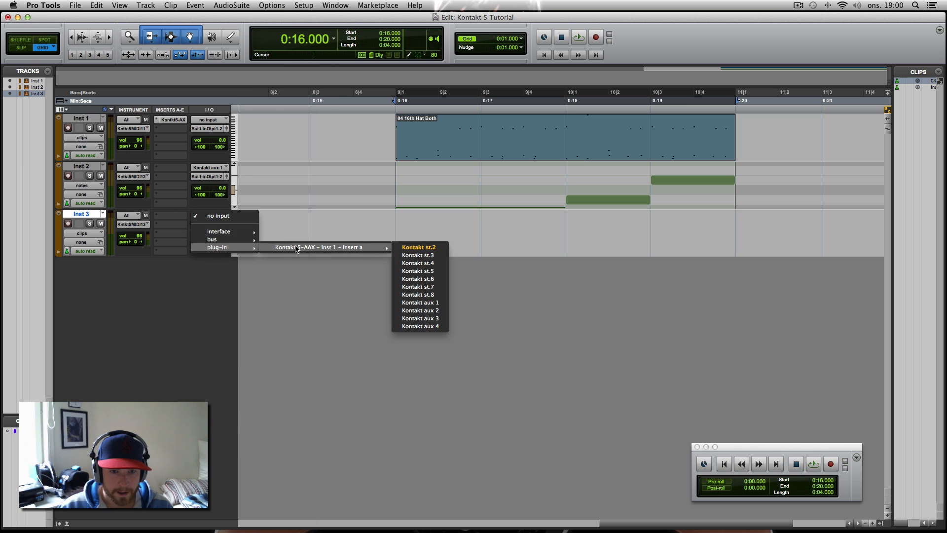
click(417, 254)
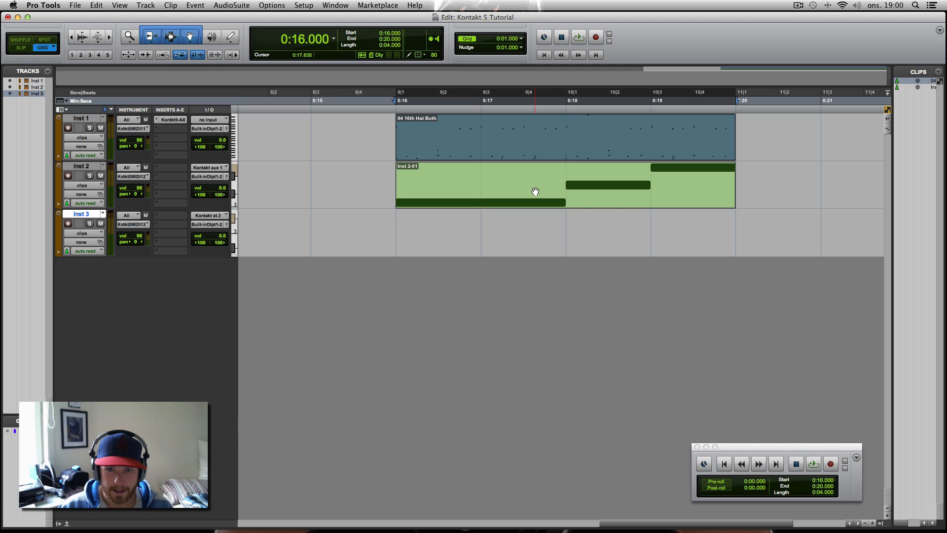
Copy the Inst 2-01 bass clip onto Inst 3 and play back all three tracks
click(537, 233)
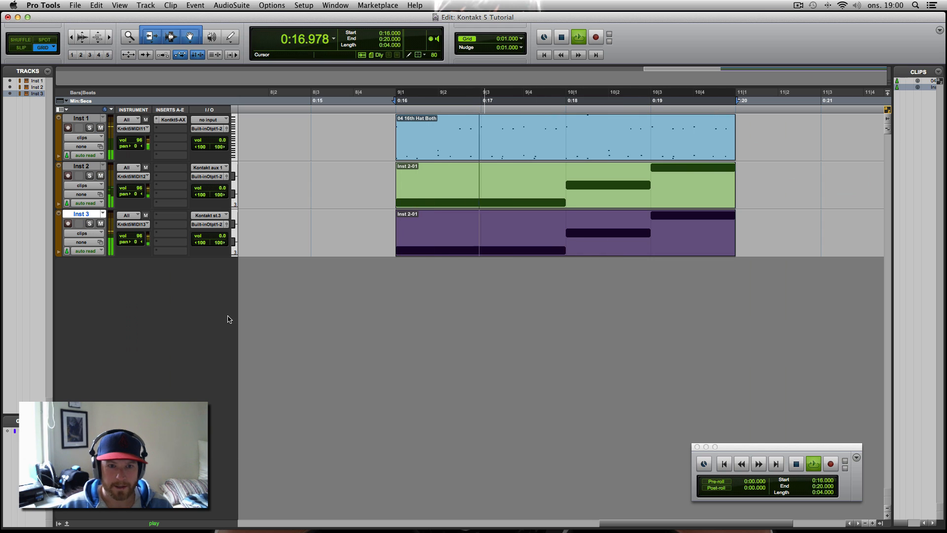
click(795, 464)
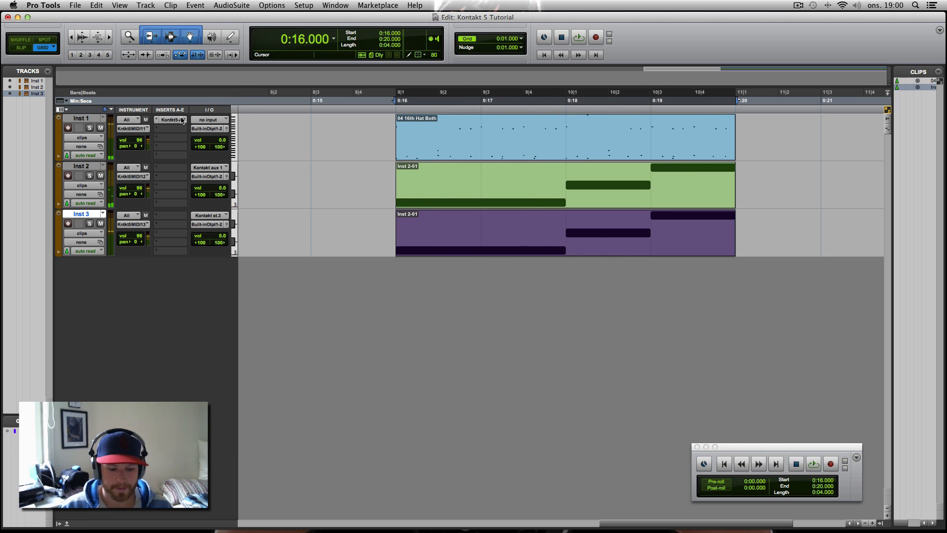
mouse_move(172, 120)
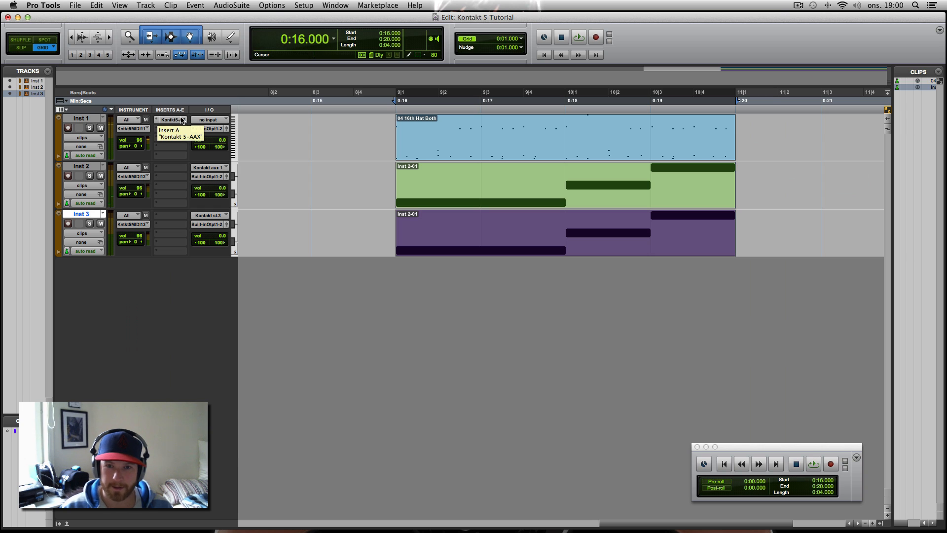